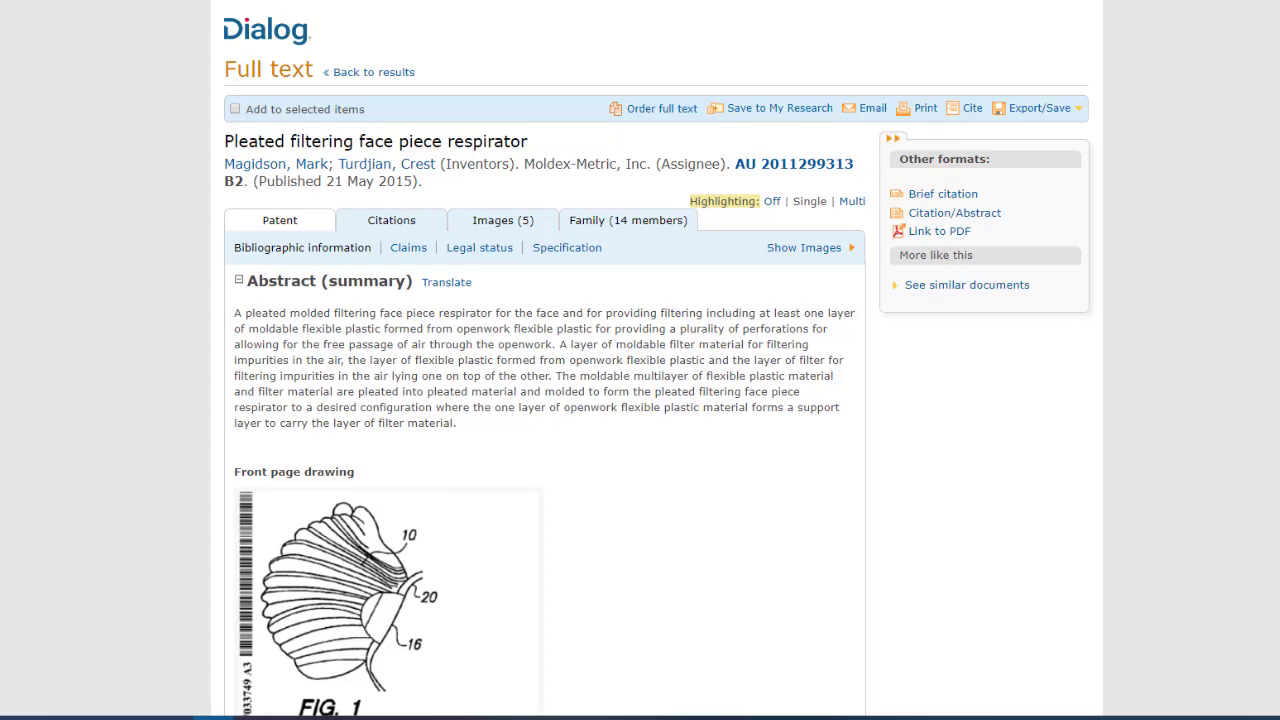
{"action": "mouse_move", "coordinate": [4, 304]}
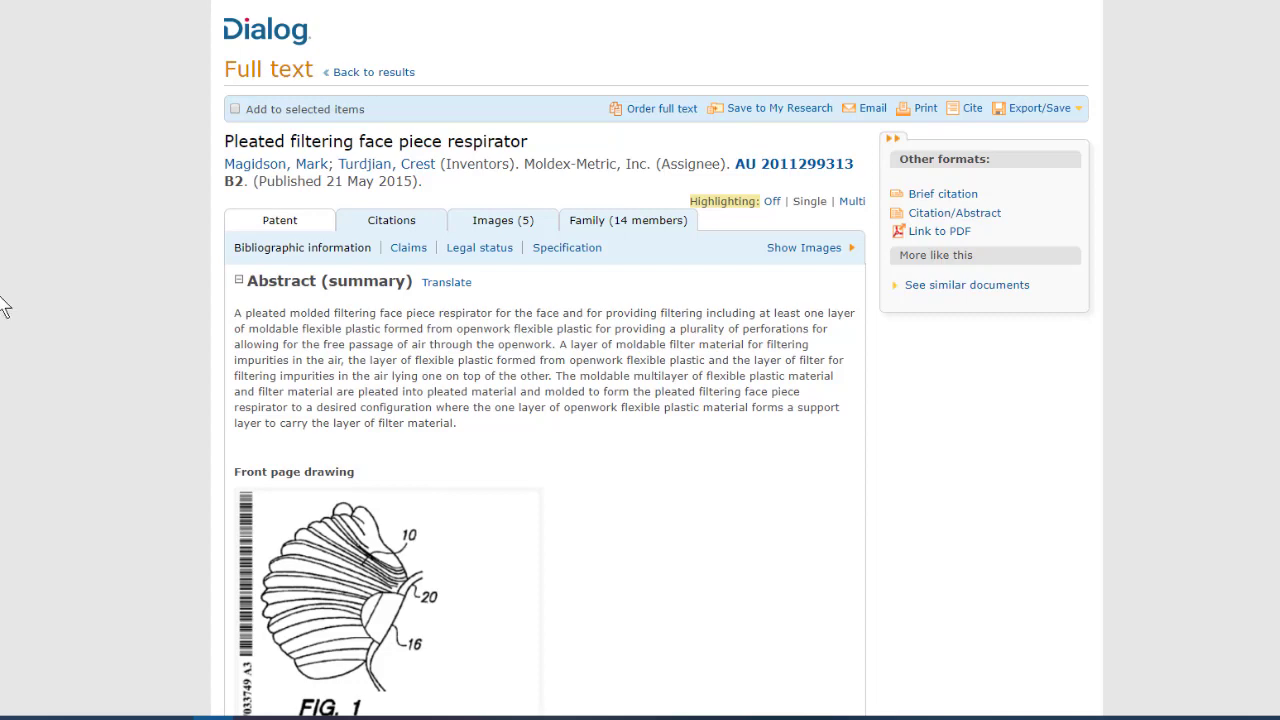
Step: Scroll to Indexing (details) and highlight the assignee Moldex-Metric, Inc
{"action": "scroll", "scroll_direction": "down", "scroll_amount": 3}
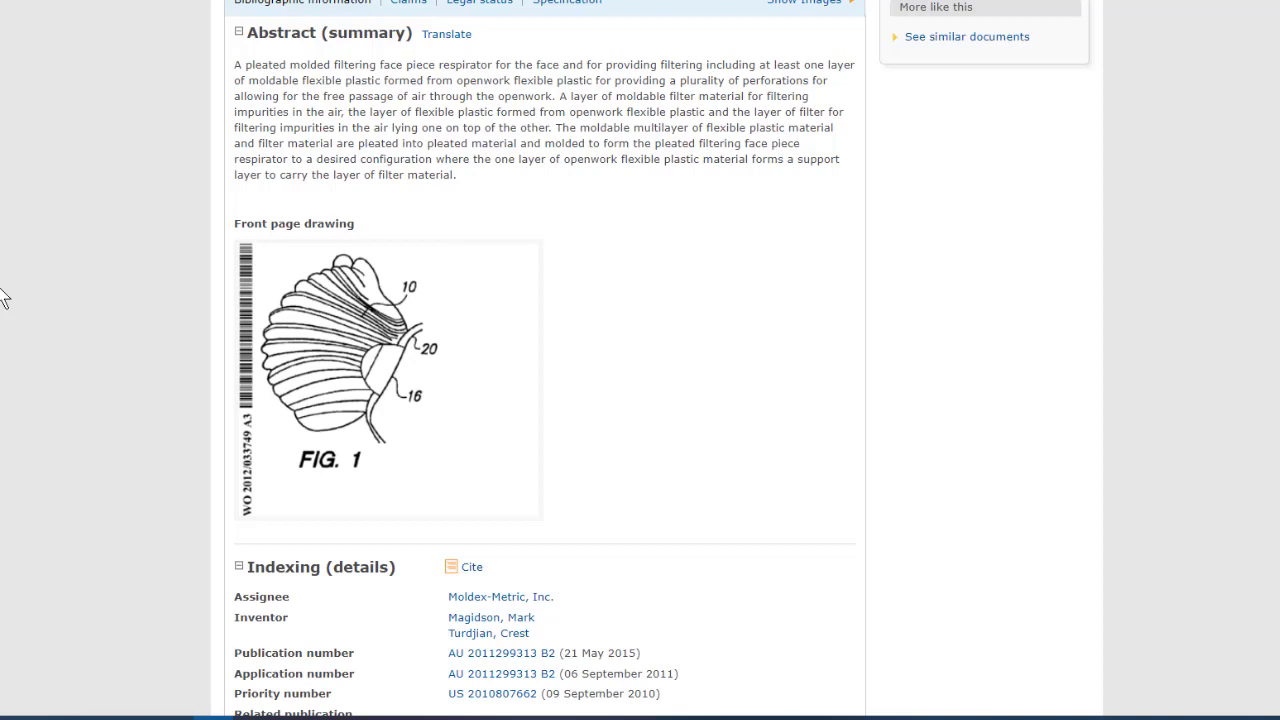
{"action": "scroll", "scroll_direction": "down", "scroll_amount": 3}
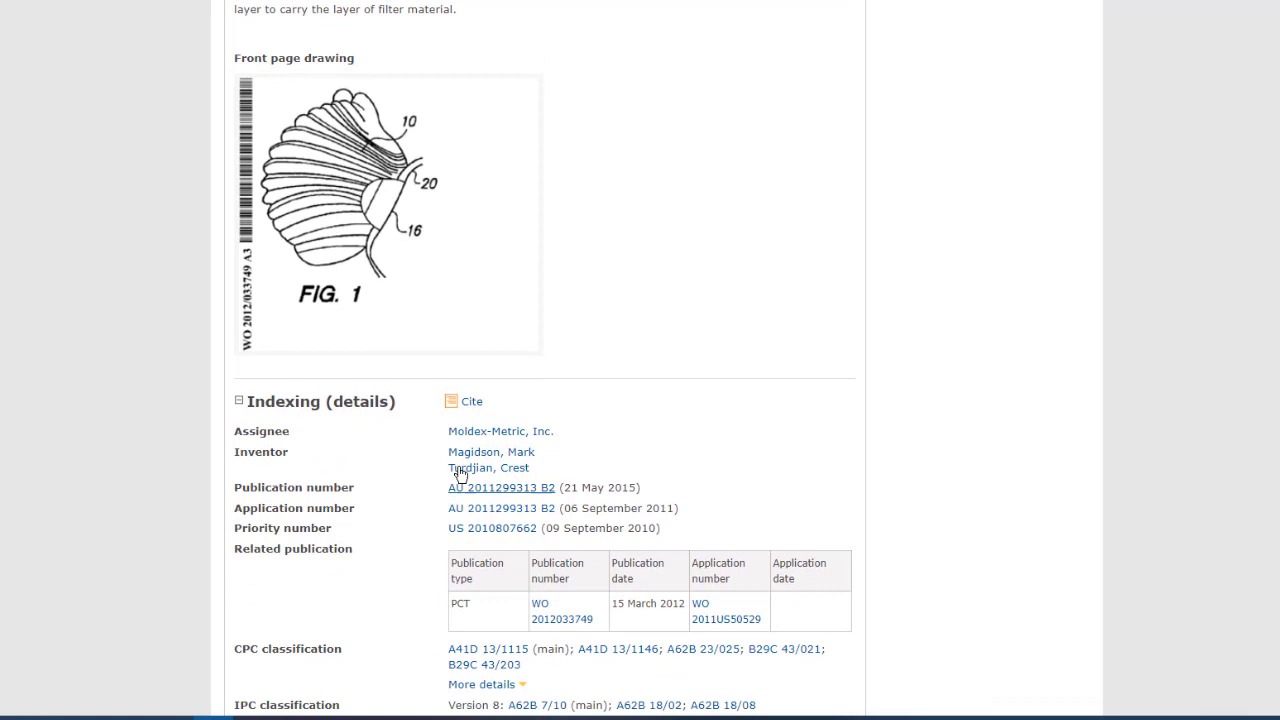
{"action": "mouse_move", "coordinate": [500, 432]}
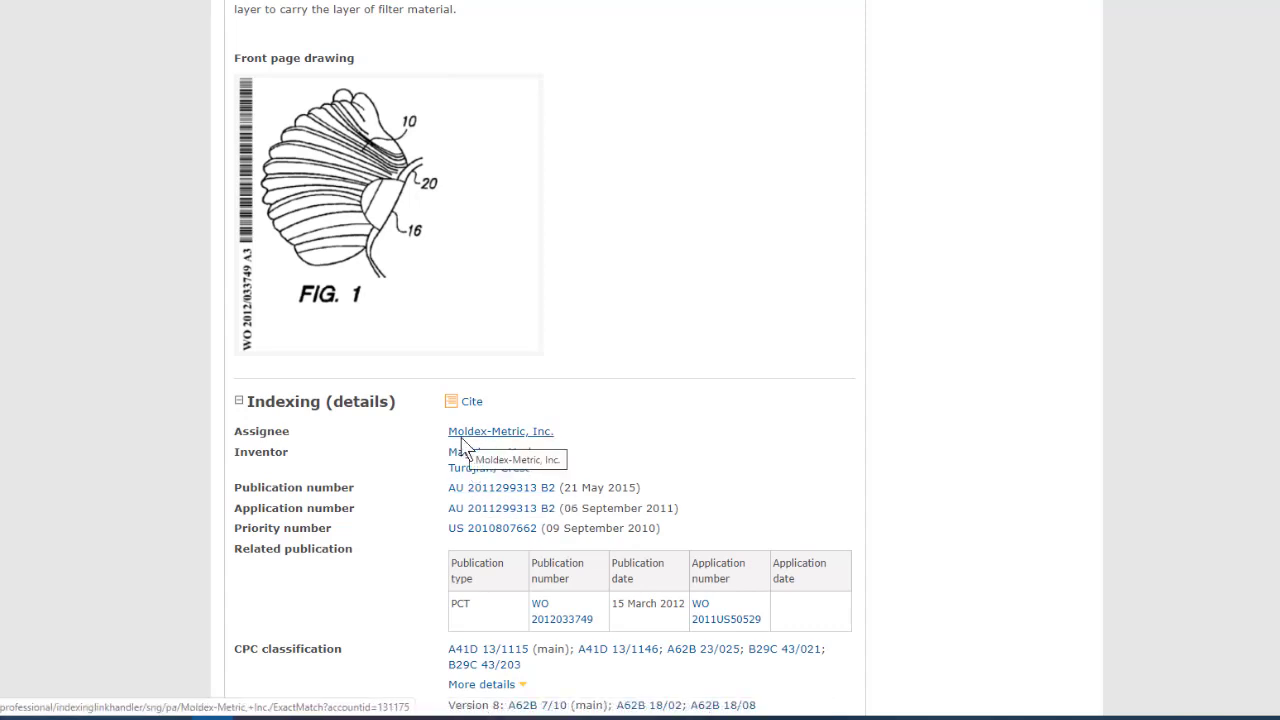
{"action": "scroll", "scroll_direction": "down", "scroll_amount": 3}
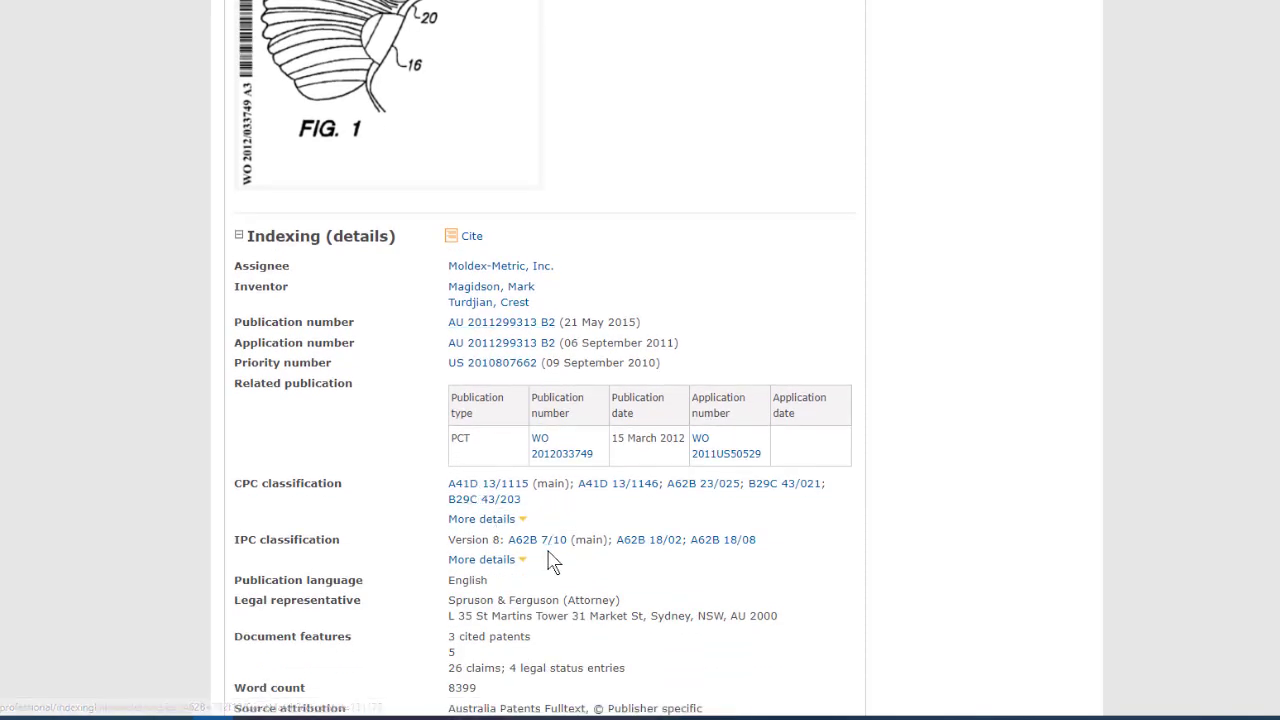
{"action": "mouse_move", "coordinate": [648, 540]}
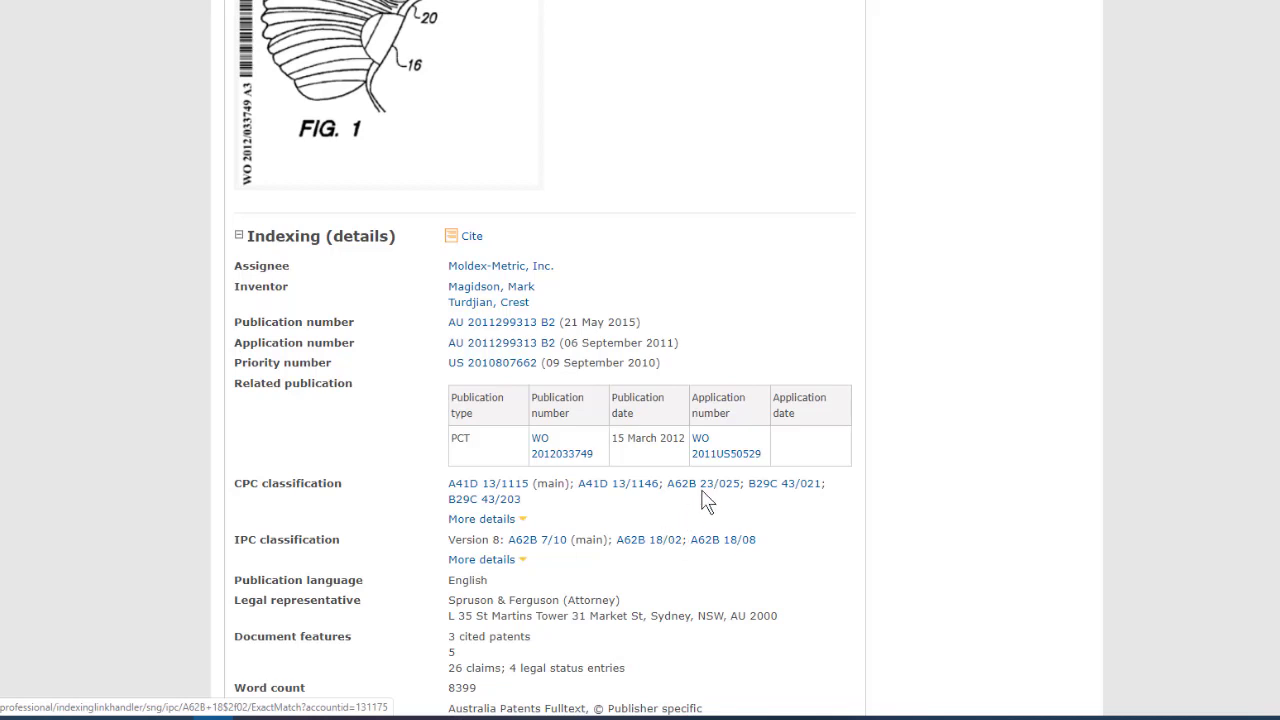
{"action": "mouse_move", "coordinate": [726, 452]}
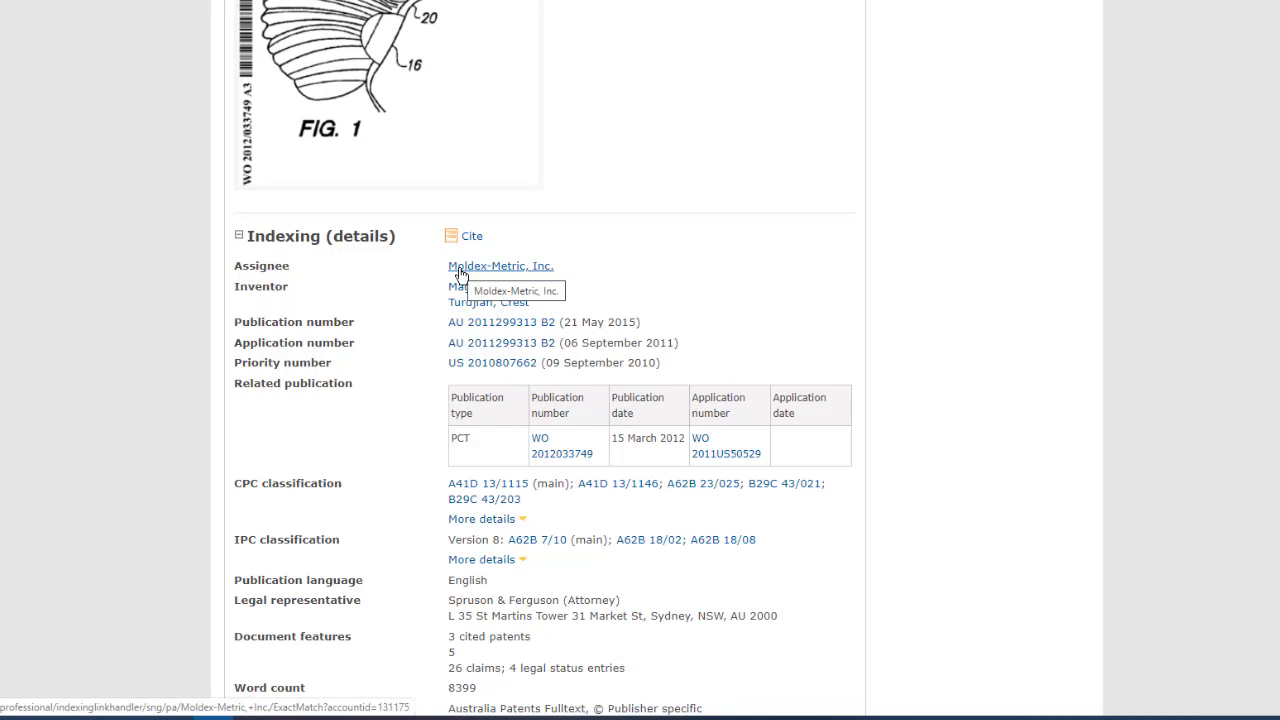
{"action": "double_click", "coordinate": [500, 264]}
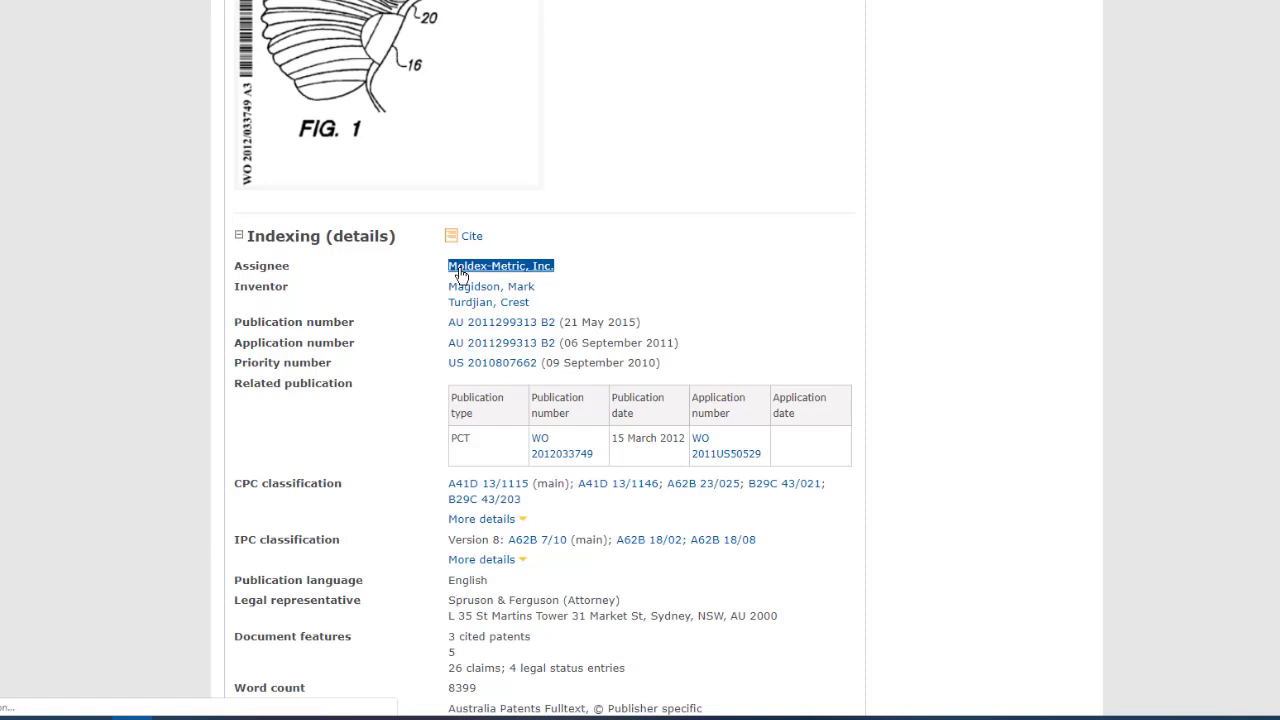
Step: Run the pa.exact search for Moldex-Metric, Inc. (154 results), then return to Basic Search
{"action": "left_click", "coordinate": [500, 264]}
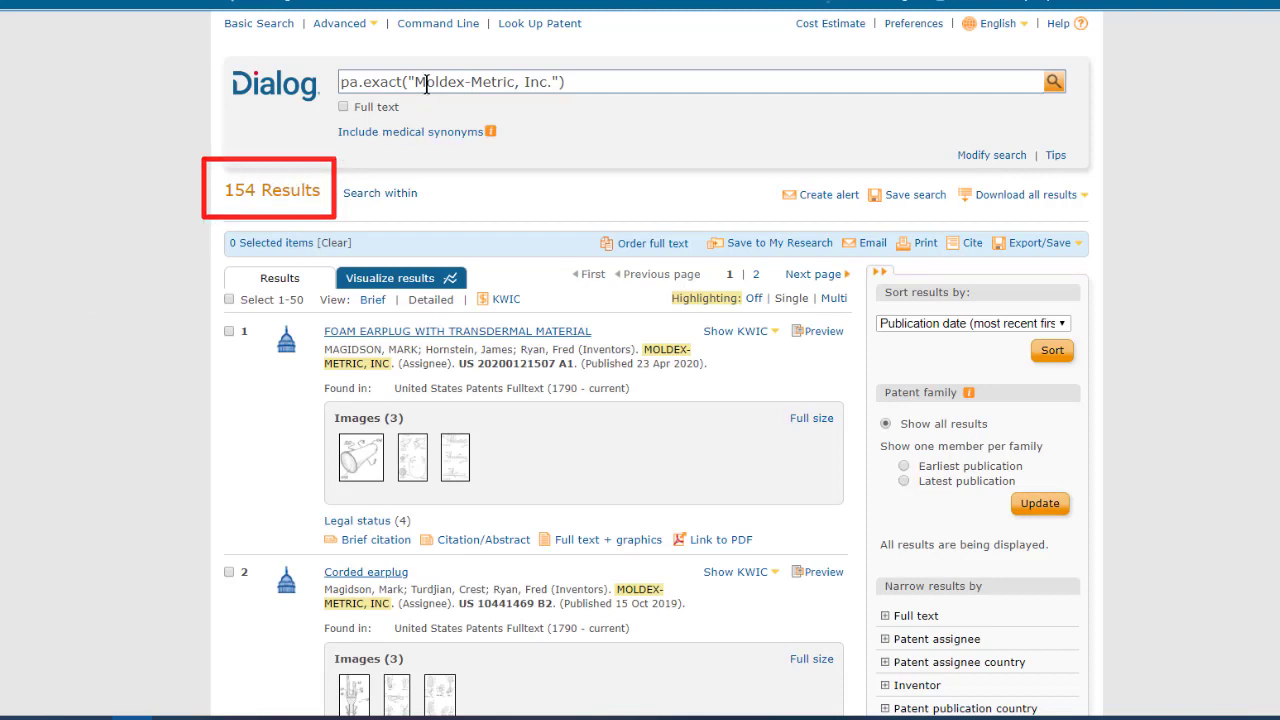
{"action": "mouse_move", "coordinate": [276, 128]}
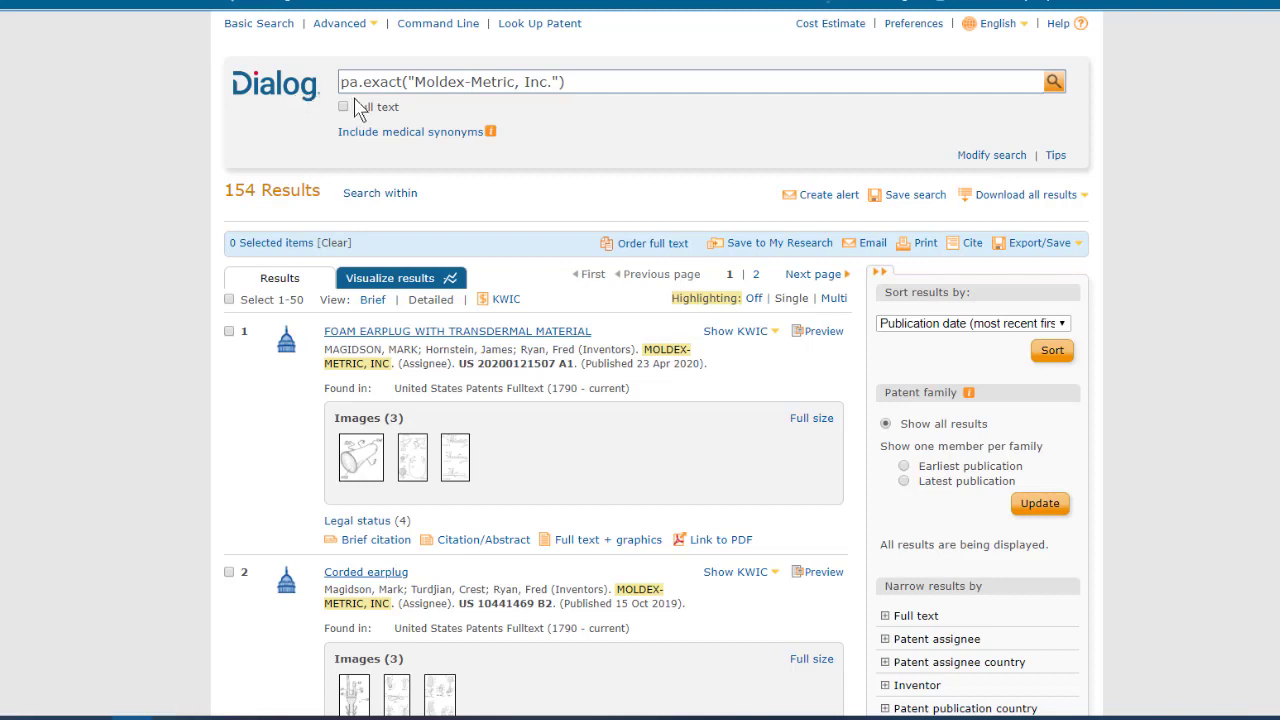
{"action": "mouse_move", "coordinate": [356, 108]}
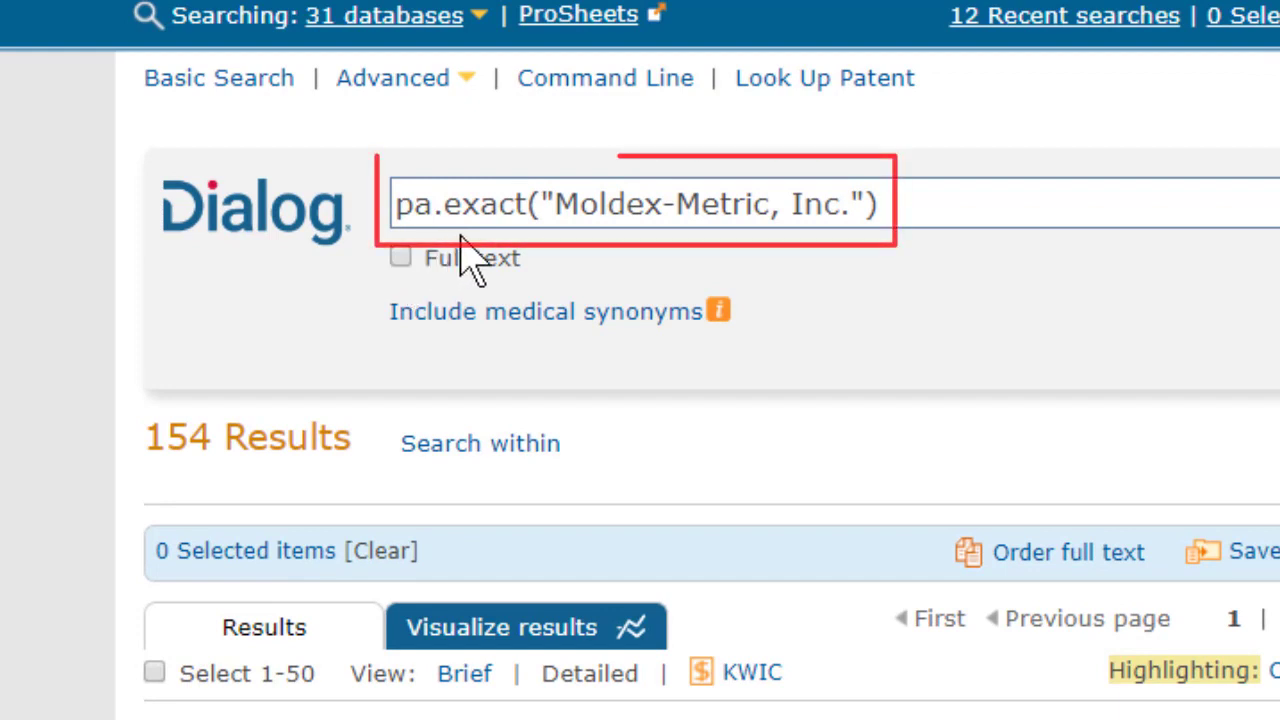
{"action": "left_click", "coordinate": [800, 204]}
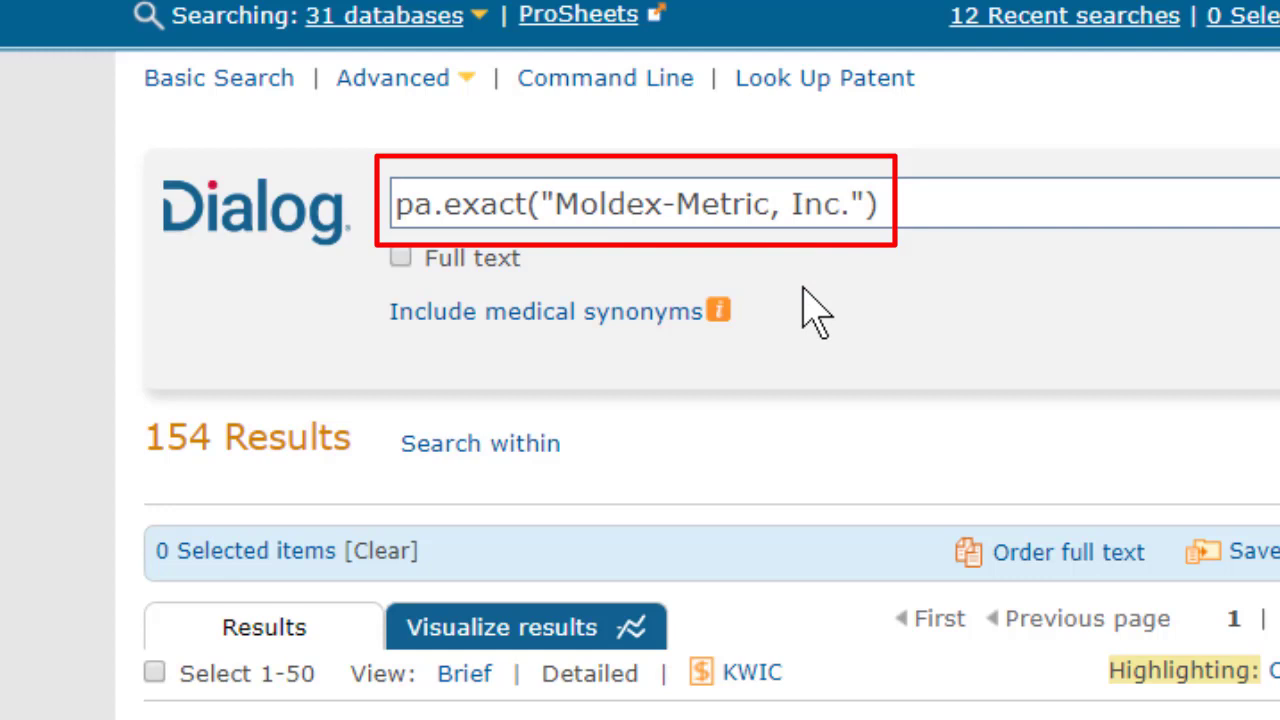
{"action": "mouse_move", "coordinate": [800, 336]}
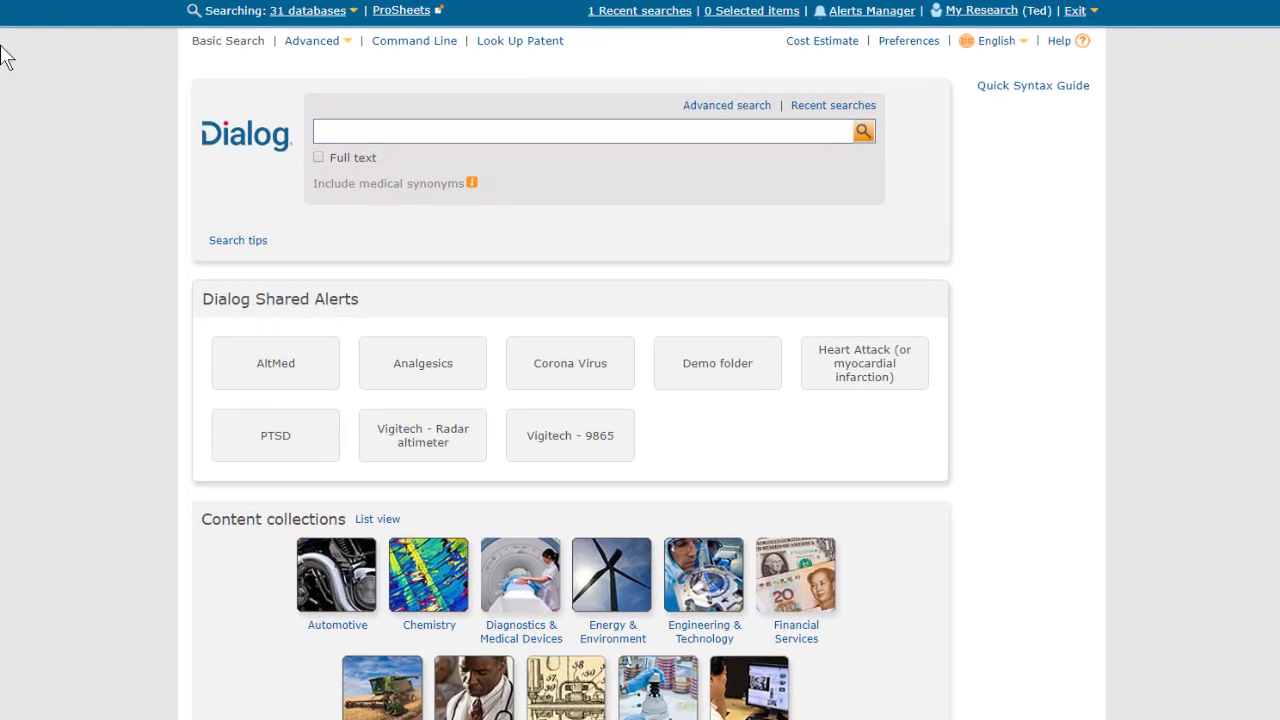
Step: Select only the INPADOC / Family and Legal Status database for searching
{"action": "left_click", "coordinate": [302, 12]}
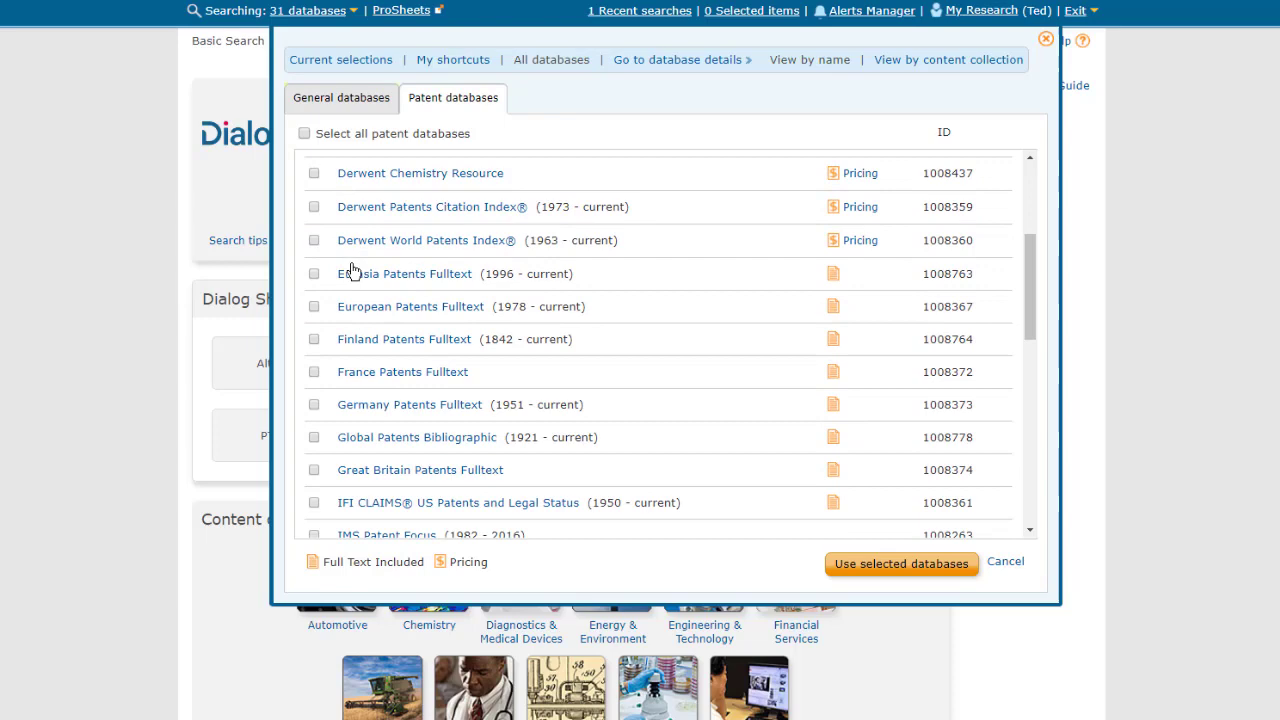
{"action": "scroll", "scroll_direction": "down", "scroll_amount": 3}
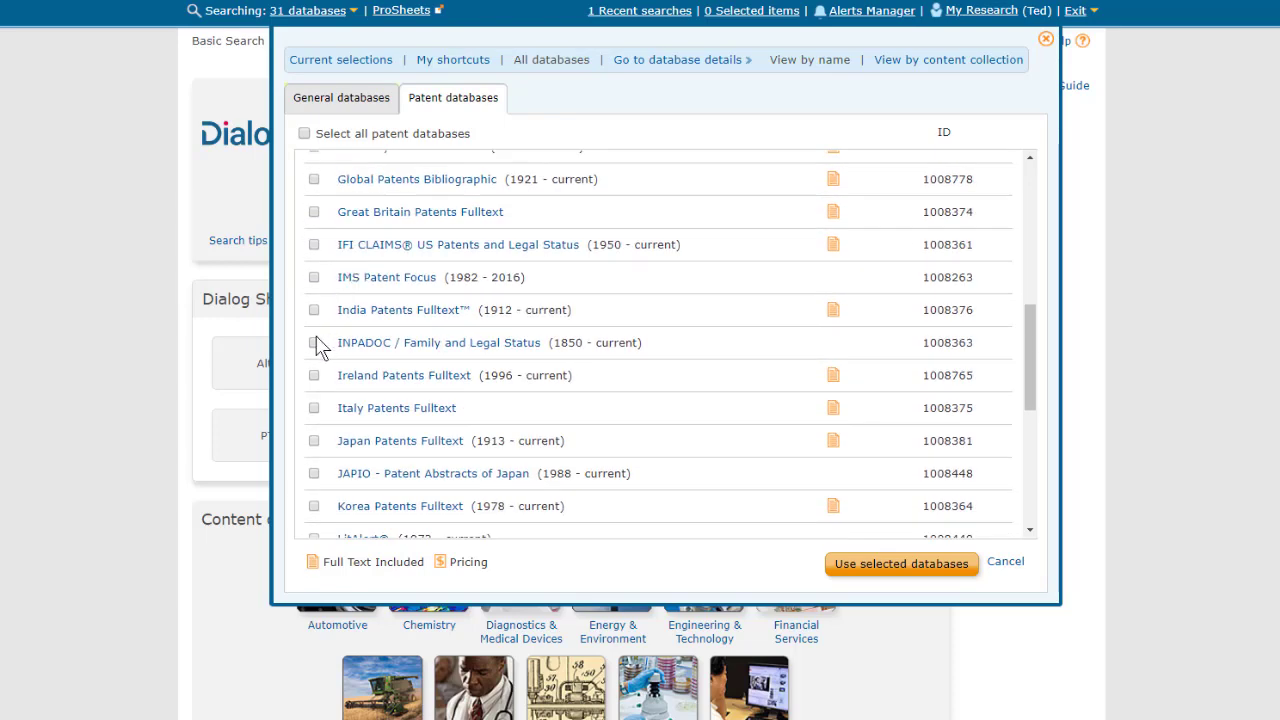
{"action": "left_click", "coordinate": [314, 342]}
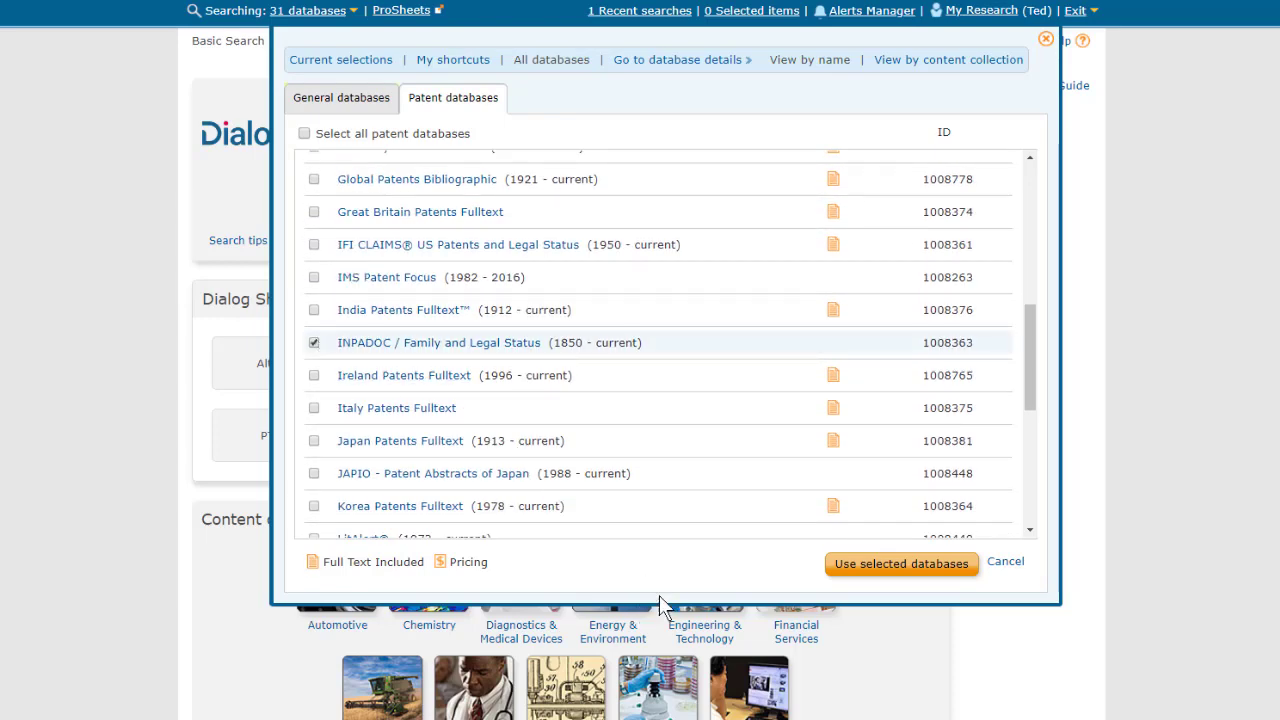
{"action": "left_click", "coordinate": [900, 564]}
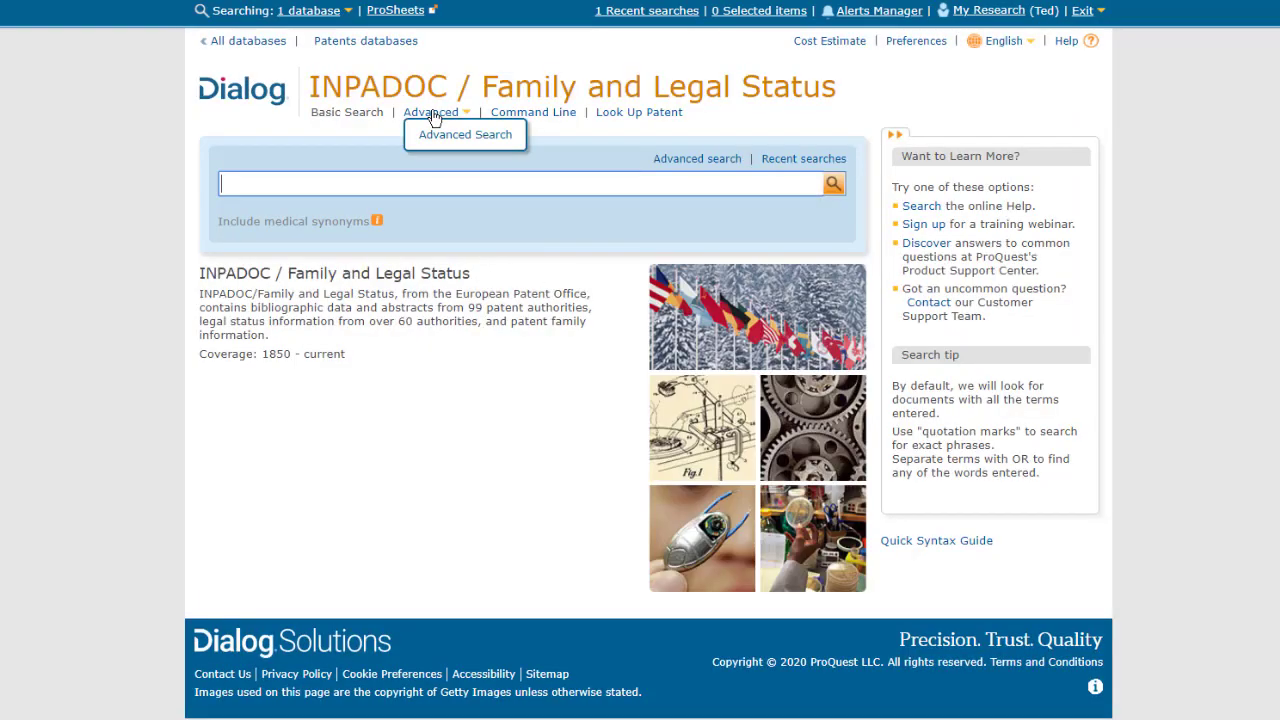
Step: In Advanced search, set row one to Patent assignee (as published) — PA and start the assignee lookup
{"action": "left_click", "coordinate": [464, 134]}
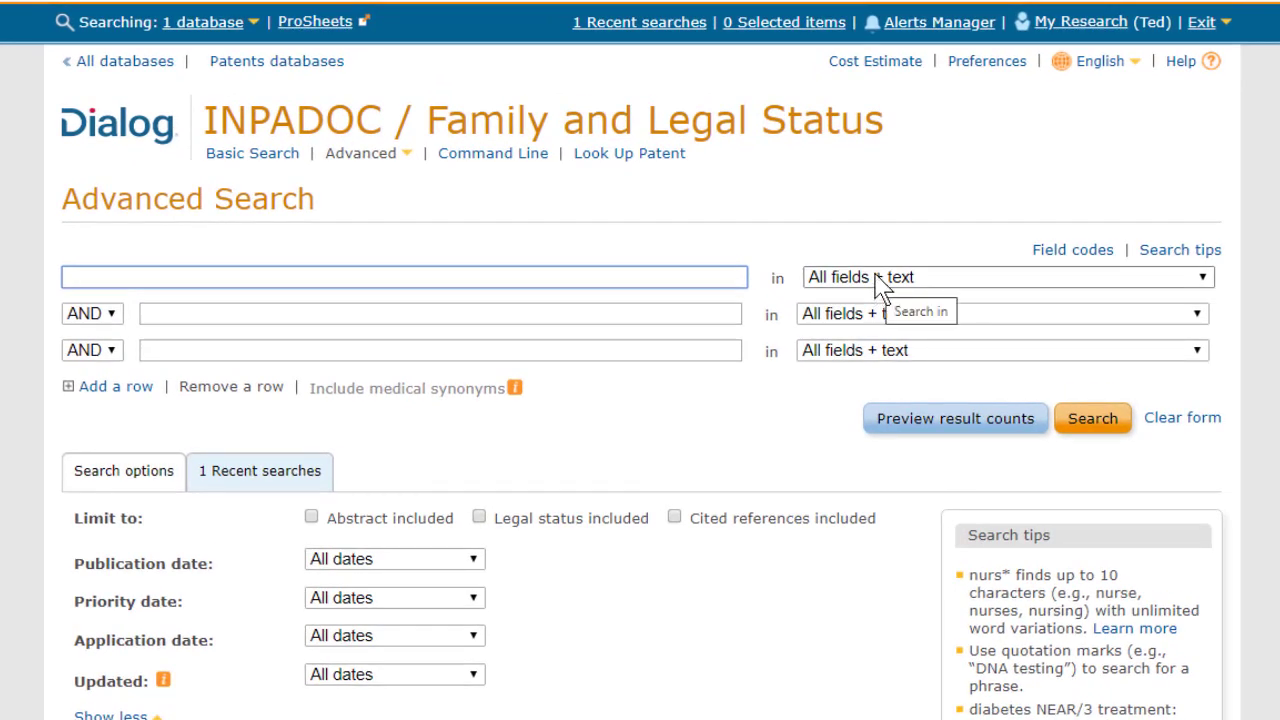
{"action": "left_click", "coordinate": [1000, 276]}
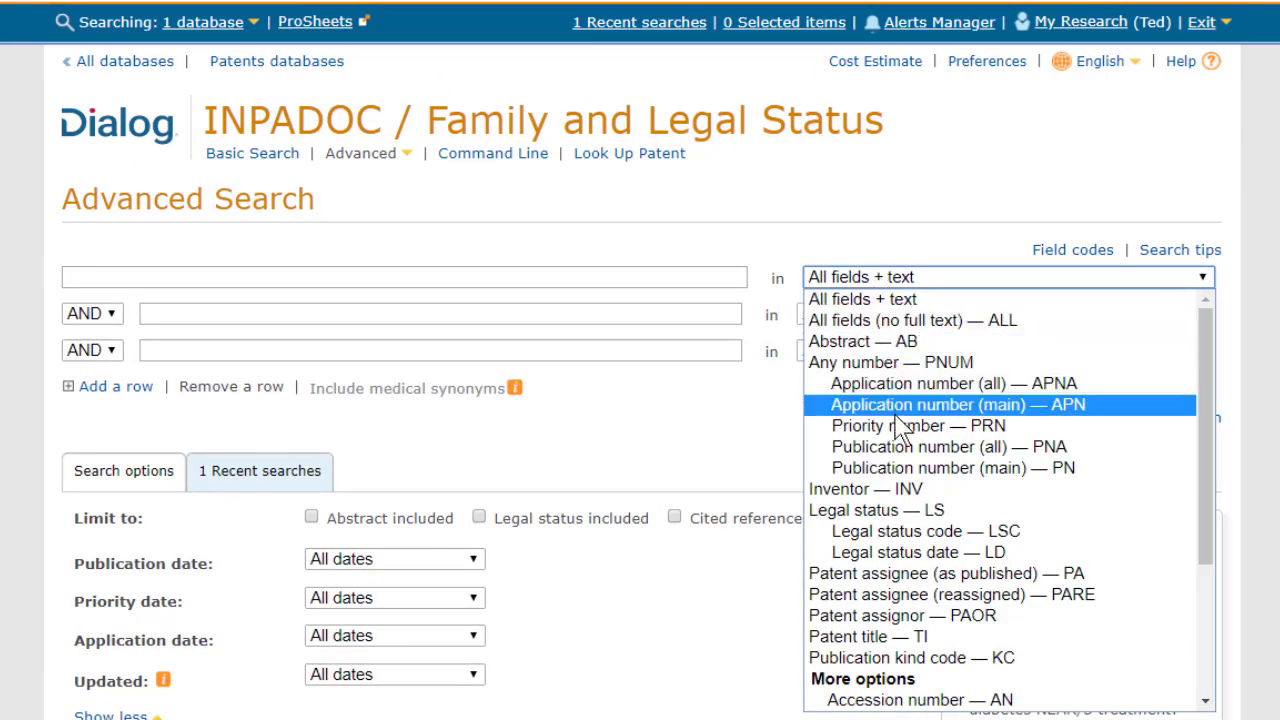
{"action": "mouse_move", "coordinate": [936, 572]}
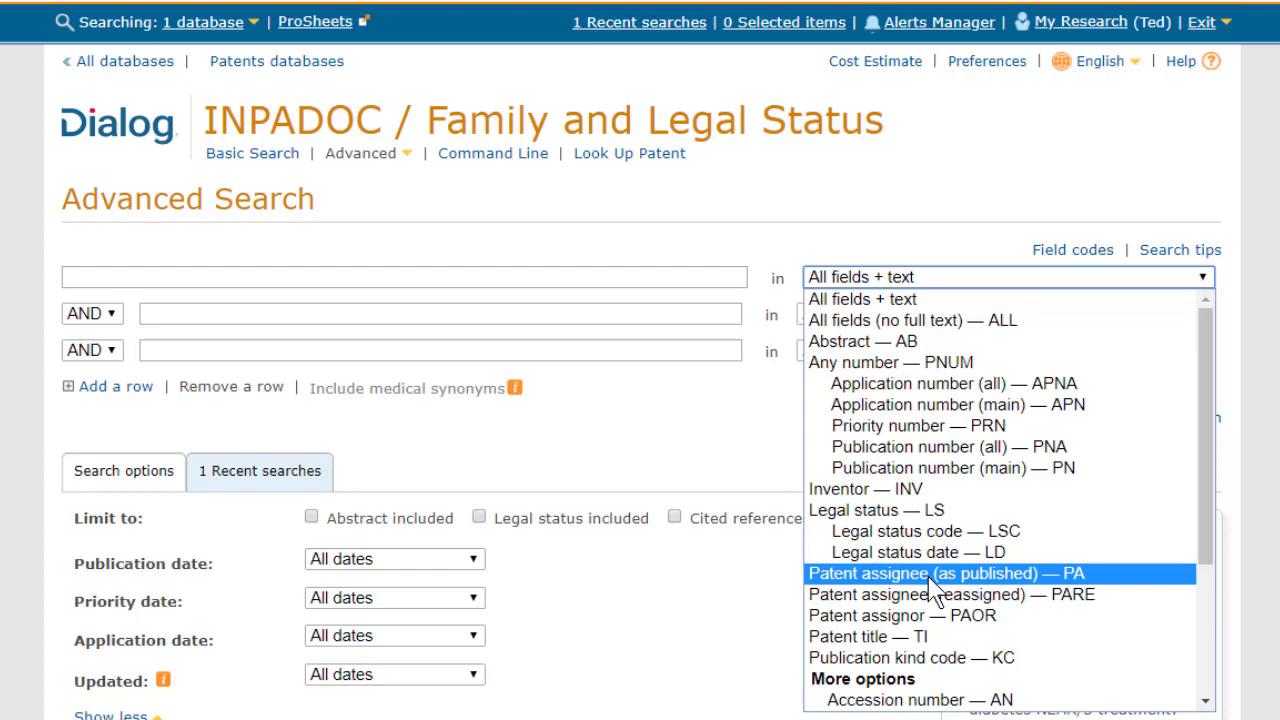
{"action": "left_click", "coordinate": [922, 572]}
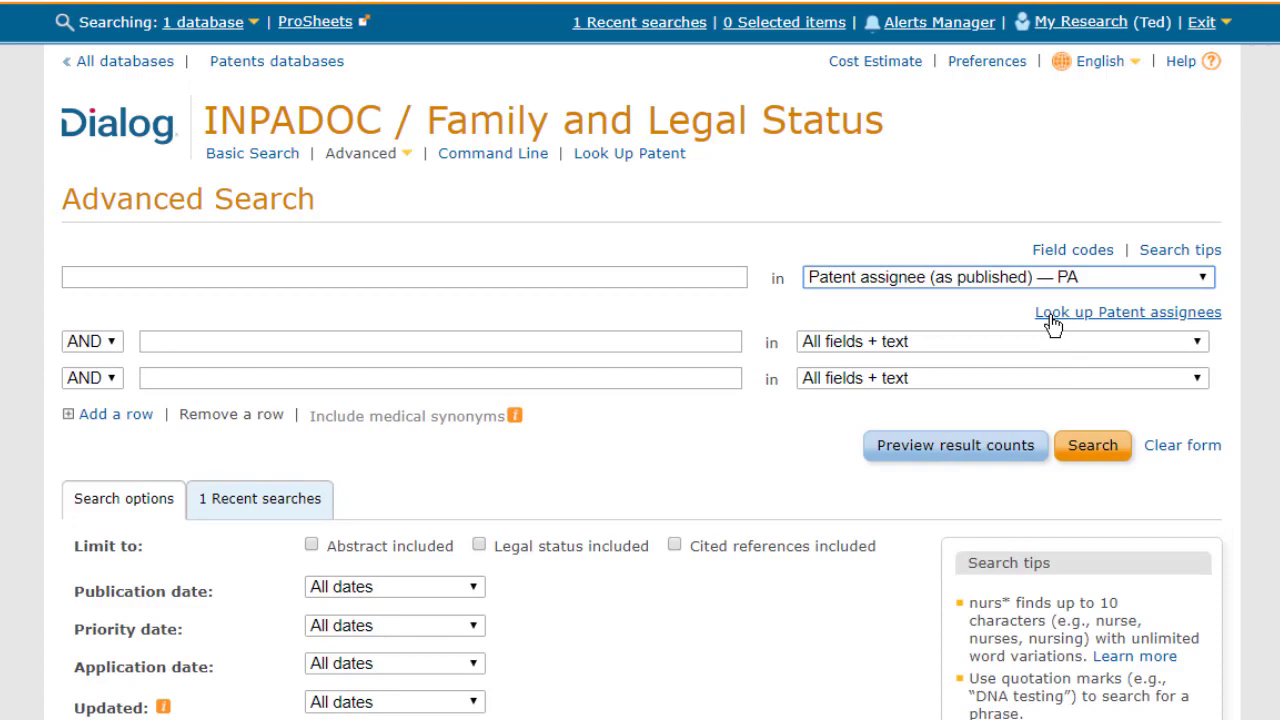
{"action": "left_click", "coordinate": [1126, 312]}
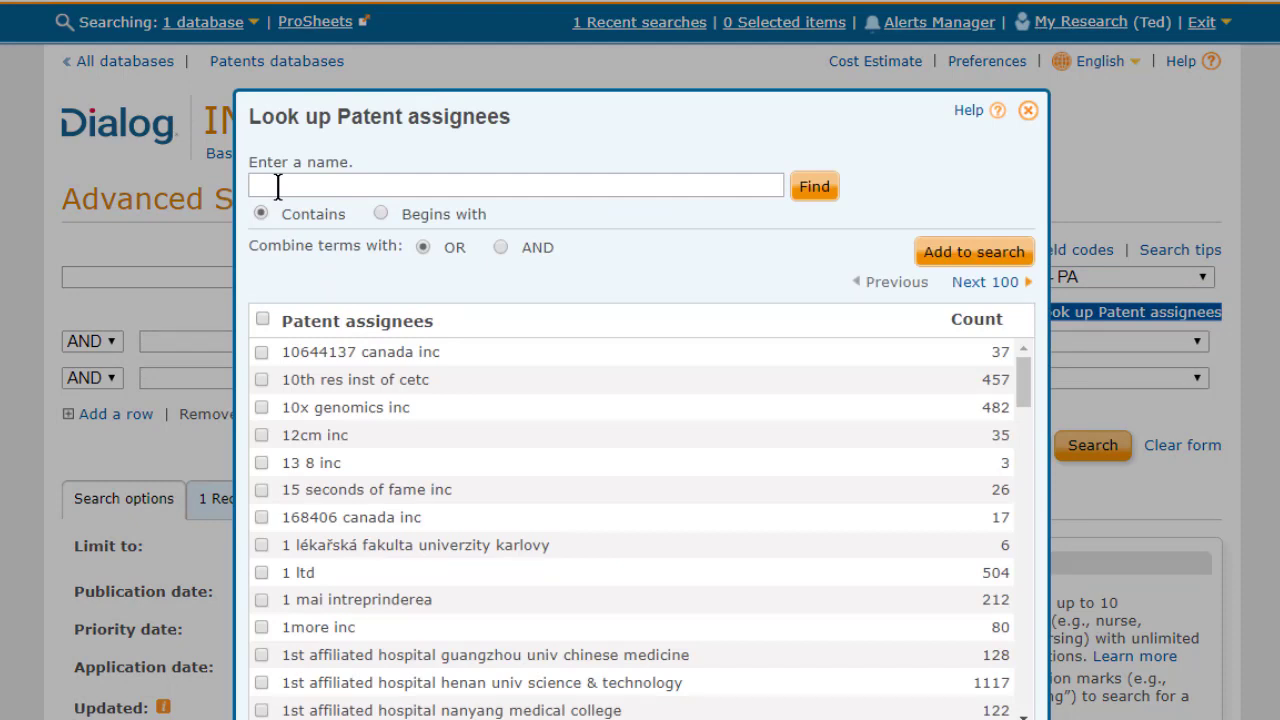
Step: Find assignees containing 'moldex met', listing four Moldex Metric variants with counts
{"action": "left_click", "coordinate": [516, 184]}
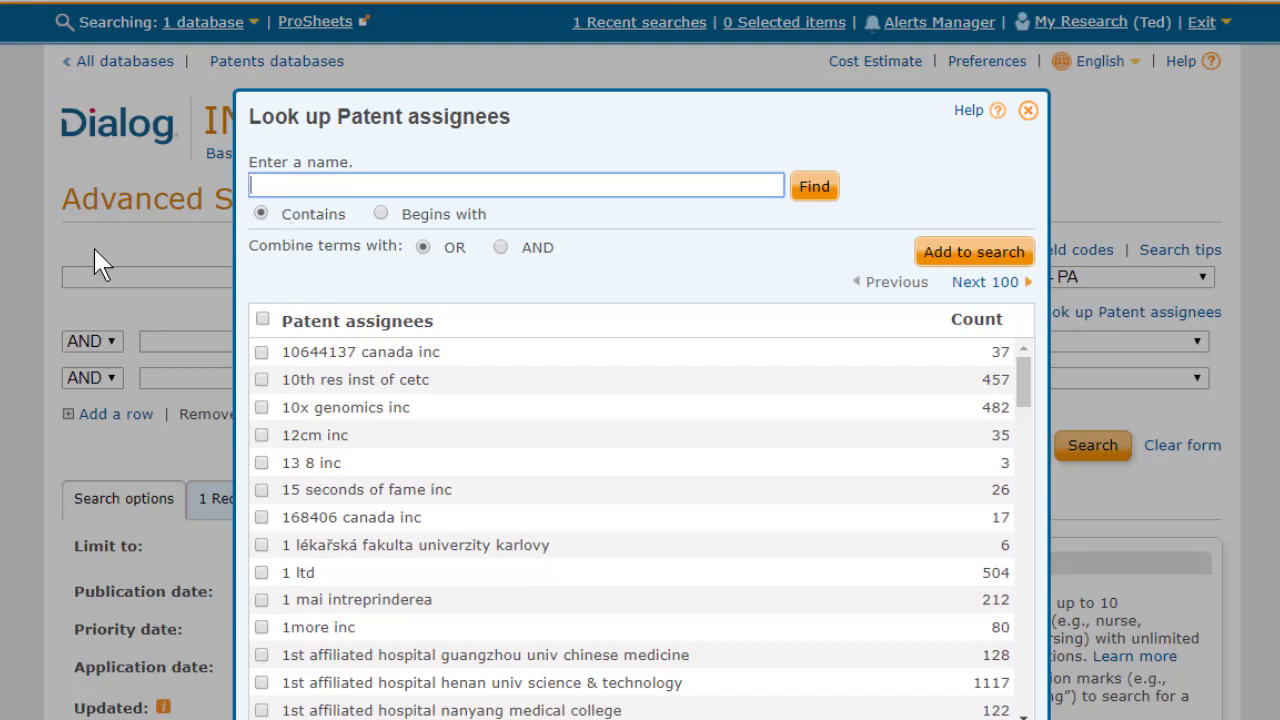
{"action": "type", "text": "moldex met"}
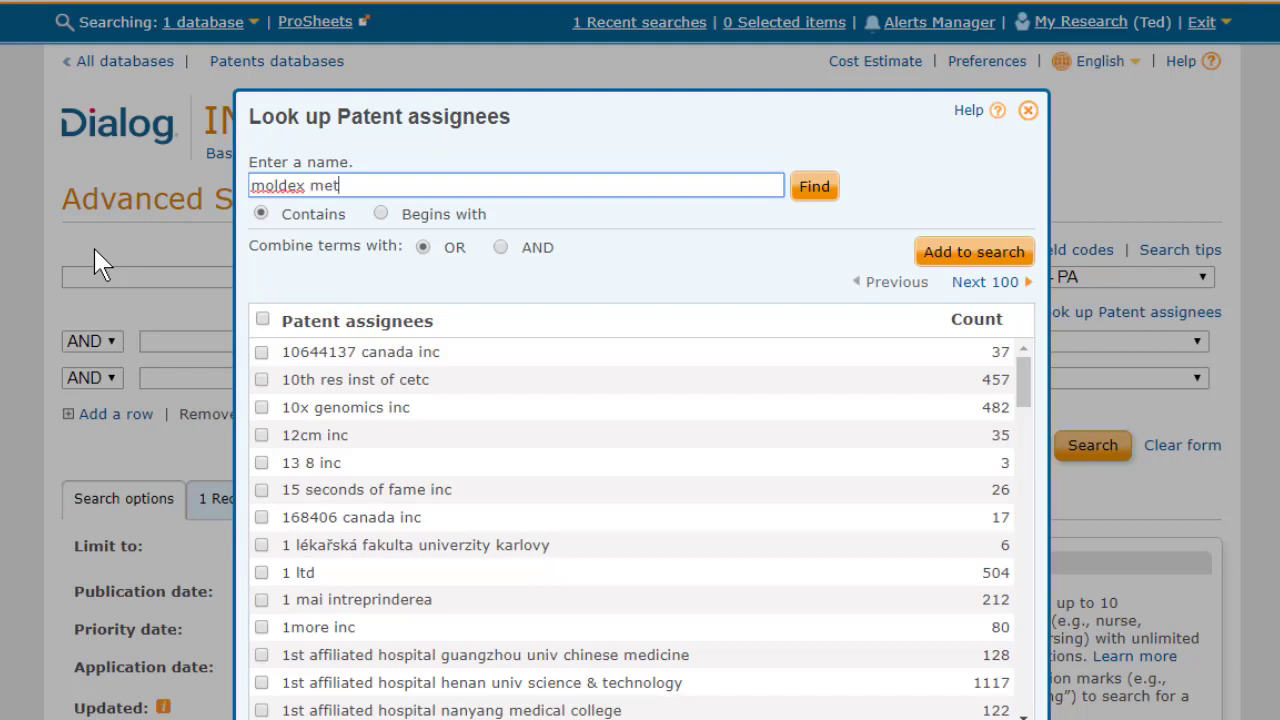
{"action": "mouse_move", "coordinate": [814, 186]}
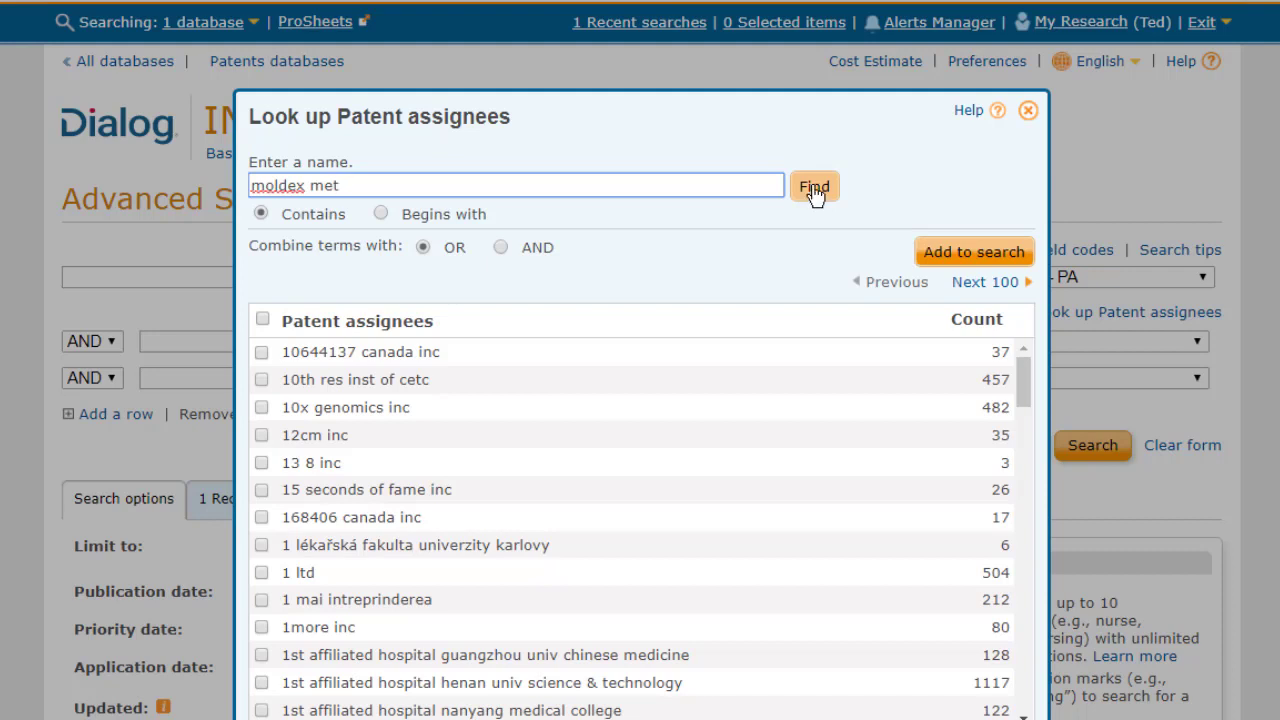
{"action": "left_click", "coordinate": [814, 188]}
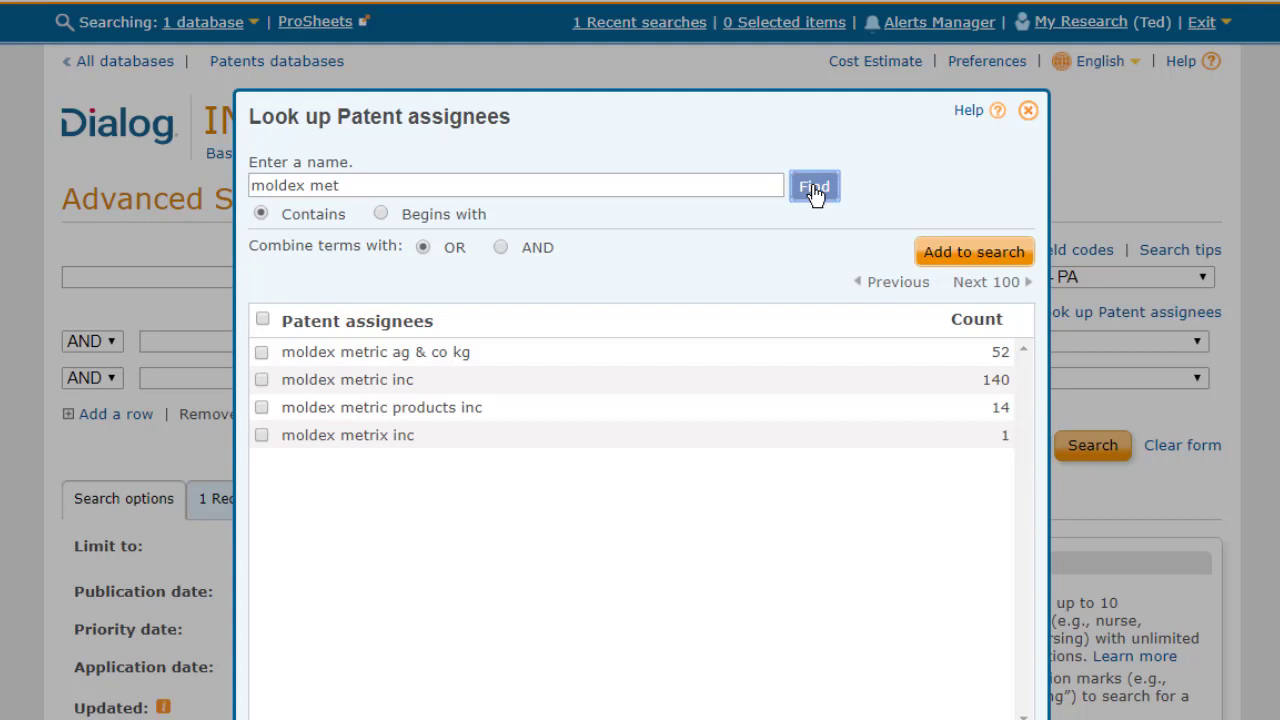
{"action": "mouse_move", "coordinate": [320, 450]}
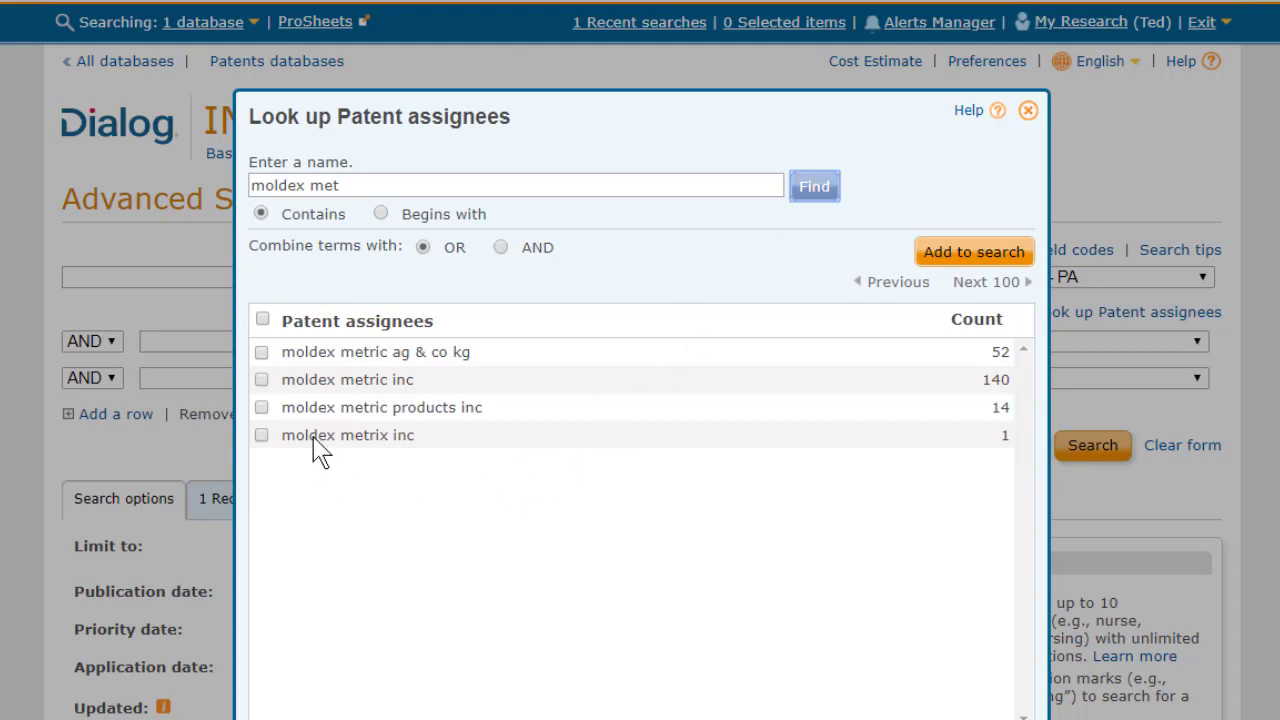
{"action": "mouse_move", "coordinate": [304, 440]}
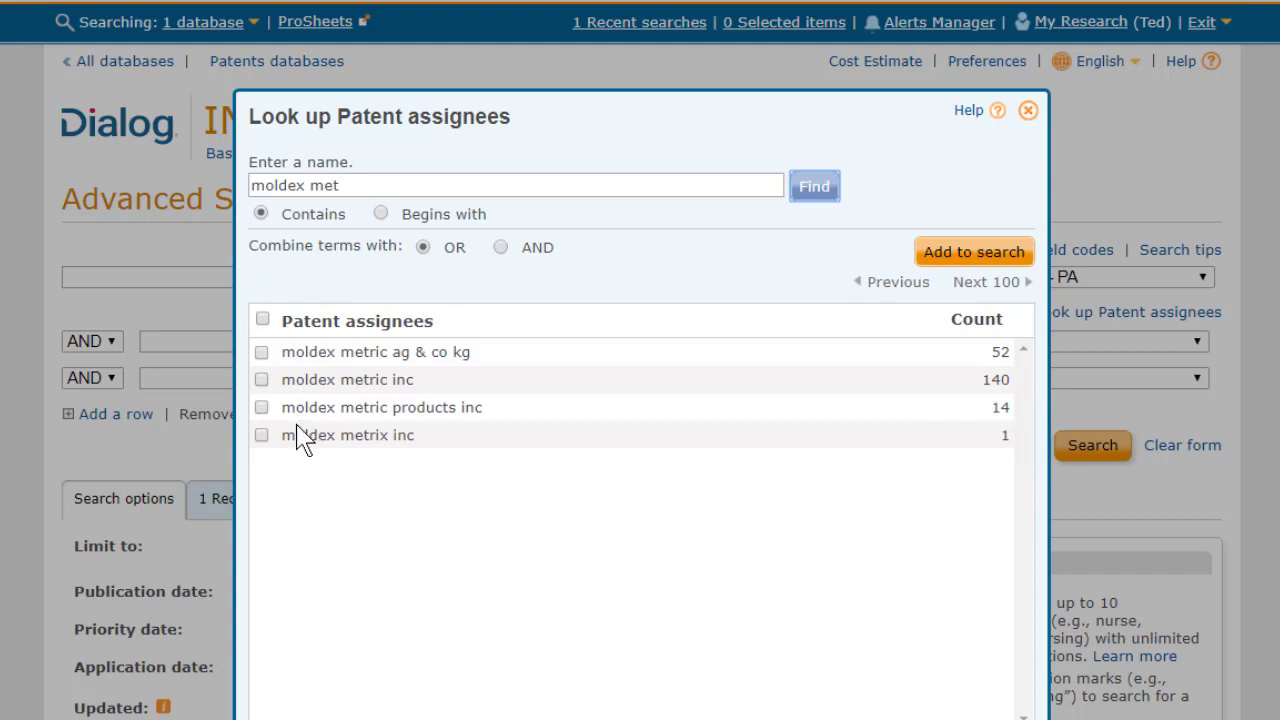
{"action": "mouse_move", "coordinate": [264, 360]}
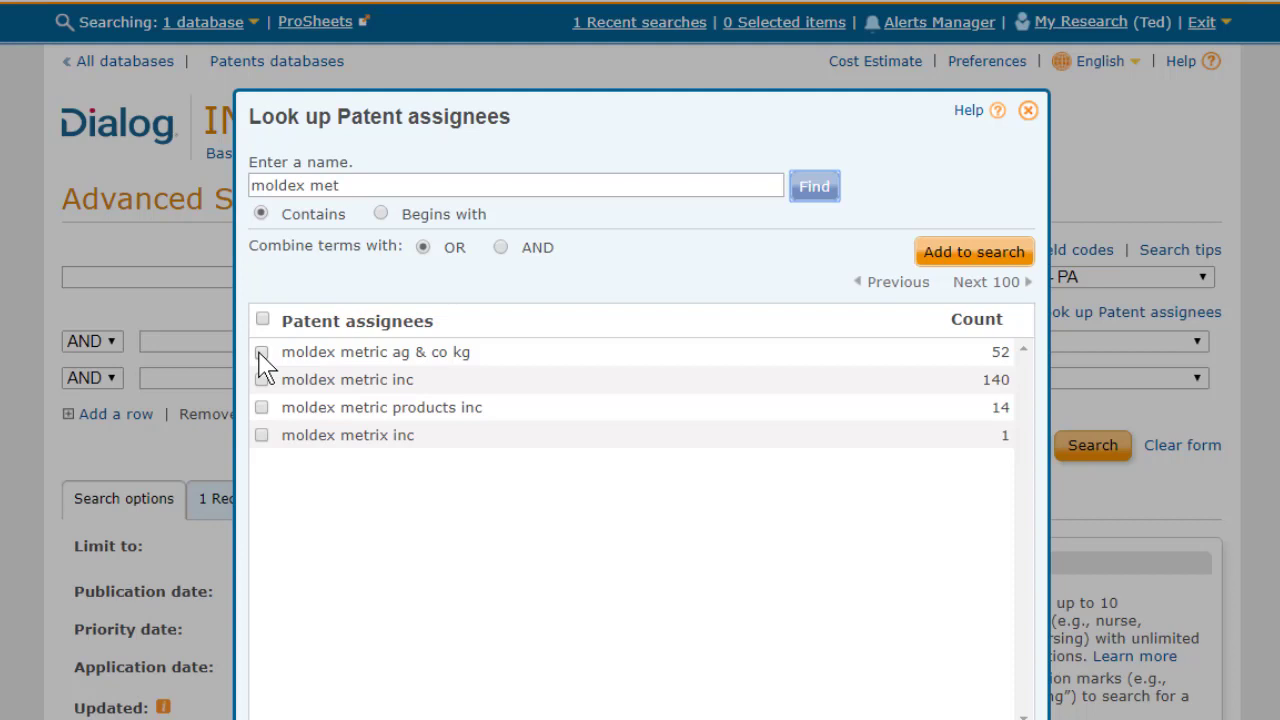
{"action": "mouse_move", "coordinate": [270, 356]}
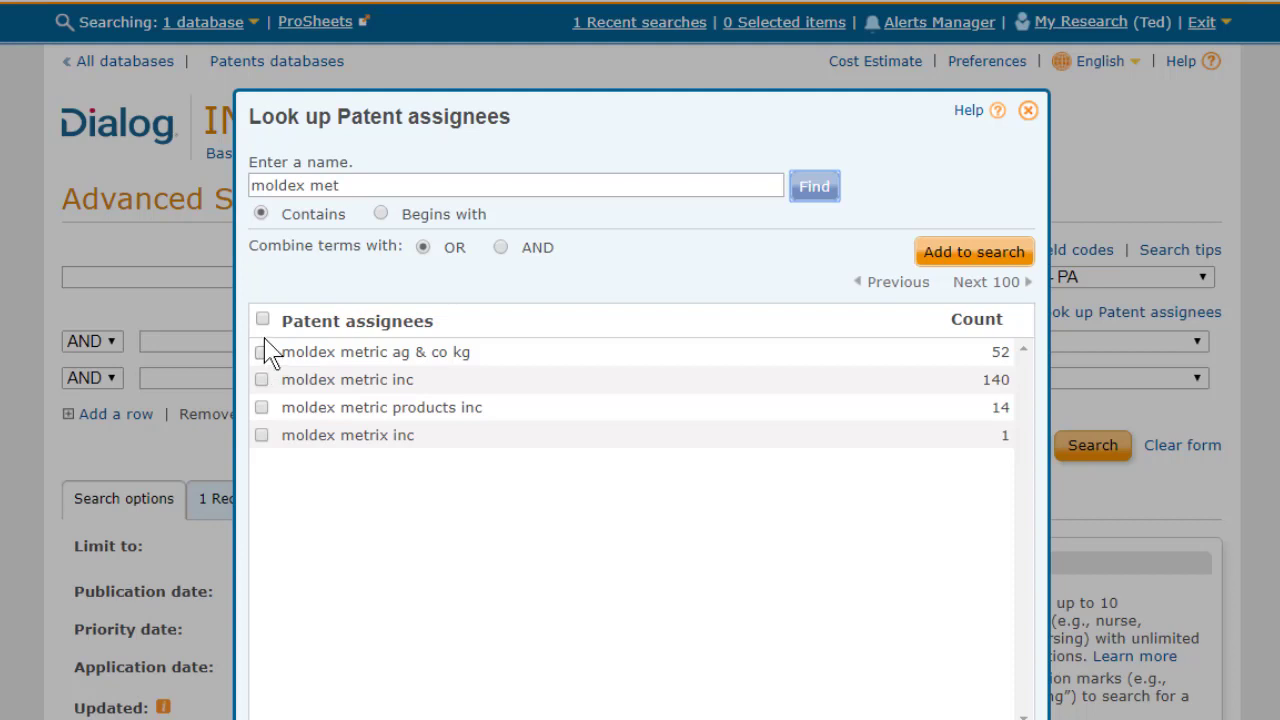
{"action": "mouse_move", "coordinate": [292, 456]}
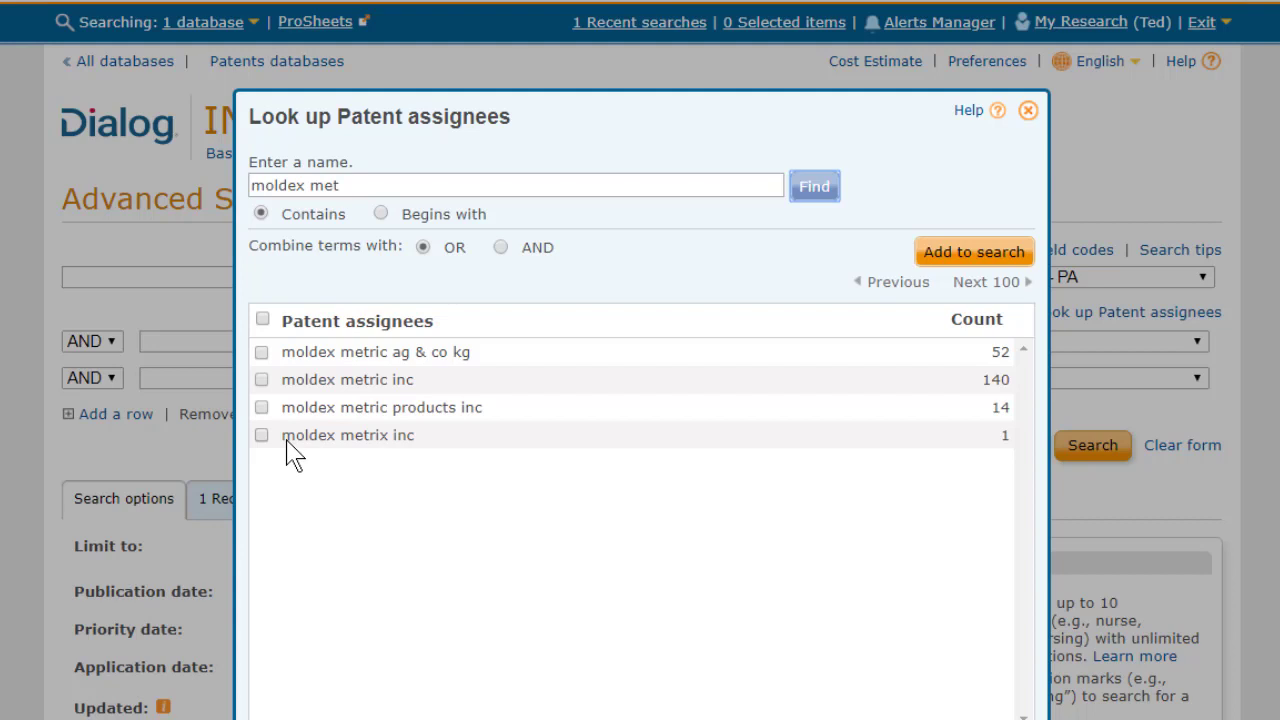
{"action": "mouse_move", "coordinate": [262, 330]}
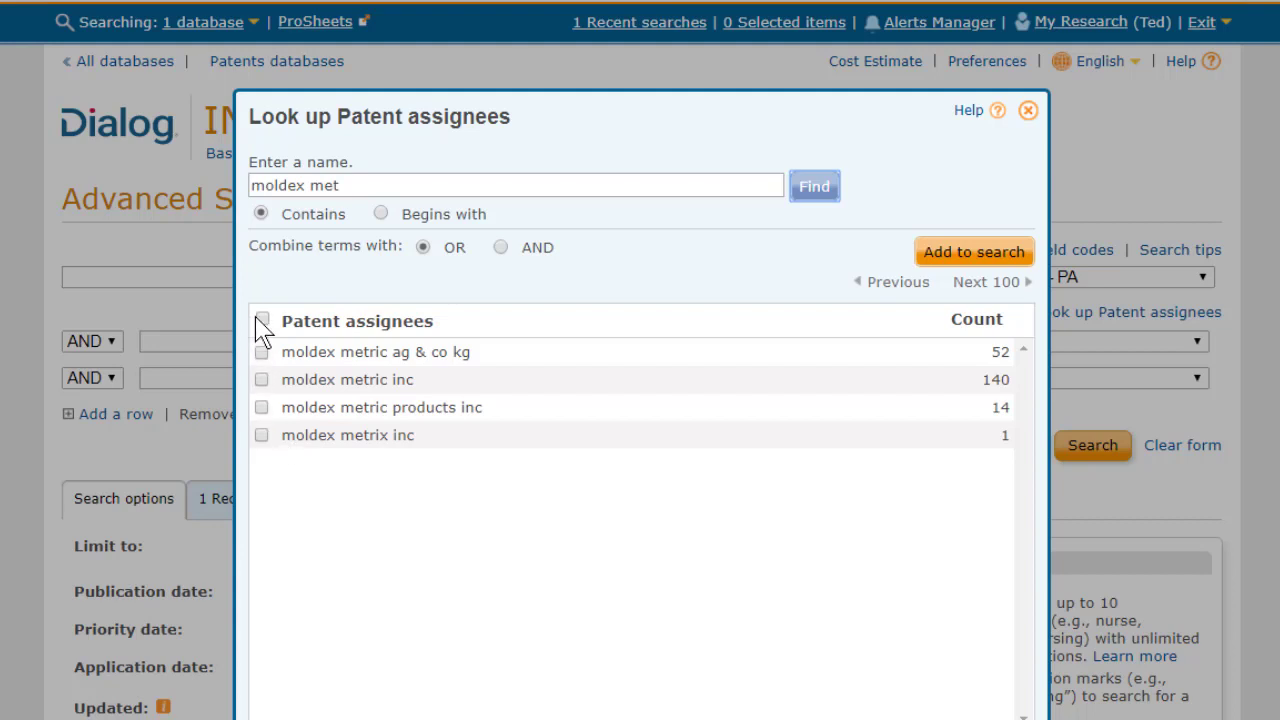
Step: Select all four Moldex Metric names and add them to the first row as an exact OR PA query
{"action": "left_click", "coordinate": [262, 320]}
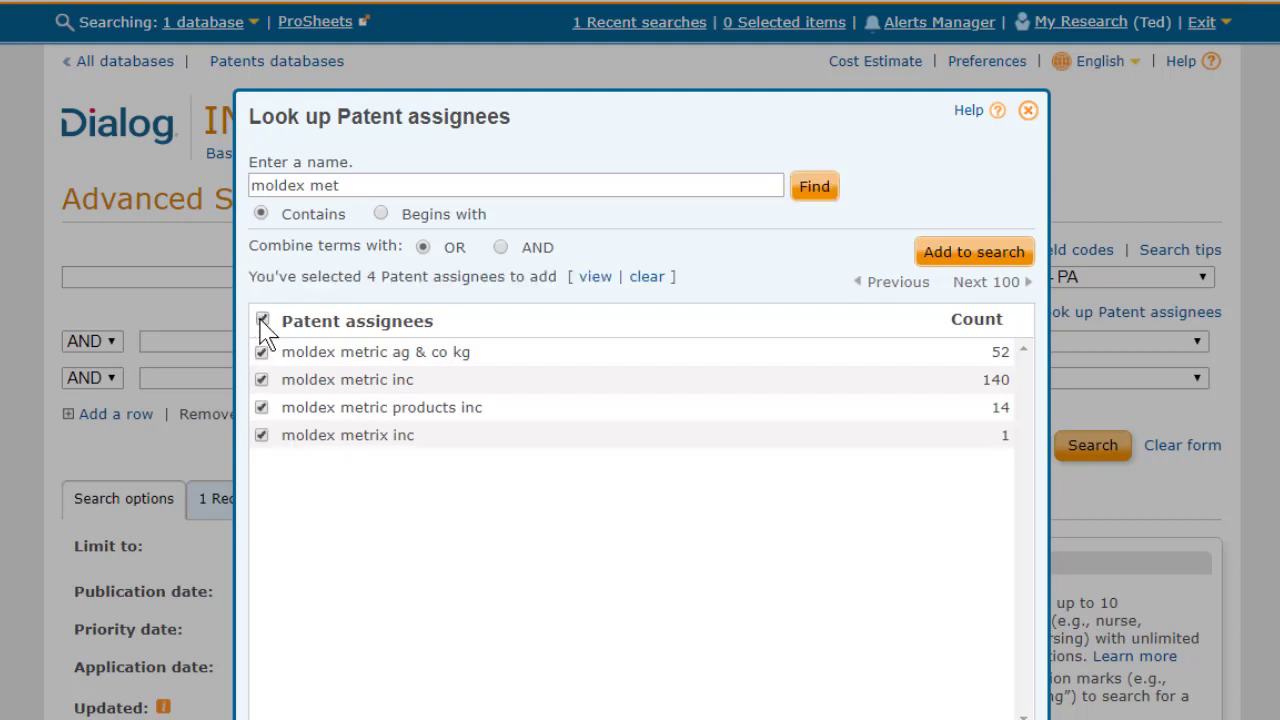
{"action": "left_click", "coordinate": [262, 320]}
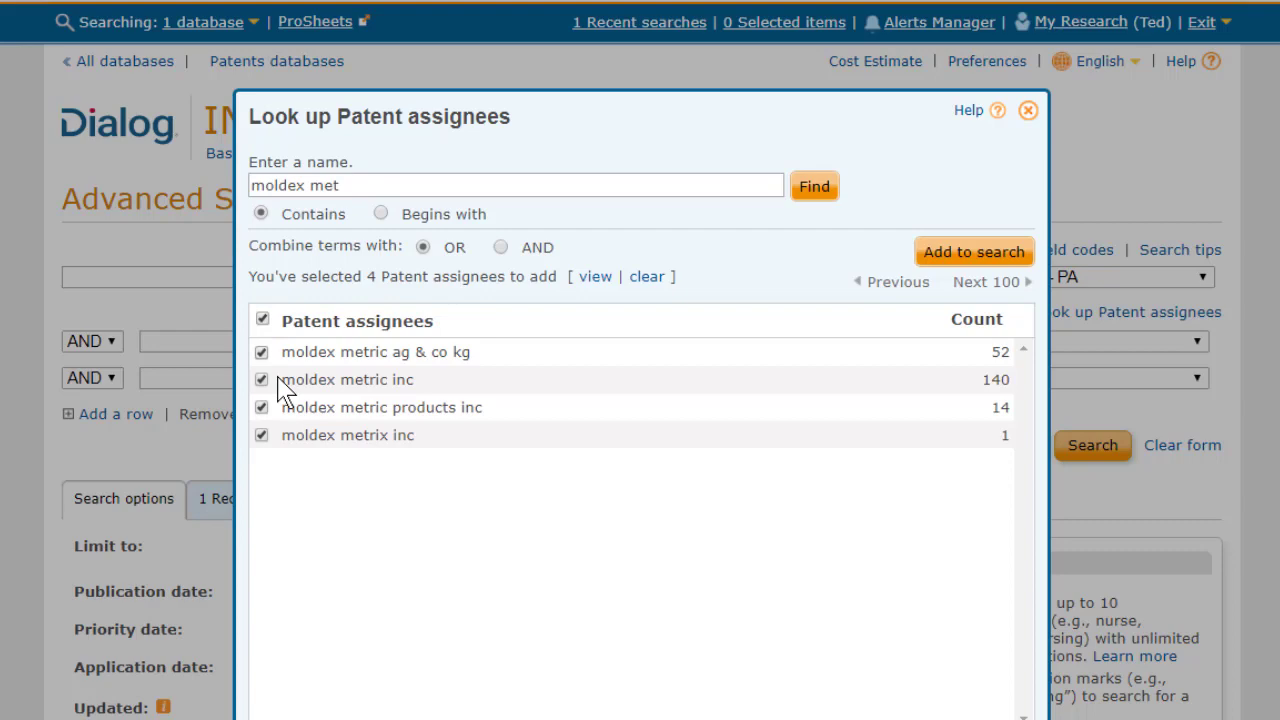
{"action": "mouse_move", "coordinate": [484, 610]}
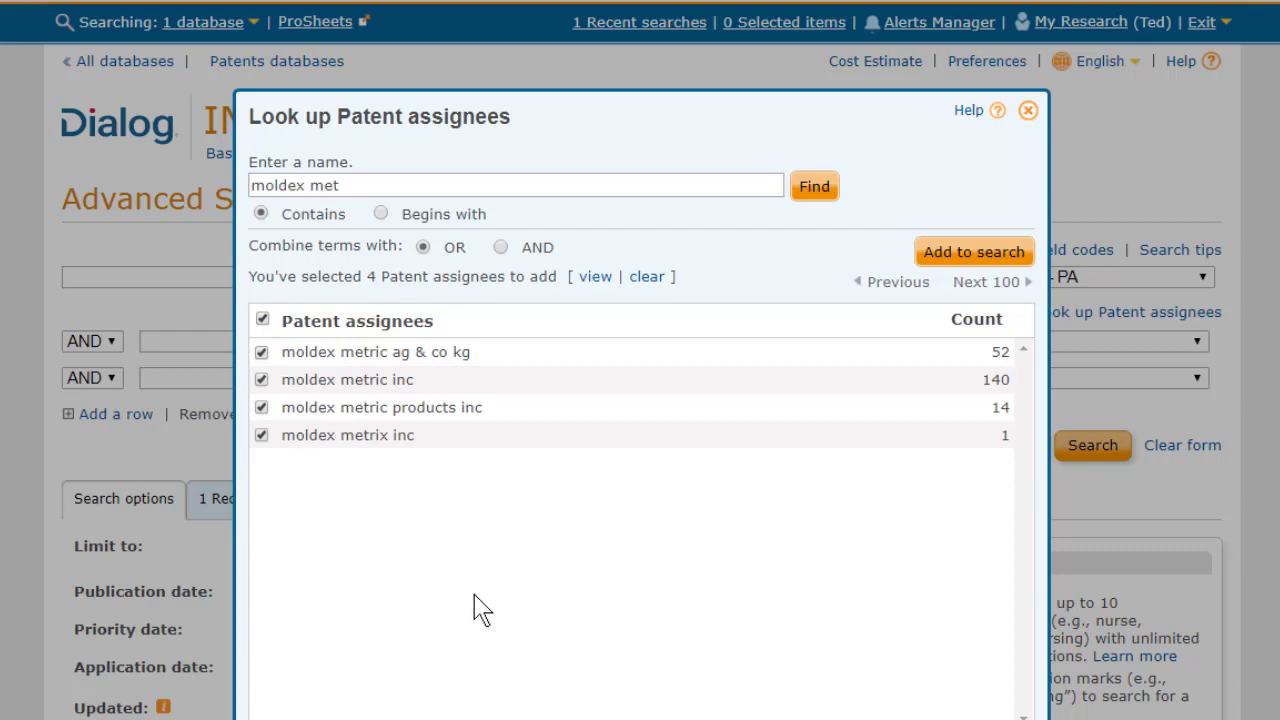
{"action": "mouse_move", "coordinate": [518, 612]}
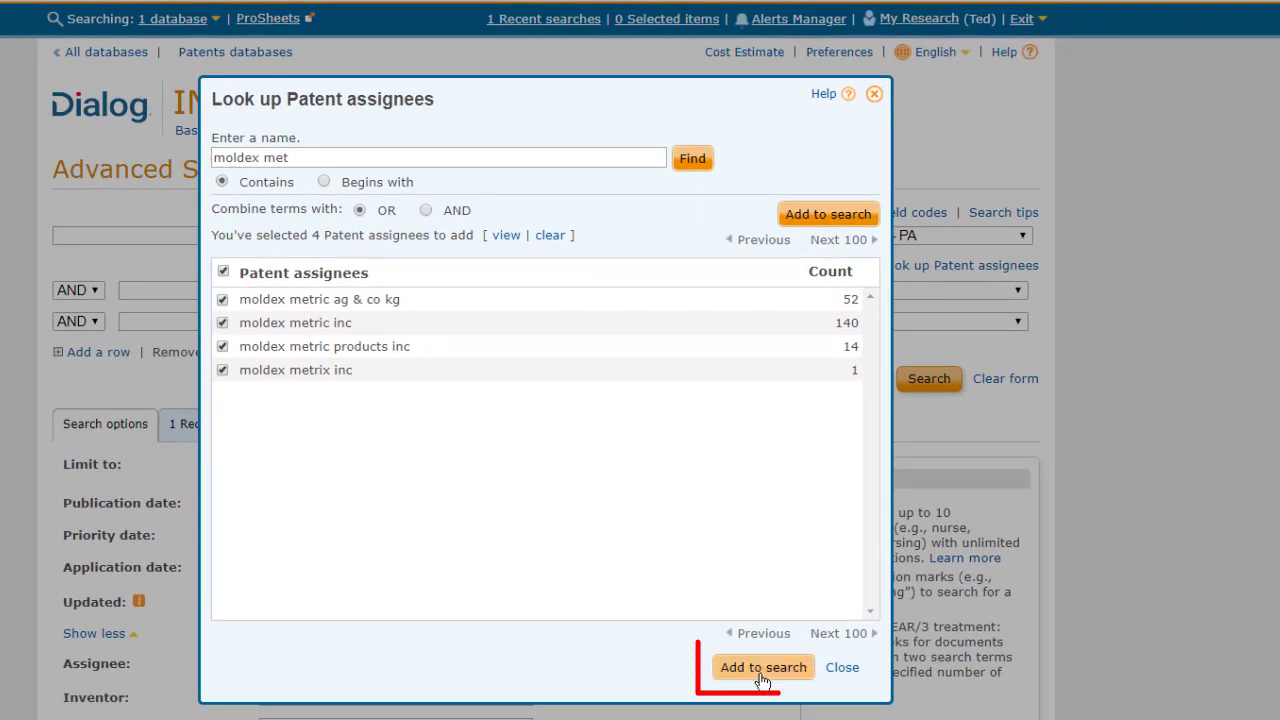
{"action": "left_click", "coordinate": [764, 668]}
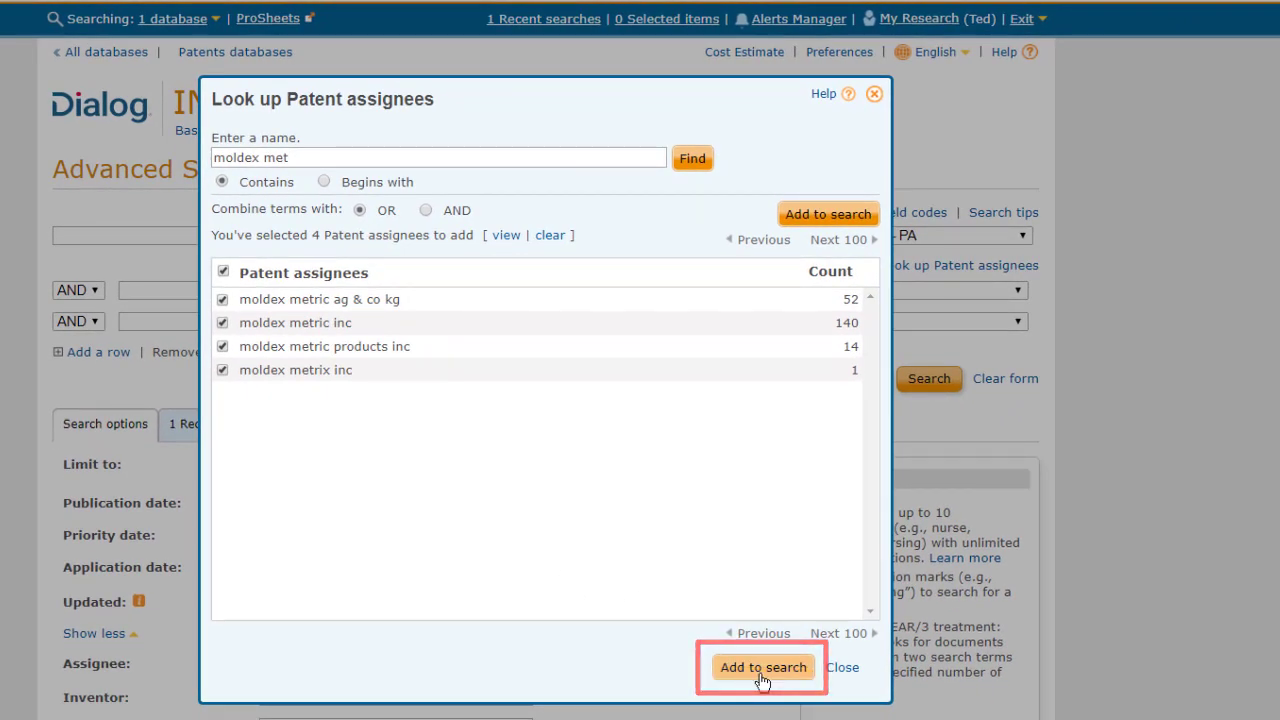
{"action": "left_click", "coordinate": [762, 668]}
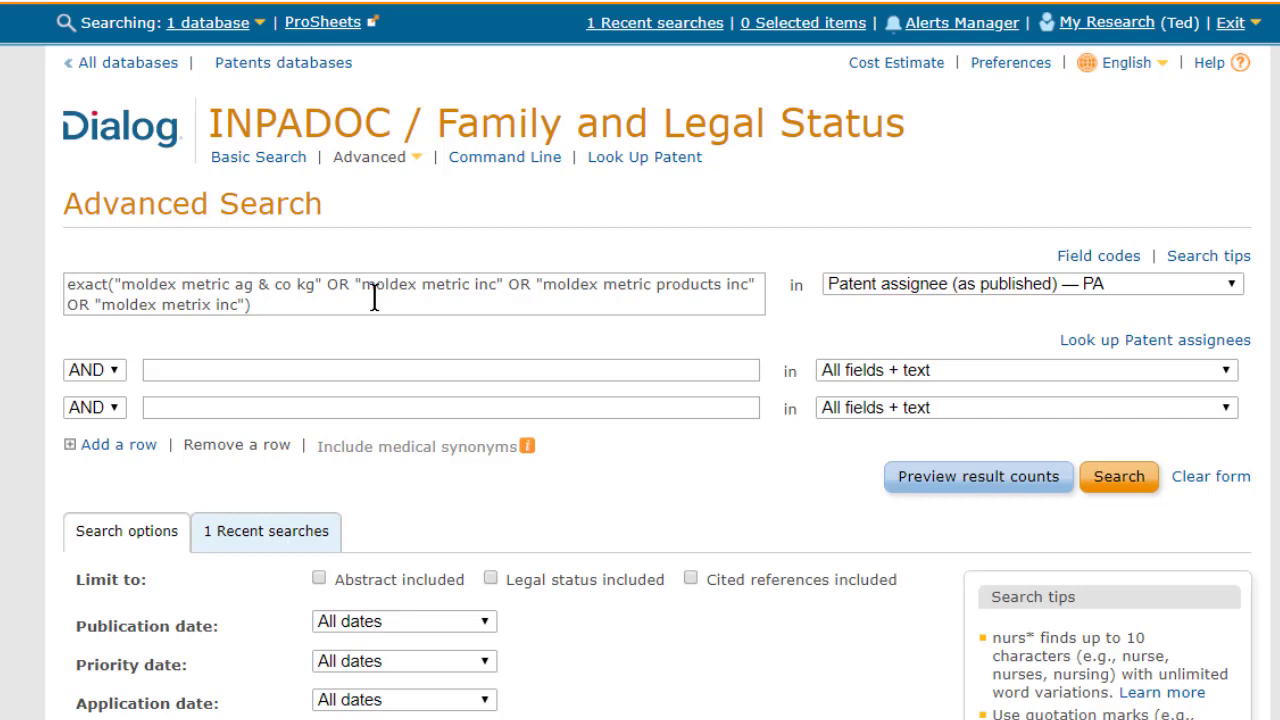
{"action": "mouse_move", "coordinate": [792, 420]}
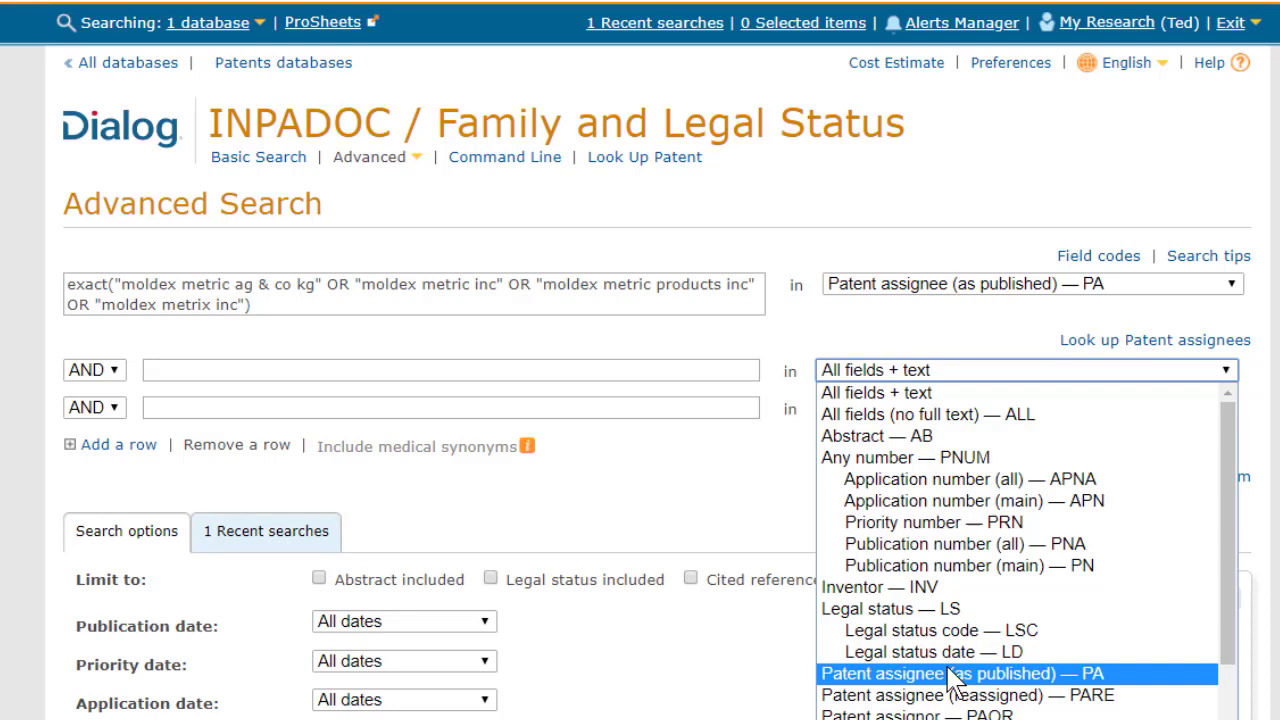
{"action": "mouse_move", "coordinate": [950, 696]}
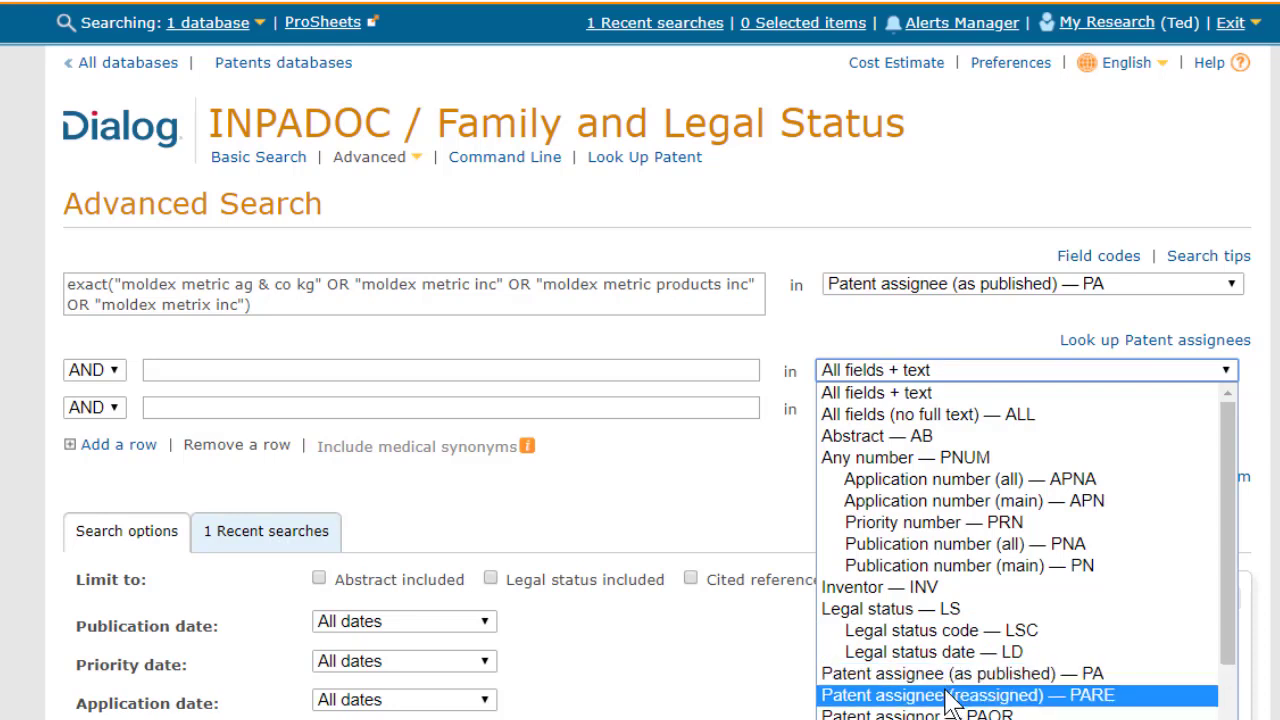
Step: Set row two to Patent assignee (reassigned) — PARE and start the new-assignee lookup
{"action": "left_click", "coordinate": [966, 694]}
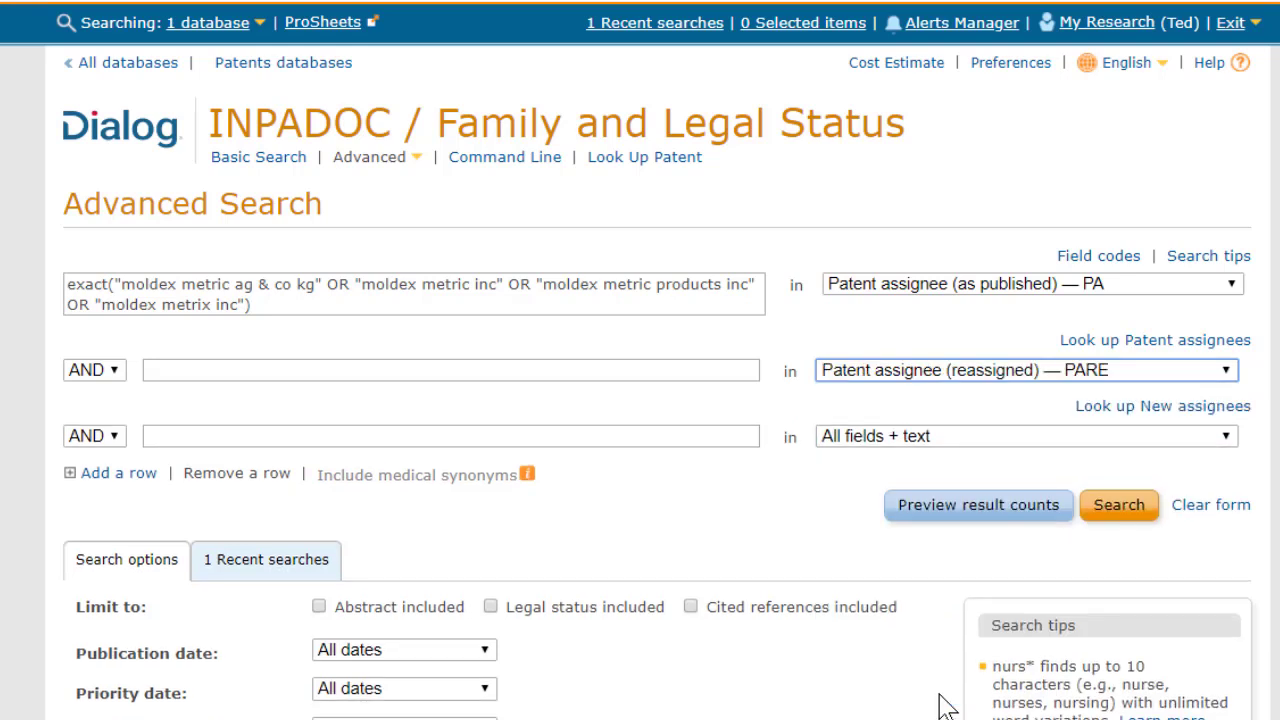
{"action": "mouse_move", "coordinate": [1108, 412]}
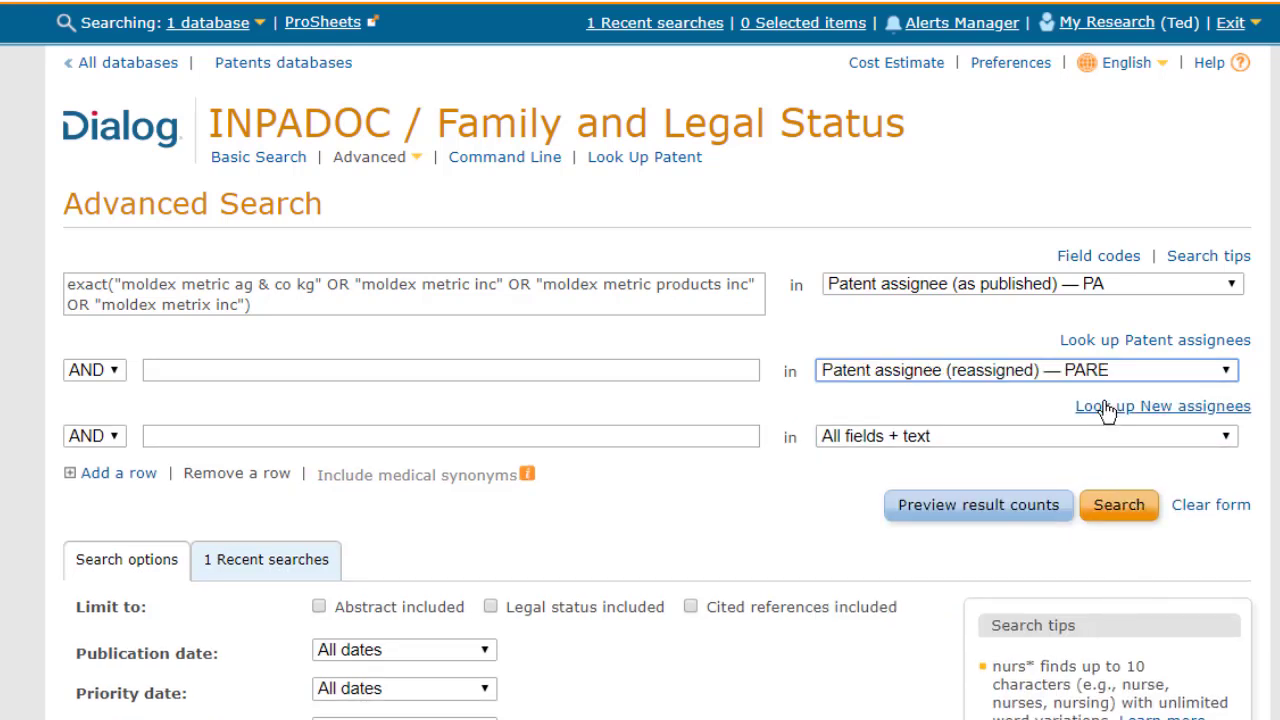
{"action": "left_click", "coordinate": [1162, 404]}
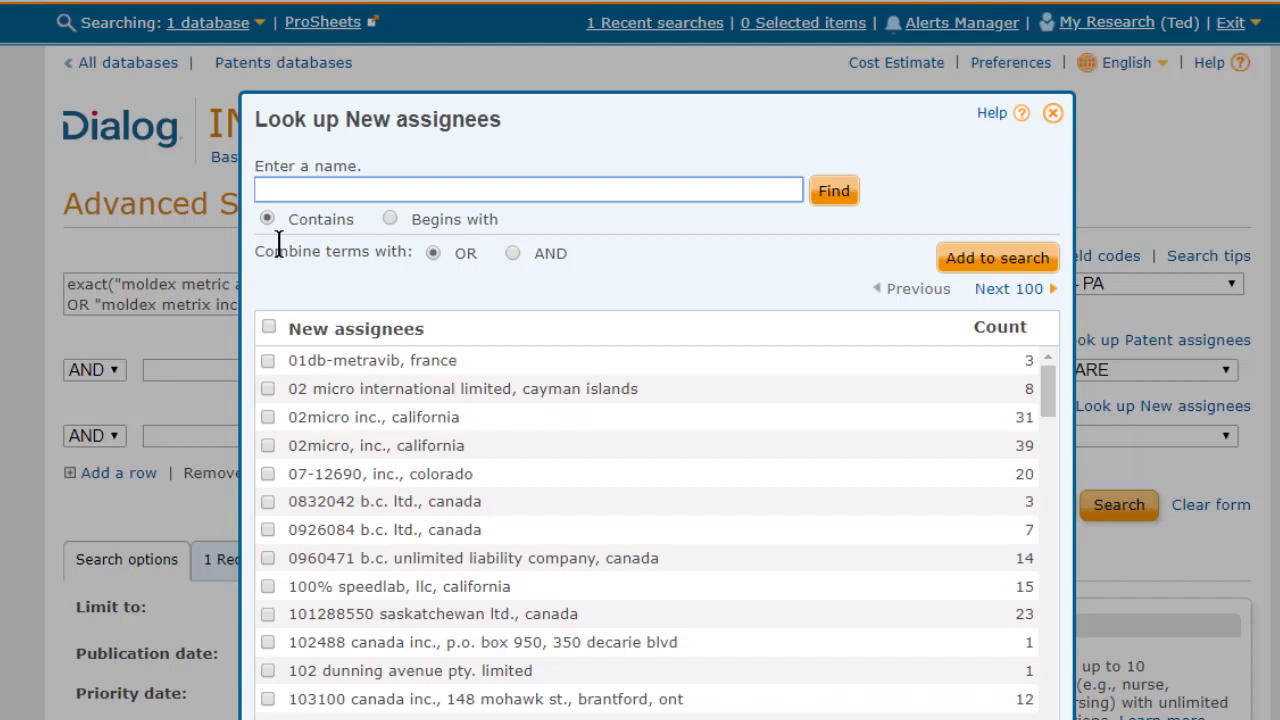
Step: Find new assignees matching 'moldex met', select both names and add them to row two
{"action": "type", "text": "m"}
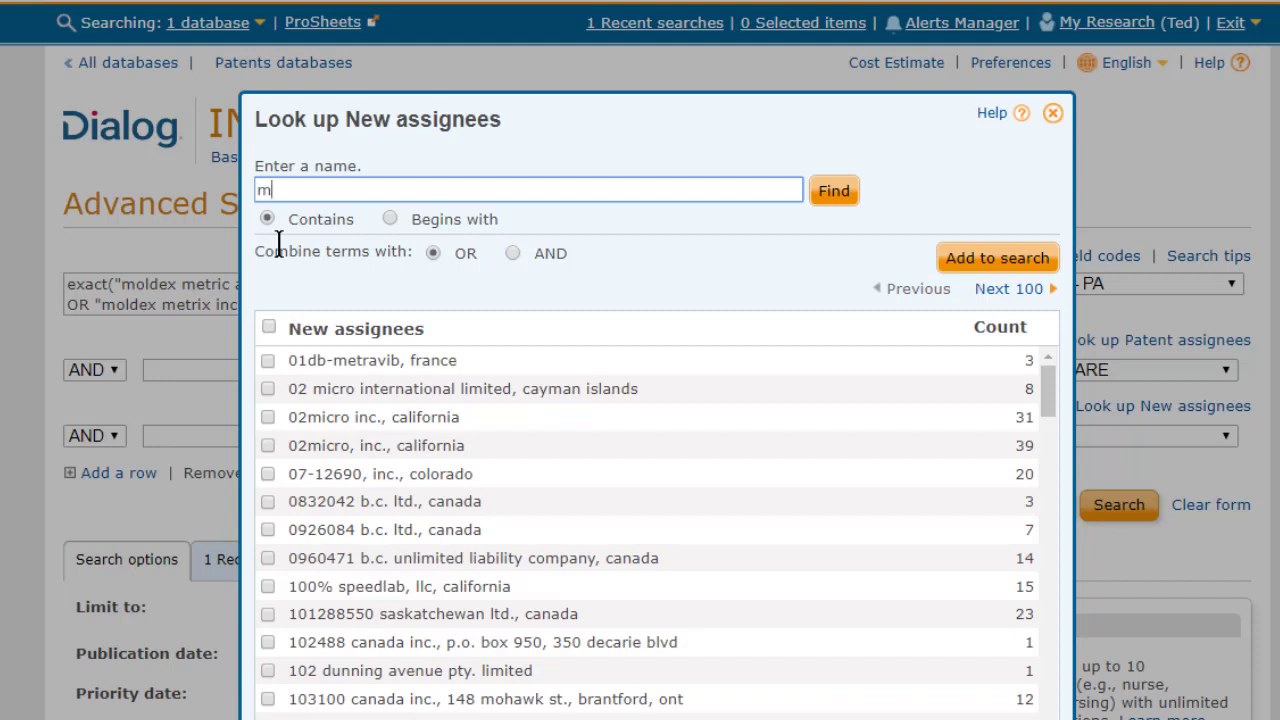
{"action": "type", "text": "oldex"}
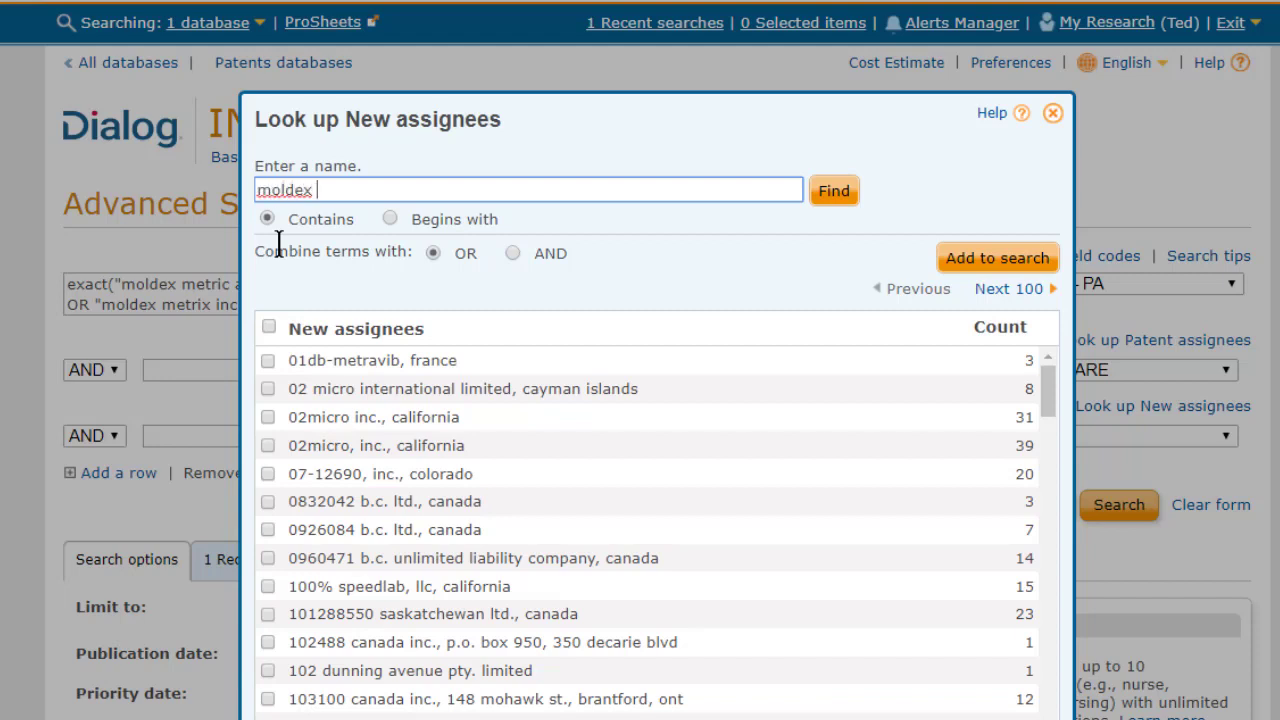
{"action": "type", "text": "met"}
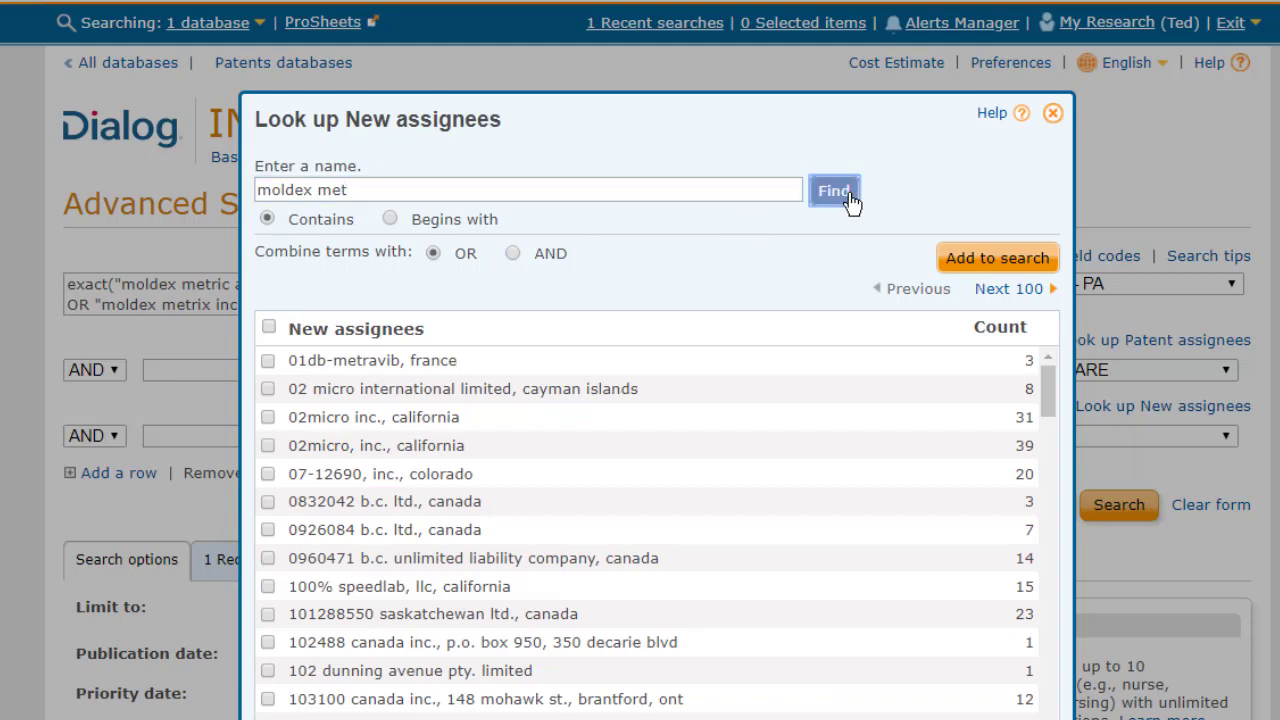
{"action": "left_click", "coordinate": [834, 190]}
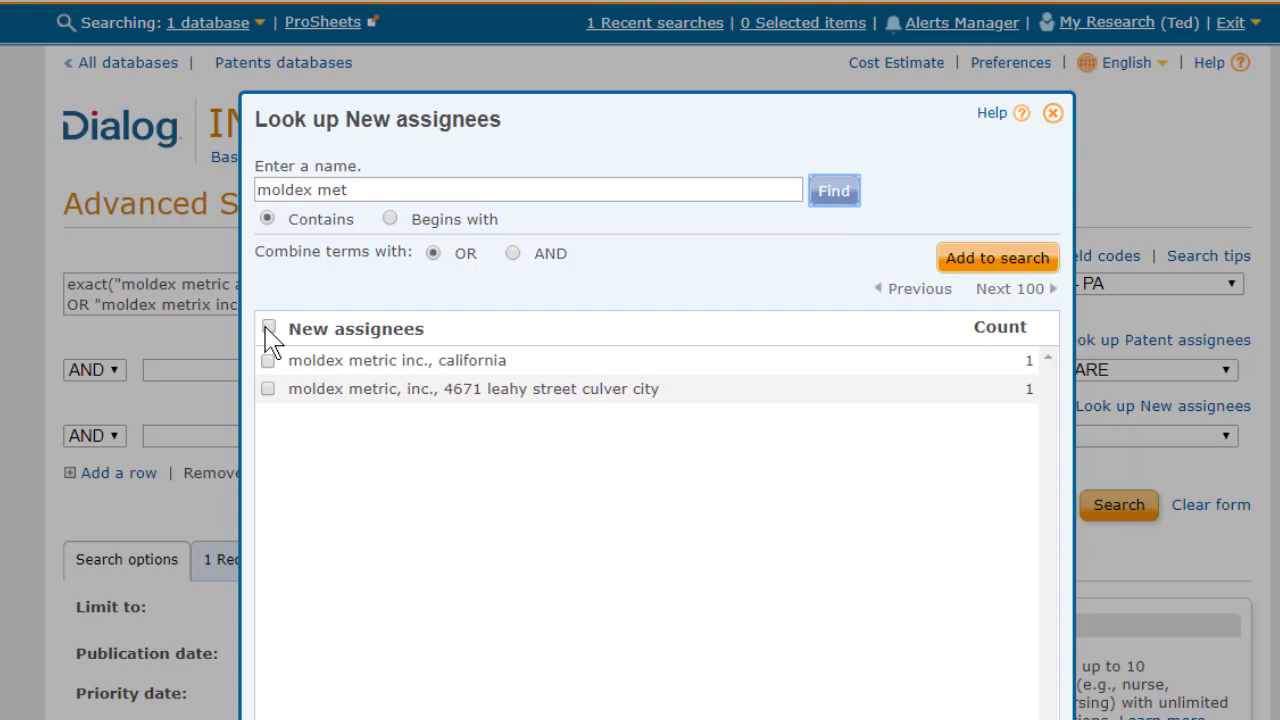
{"action": "mouse_move", "coordinate": [480, 376]}
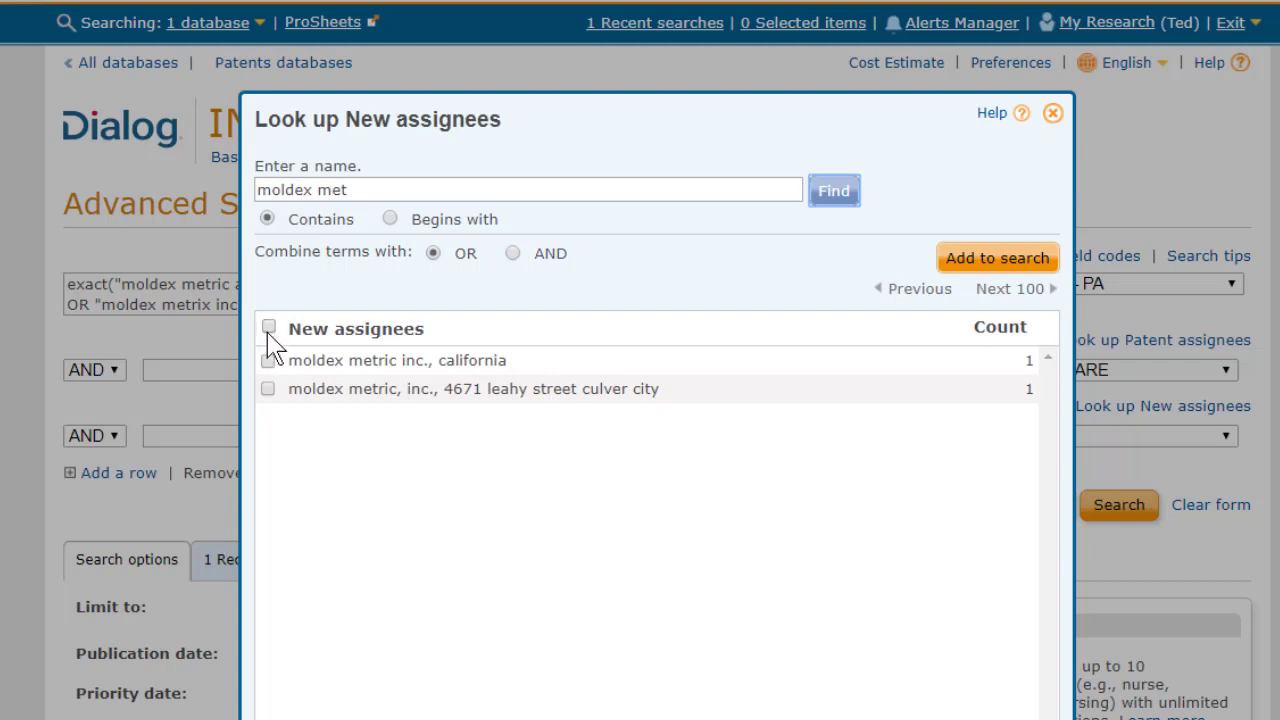
{"action": "left_click", "coordinate": [268, 328]}
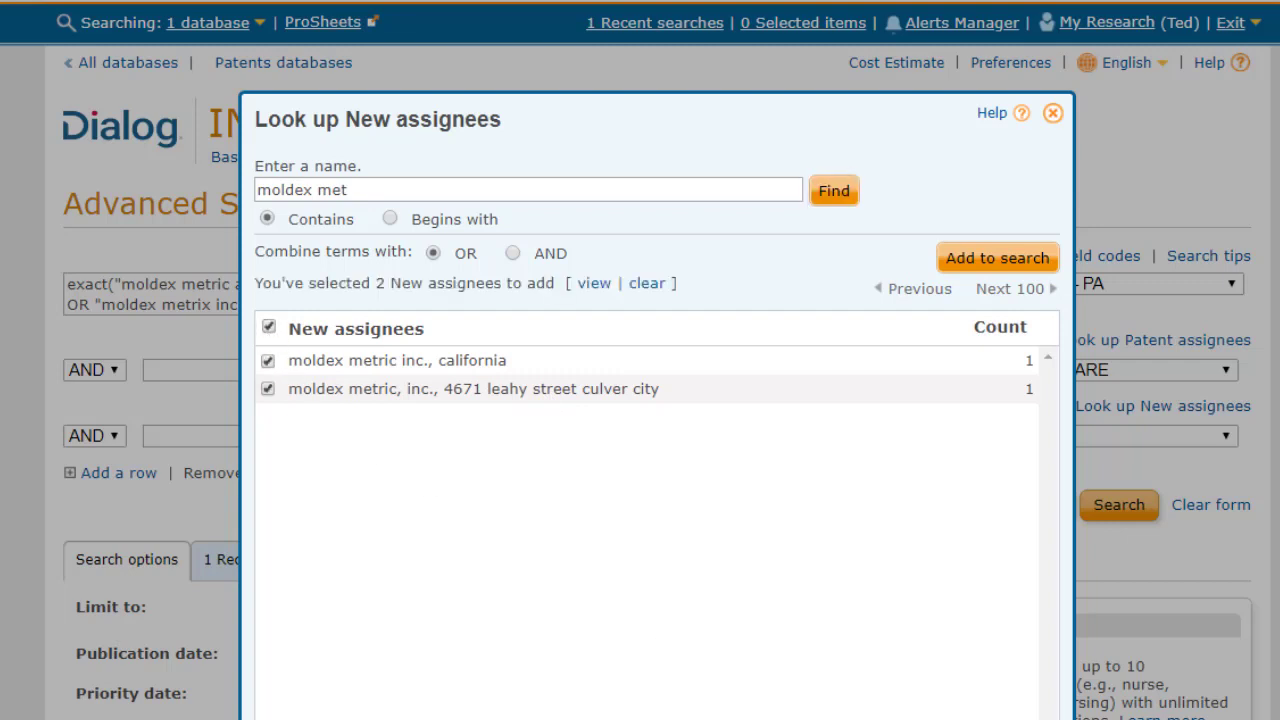
{"action": "left_click", "coordinate": [996, 256]}
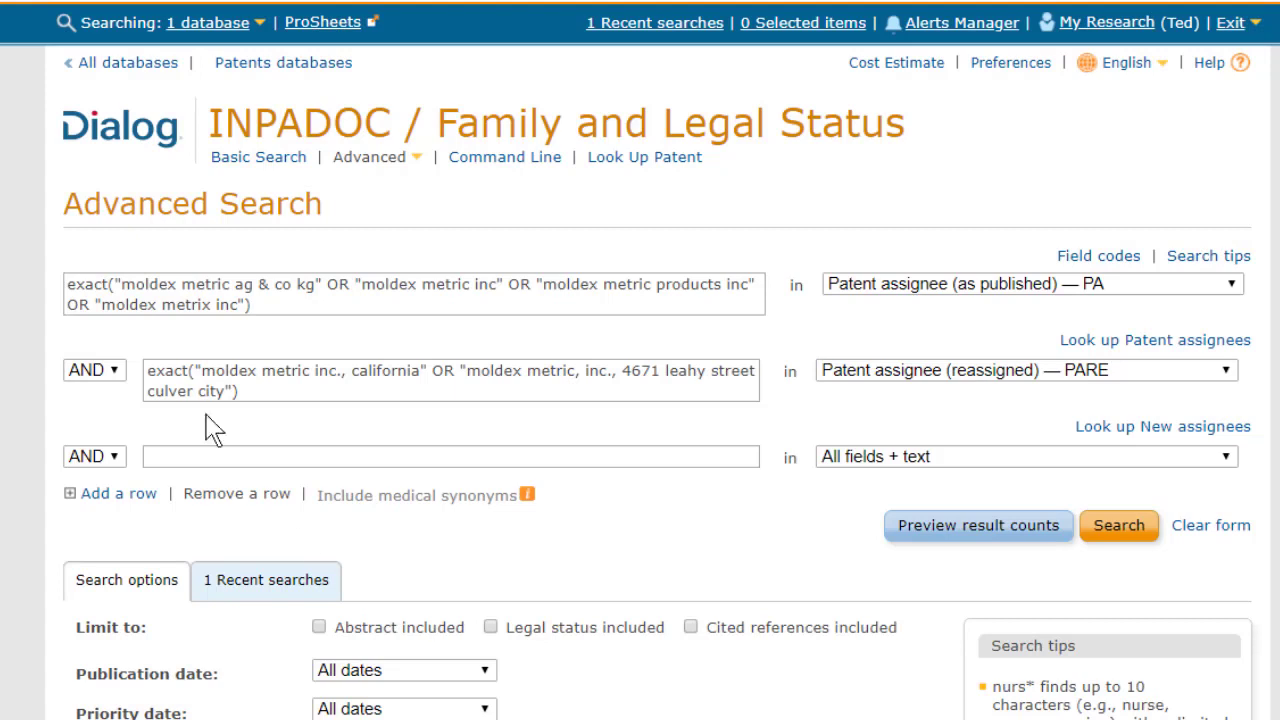
{"action": "mouse_move", "coordinate": [94, 370]}
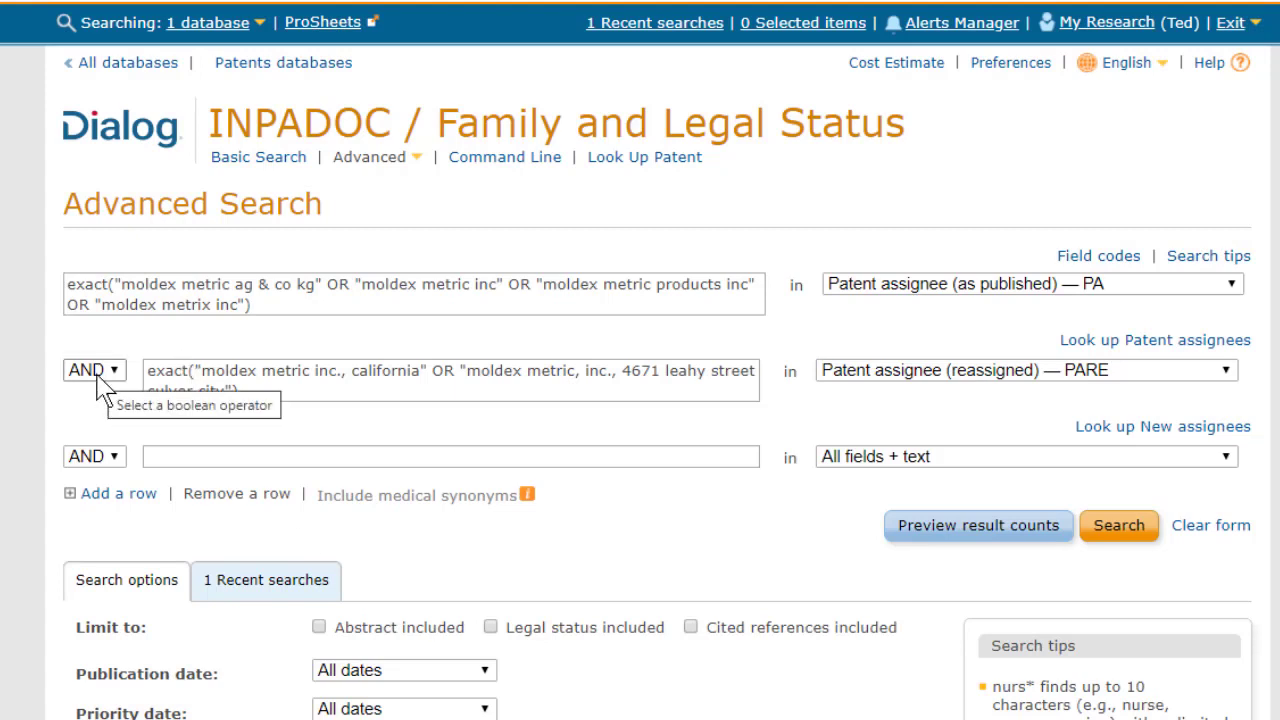
Step: Change the operator joining the PA and PARE rows from AND to OR
{"action": "left_click", "coordinate": [94, 370]}
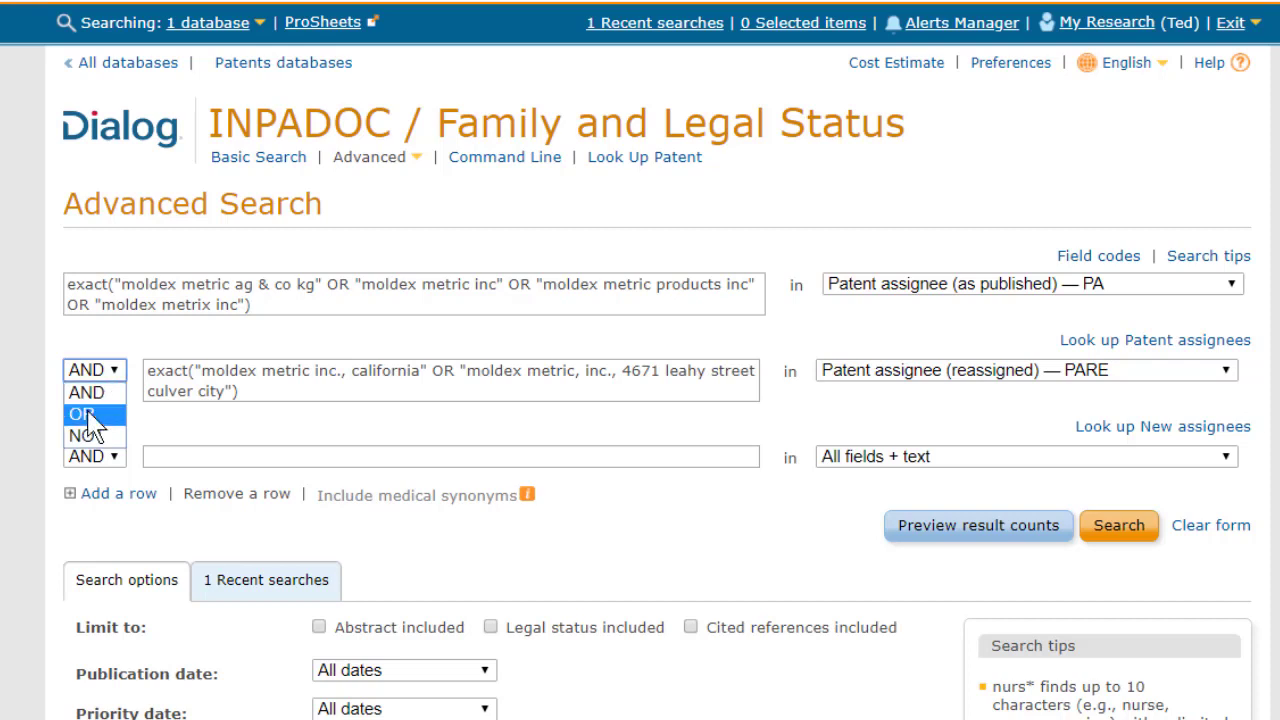
{"action": "left_click", "coordinate": [86, 414]}
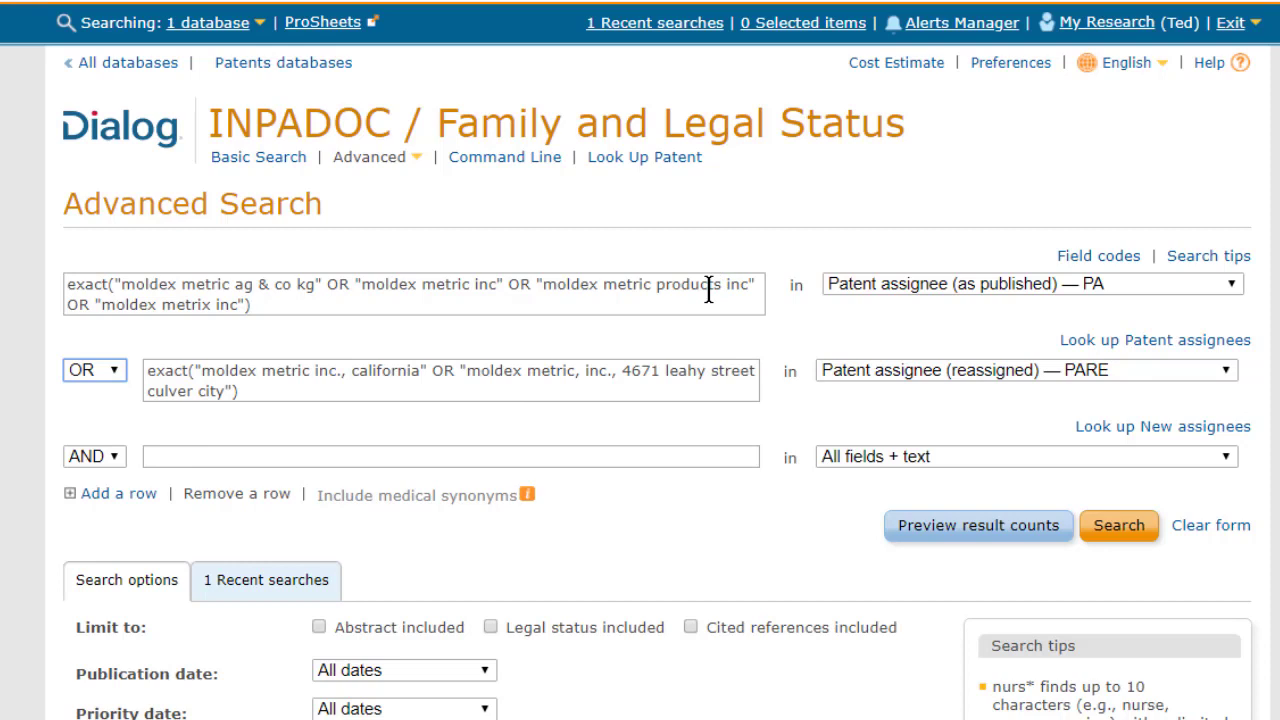
{"action": "mouse_move", "coordinate": [1050, 560]}
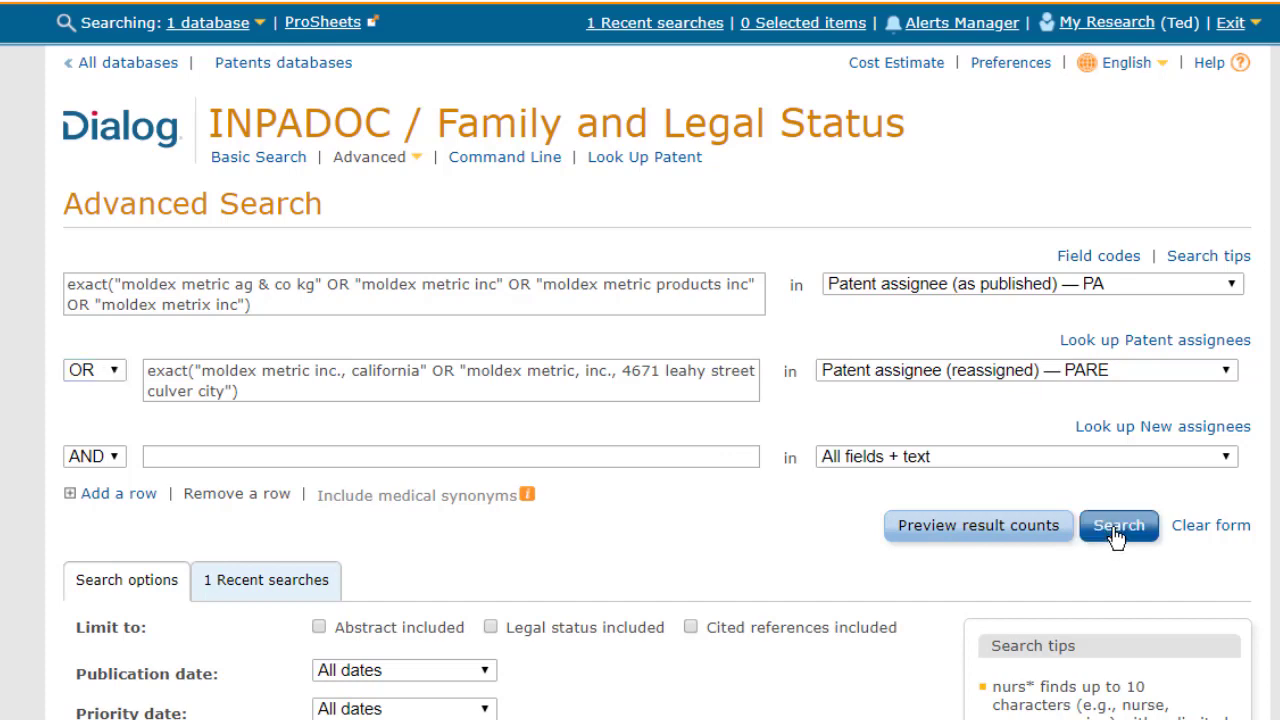
Step: Run the combined PA/PARE Moldex Metric search, returning 221 INPADOC results
{"action": "left_click", "coordinate": [1118, 524]}
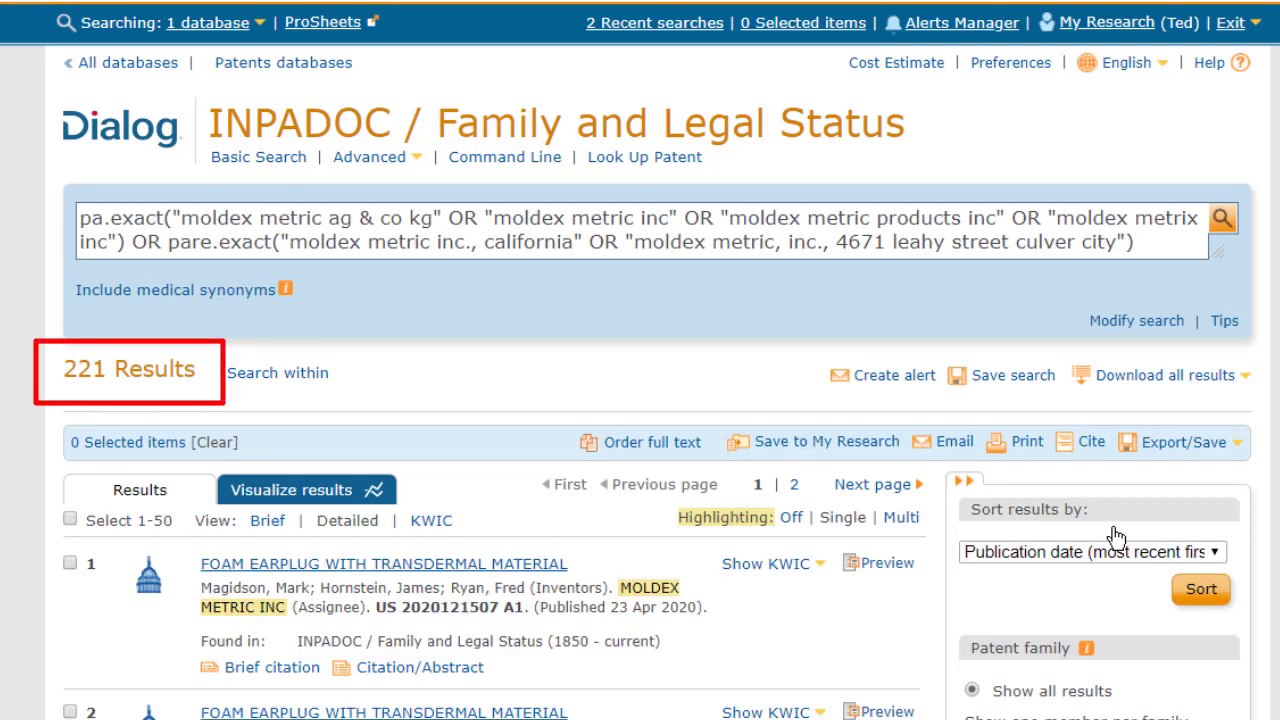
{"action": "mouse_move", "coordinate": [988, 412]}
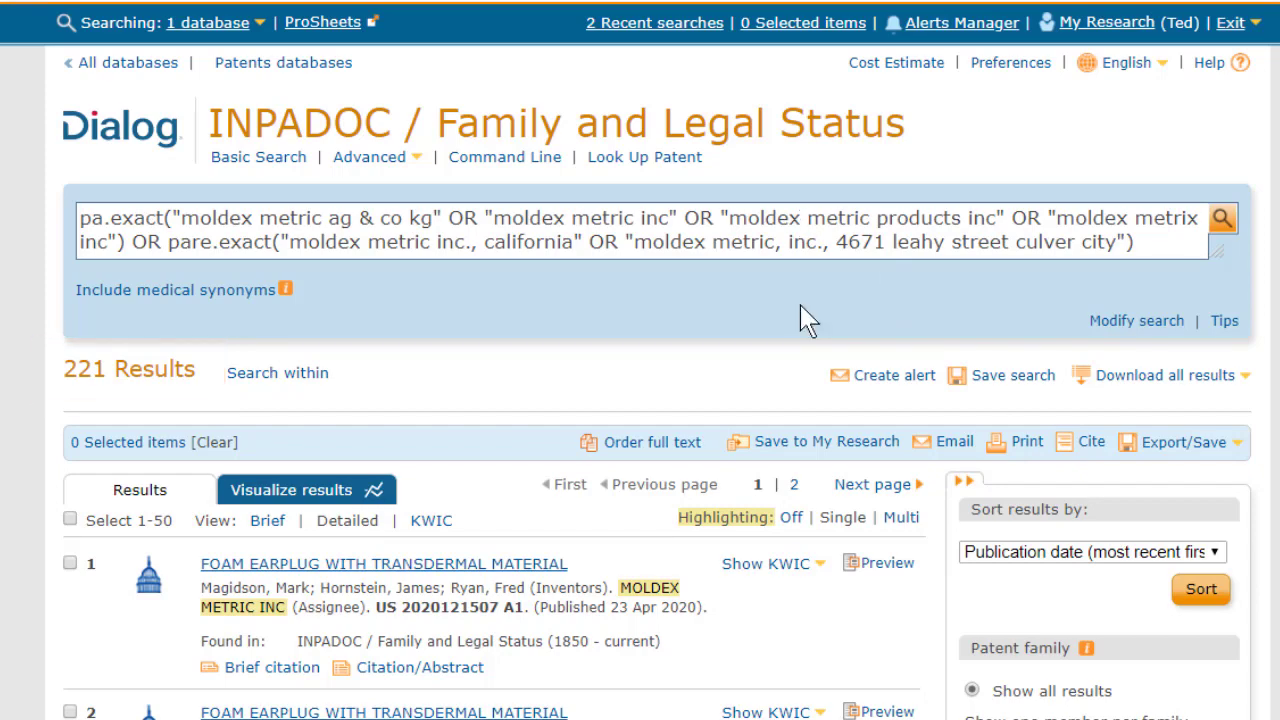
Step: Keep only the earliest publication per patent family, reducing the Moldex Metric results to 95
{"action": "scroll", "scroll_direction": "down", "scroll_amount": 3}
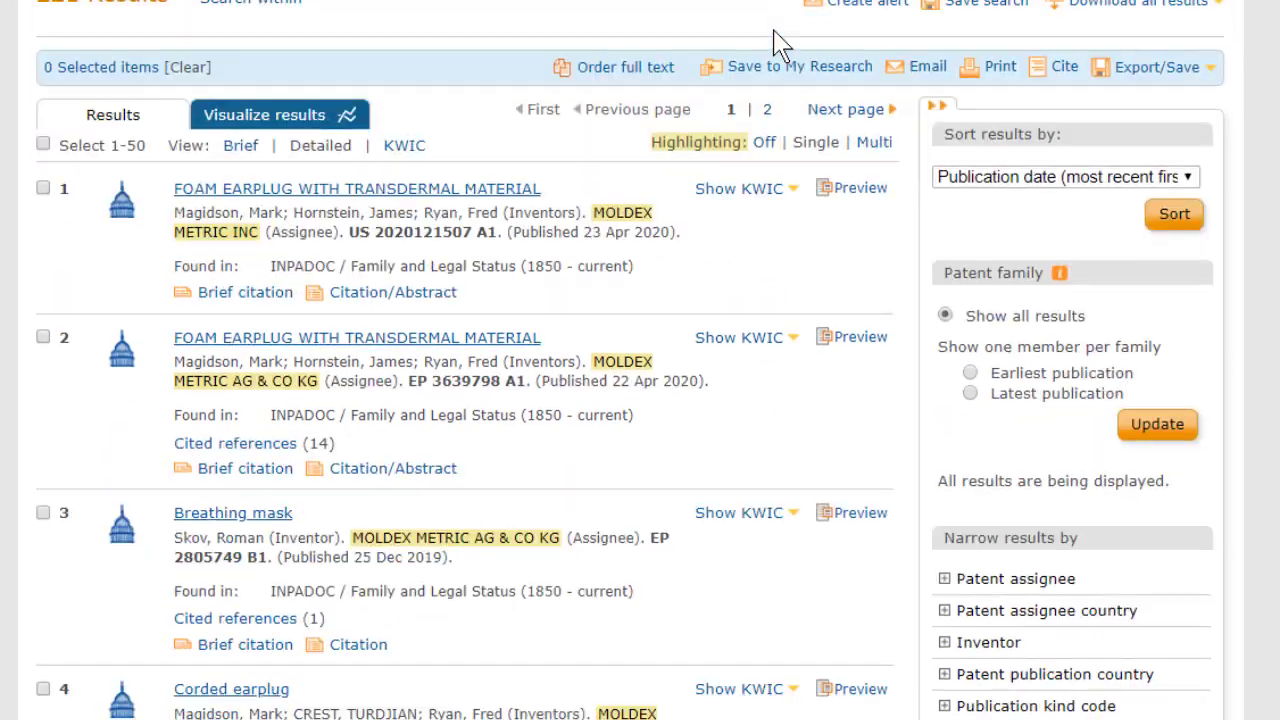
{"action": "scroll", "scroll_direction": "down", "scroll_amount": 3}
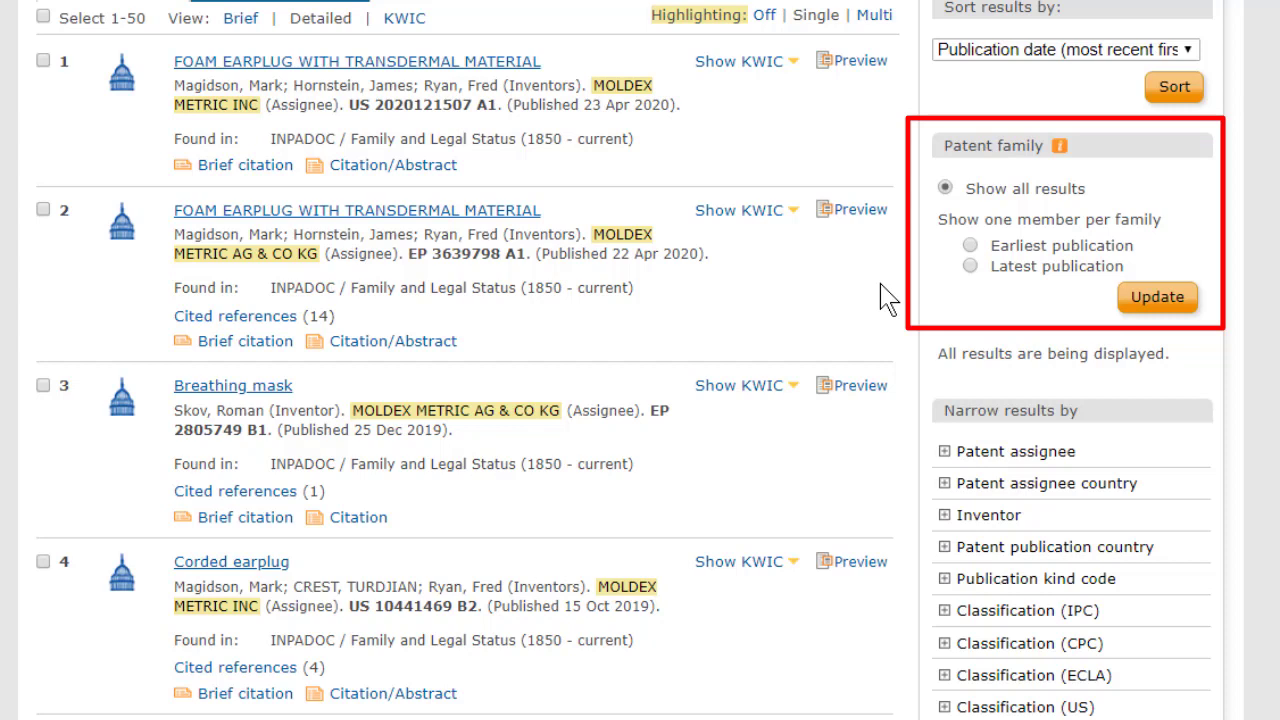
{"action": "mouse_move", "coordinate": [888, 298]}
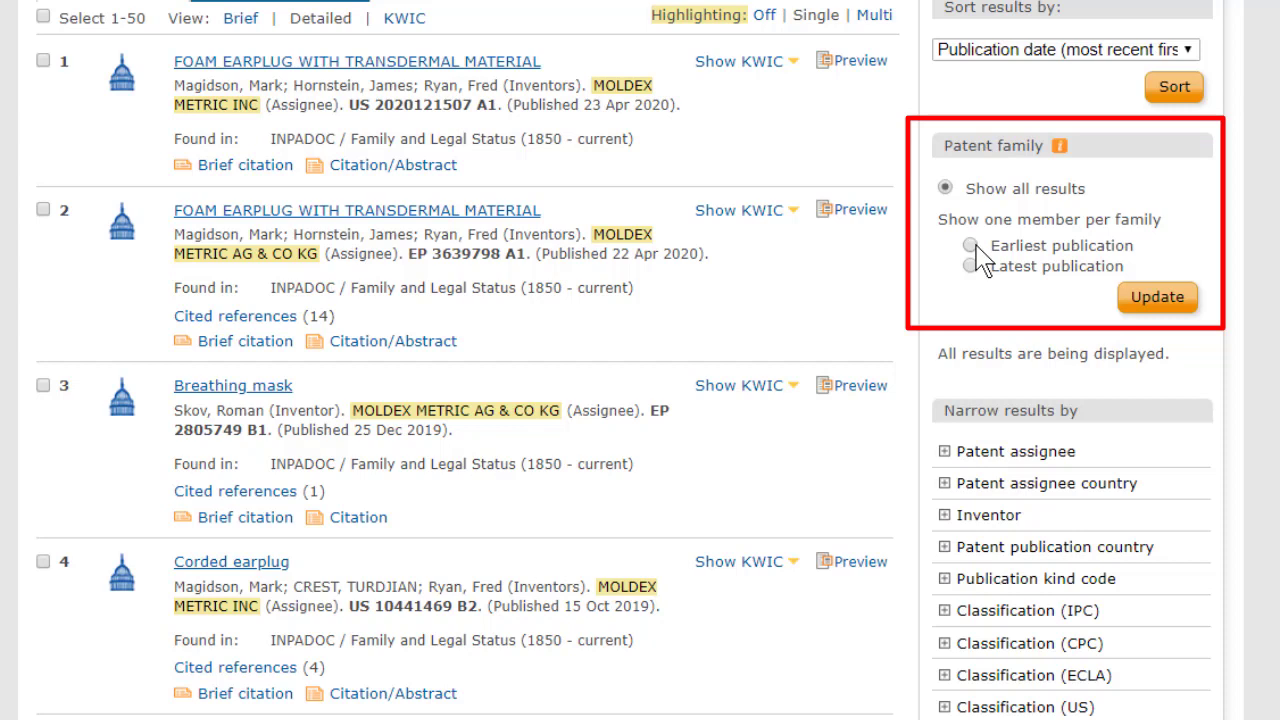
{"action": "mouse_move", "coordinate": [950, 210]}
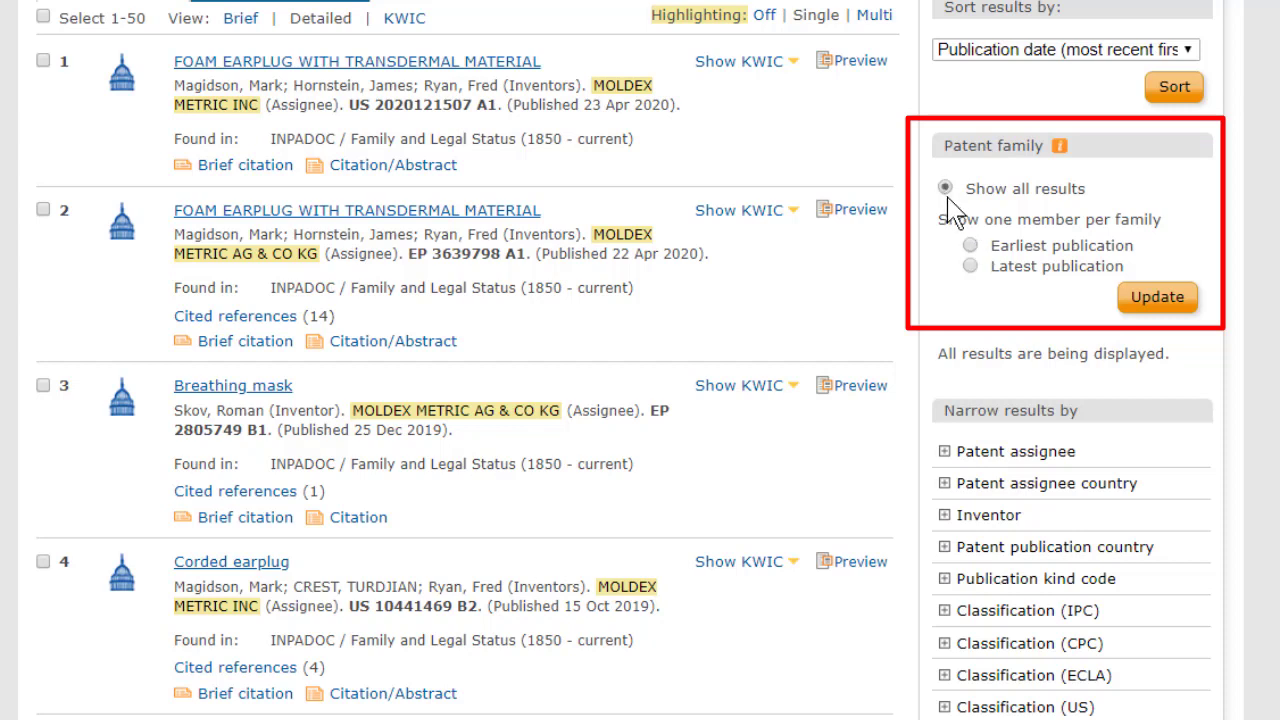
{"action": "mouse_move", "coordinate": [968, 208]}
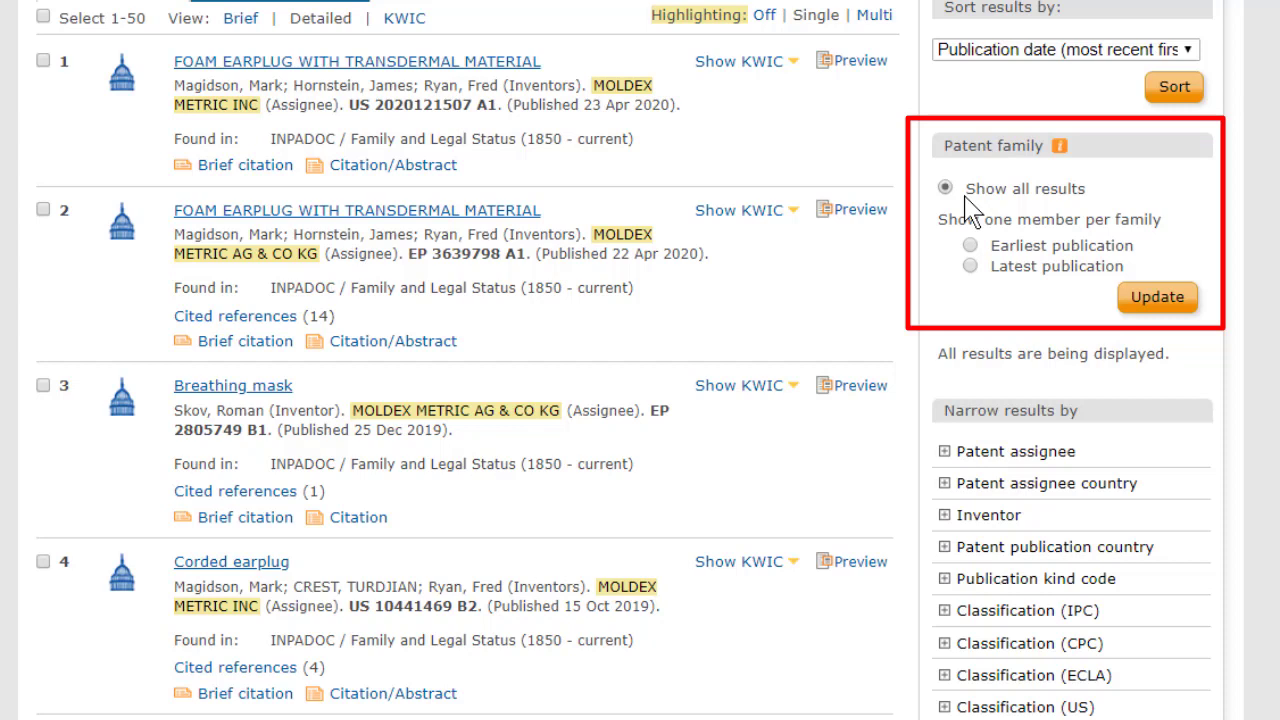
{"action": "mouse_move", "coordinate": [968, 210]}
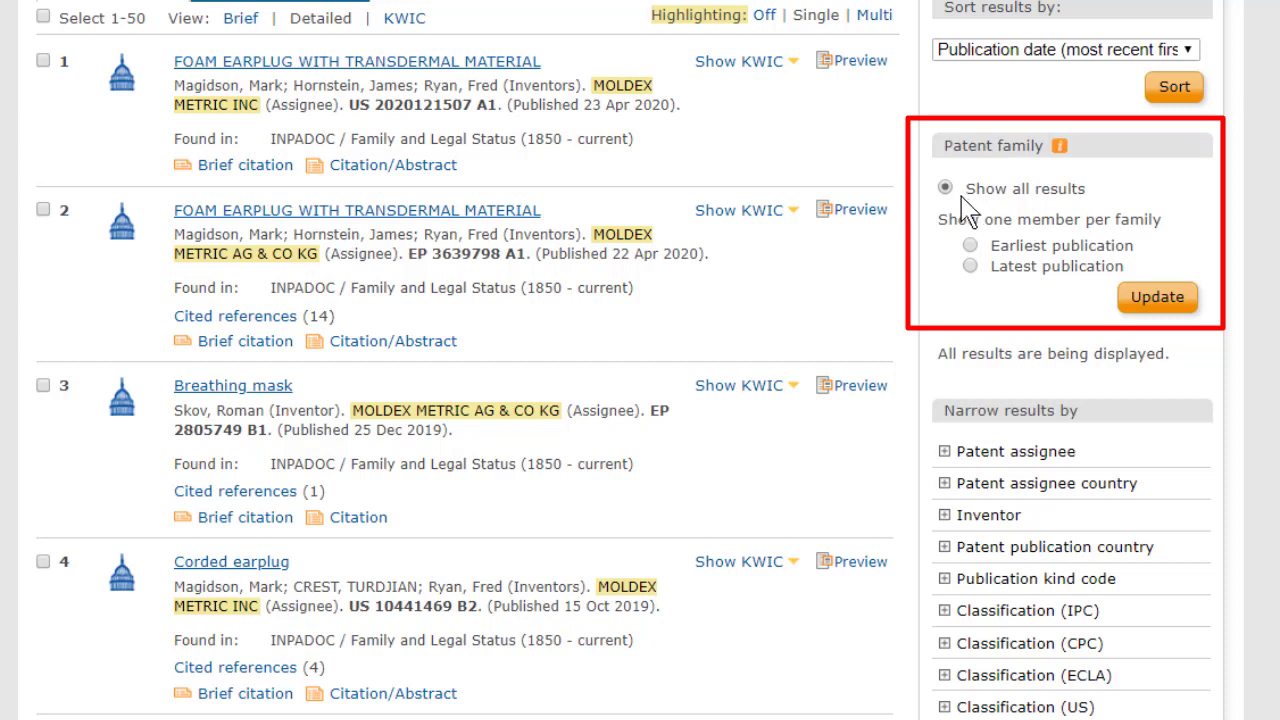
{"action": "mouse_move", "coordinate": [976, 258]}
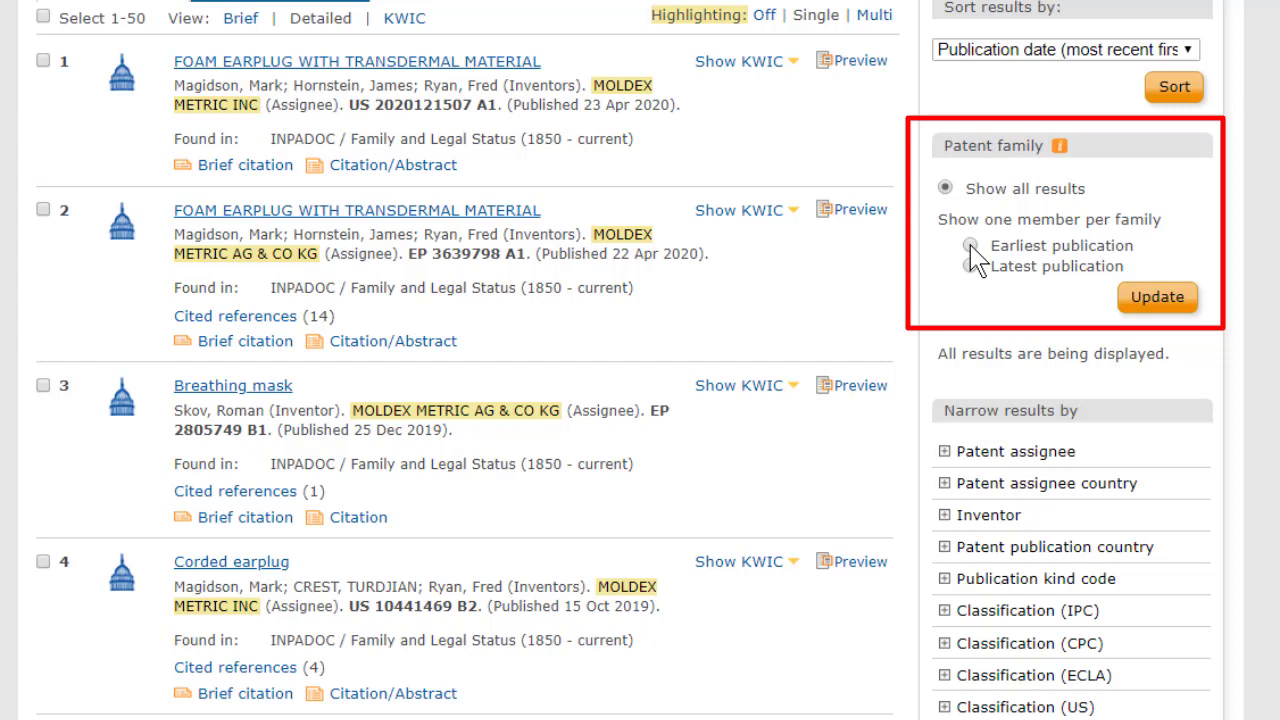
{"action": "mouse_move", "coordinate": [980, 284]}
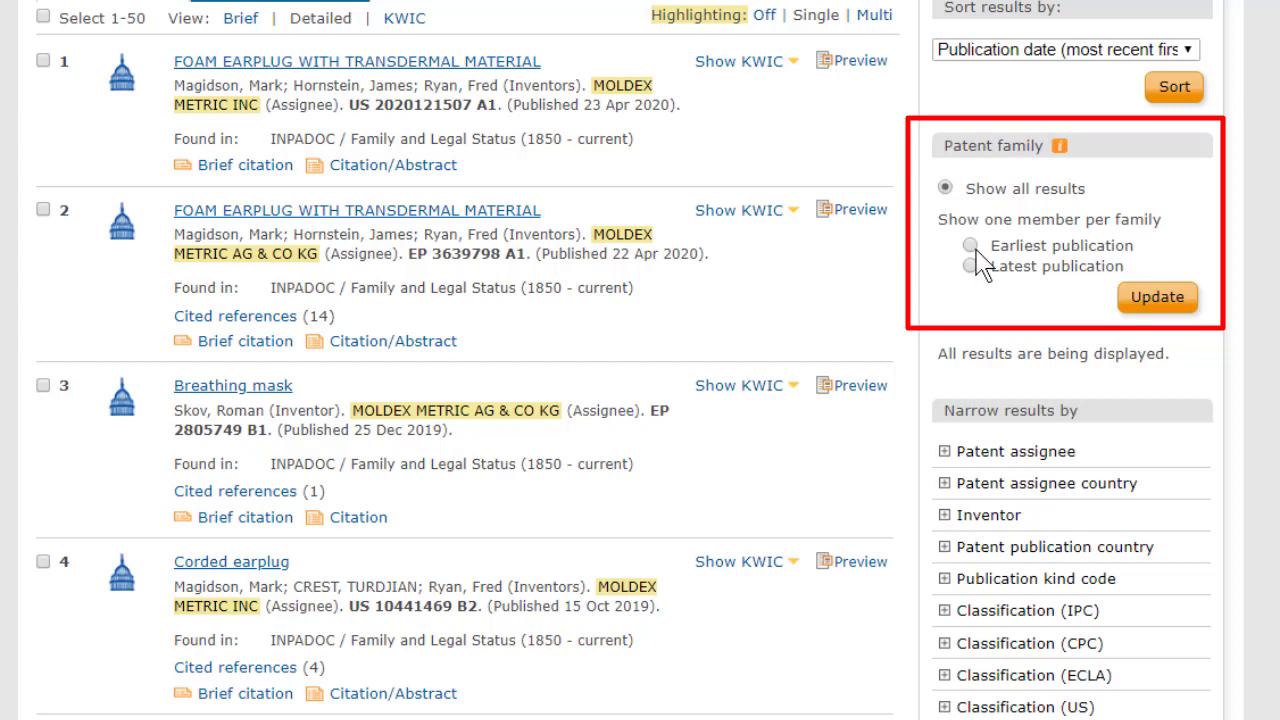
{"action": "left_click", "coordinate": [970, 244]}
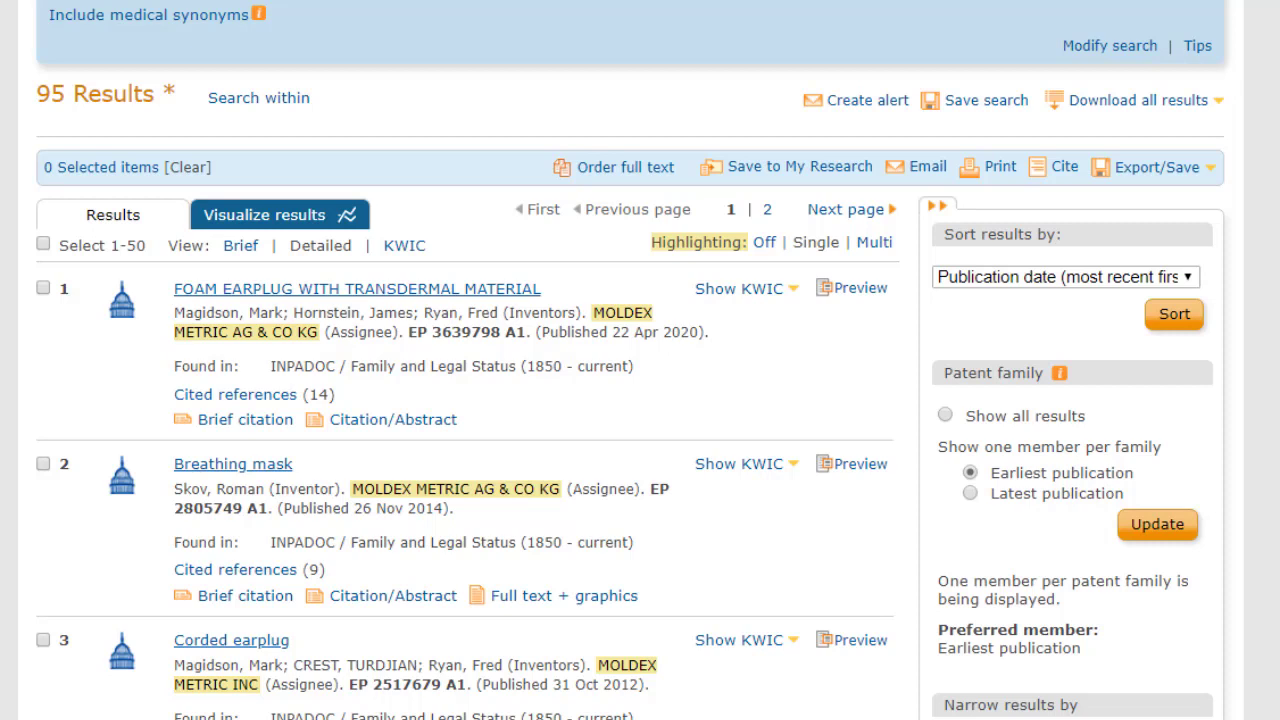
{"action": "mouse_move", "coordinate": [1048, 222]}
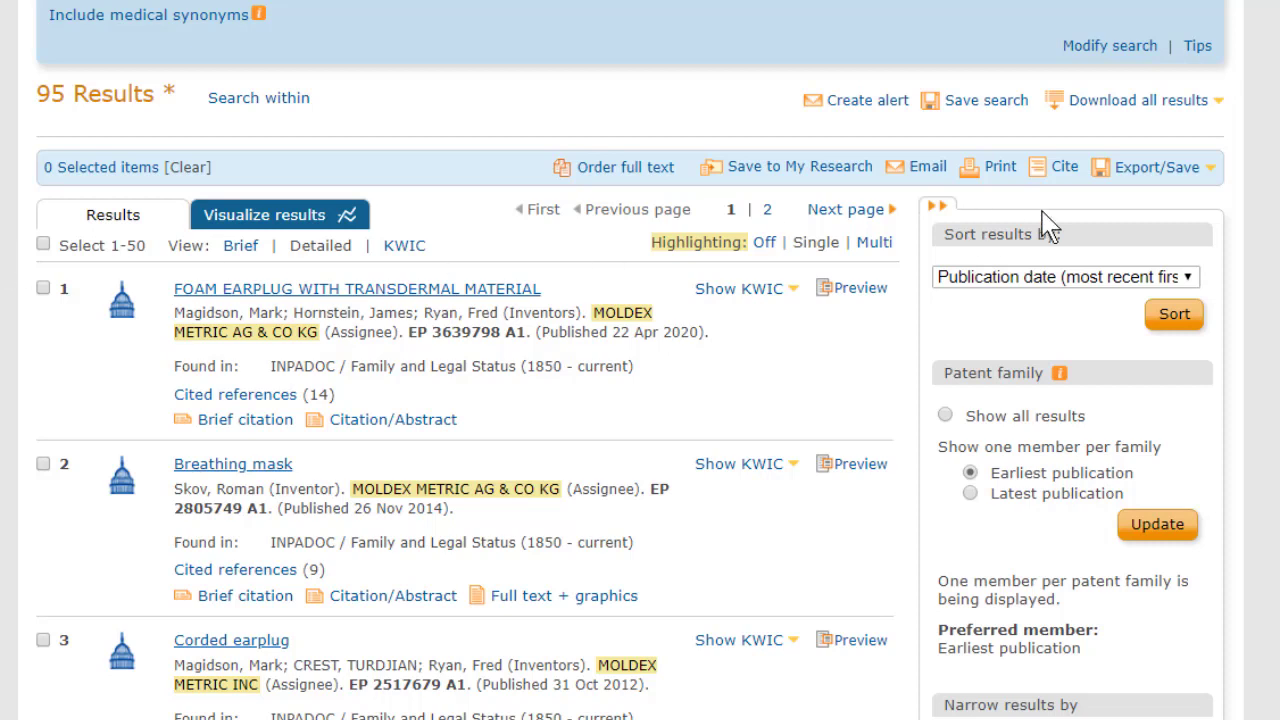
Step: Bring up the download dialog for all 95 results, defaulting to PDF with a results listing
{"action": "left_click", "coordinate": [1134, 100]}
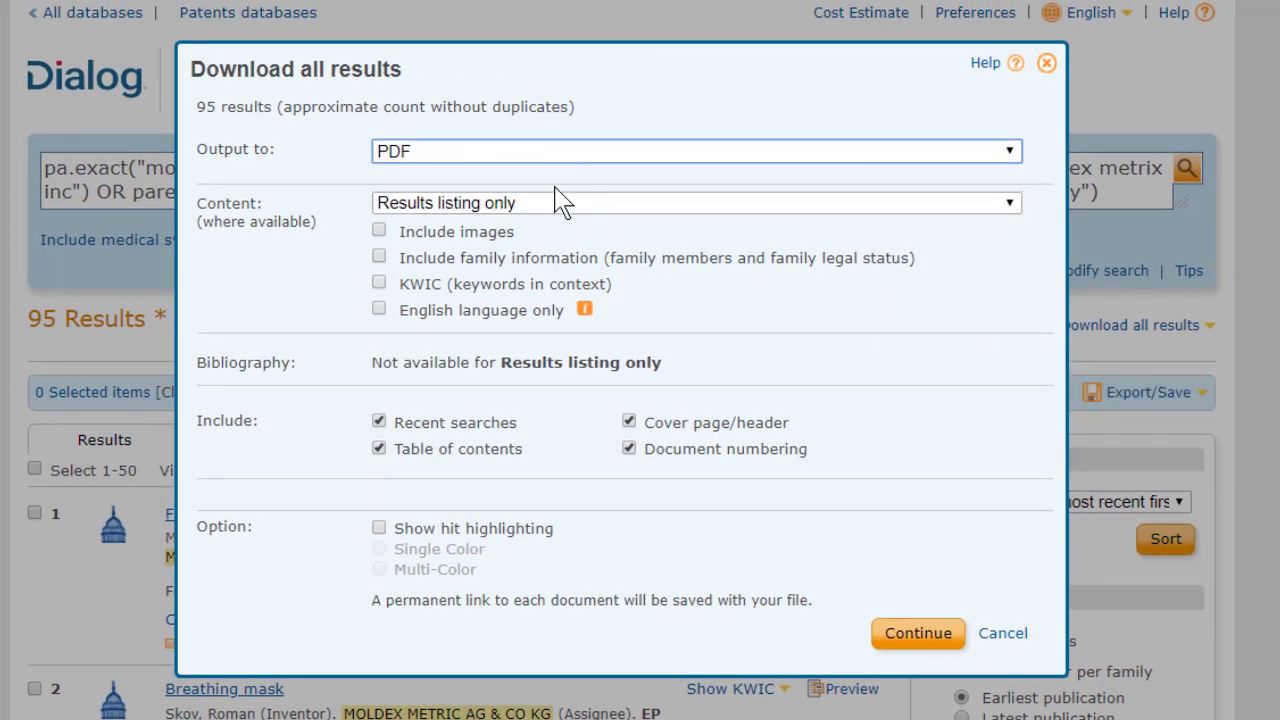
Step: Change the PDF download content to Citation/Abstract, then to Custom fields
{"action": "left_click", "coordinate": [696, 202]}
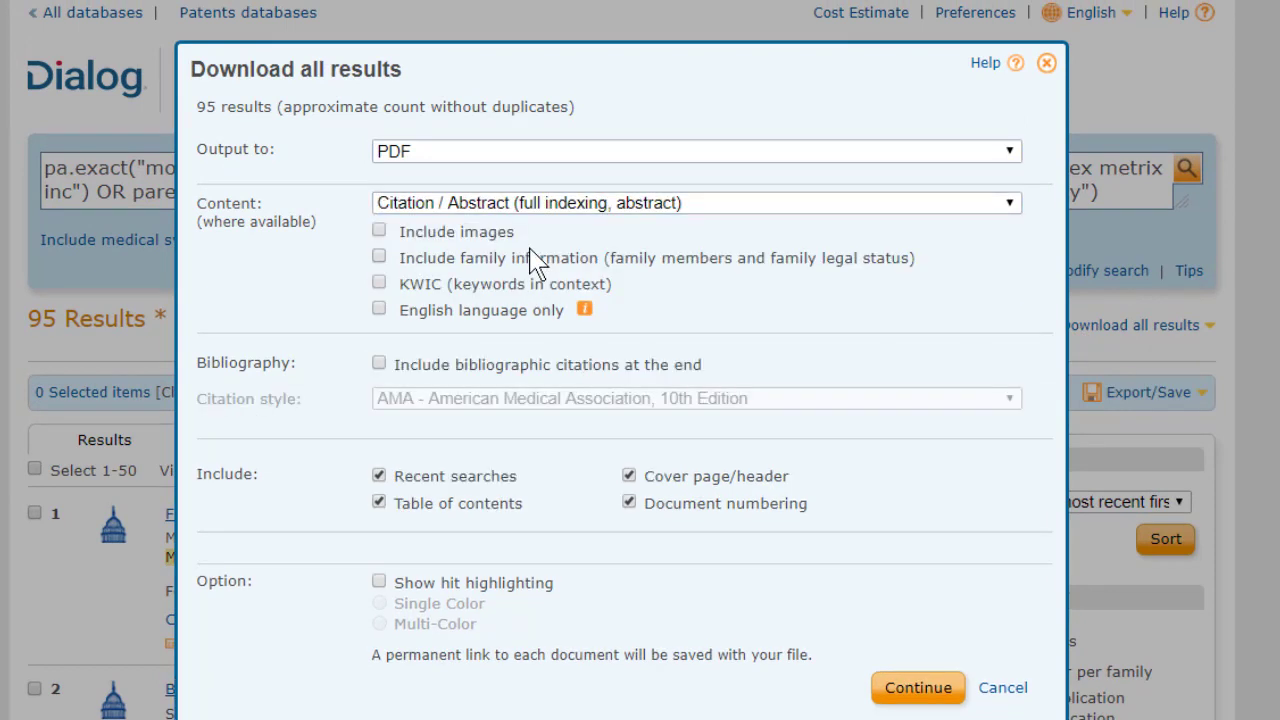
{"action": "left_click", "coordinate": [380, 256]}
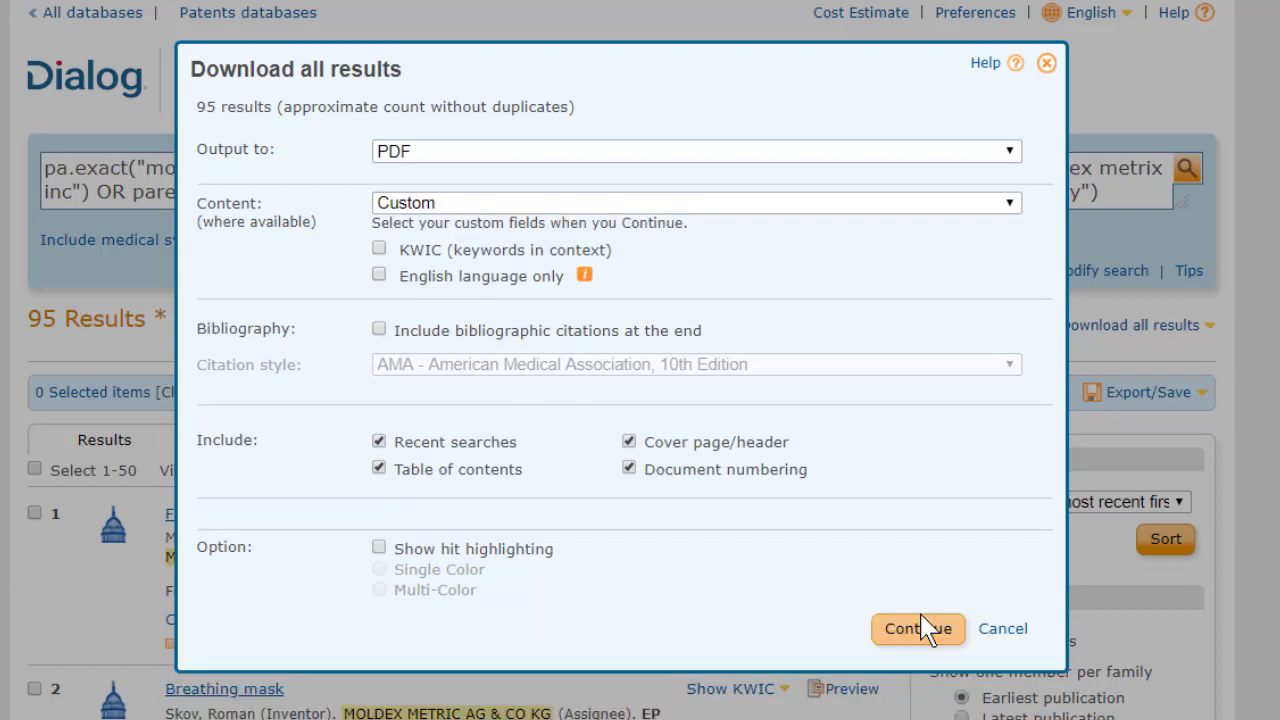
Step: Continue to the custom field list, review it, then cancel without downloading
{"action": "left_click", "coordinate": [916, 628]}
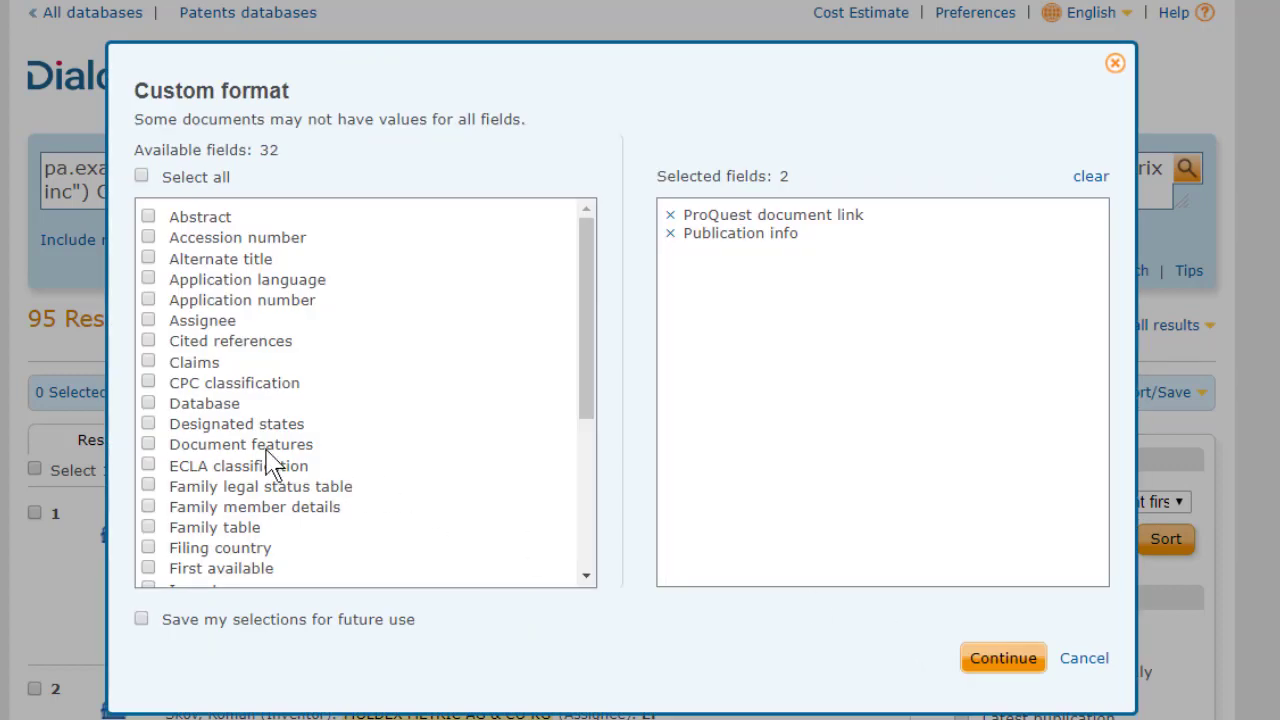
{"action": "mouse_move", "coordinate": [152, 538]}
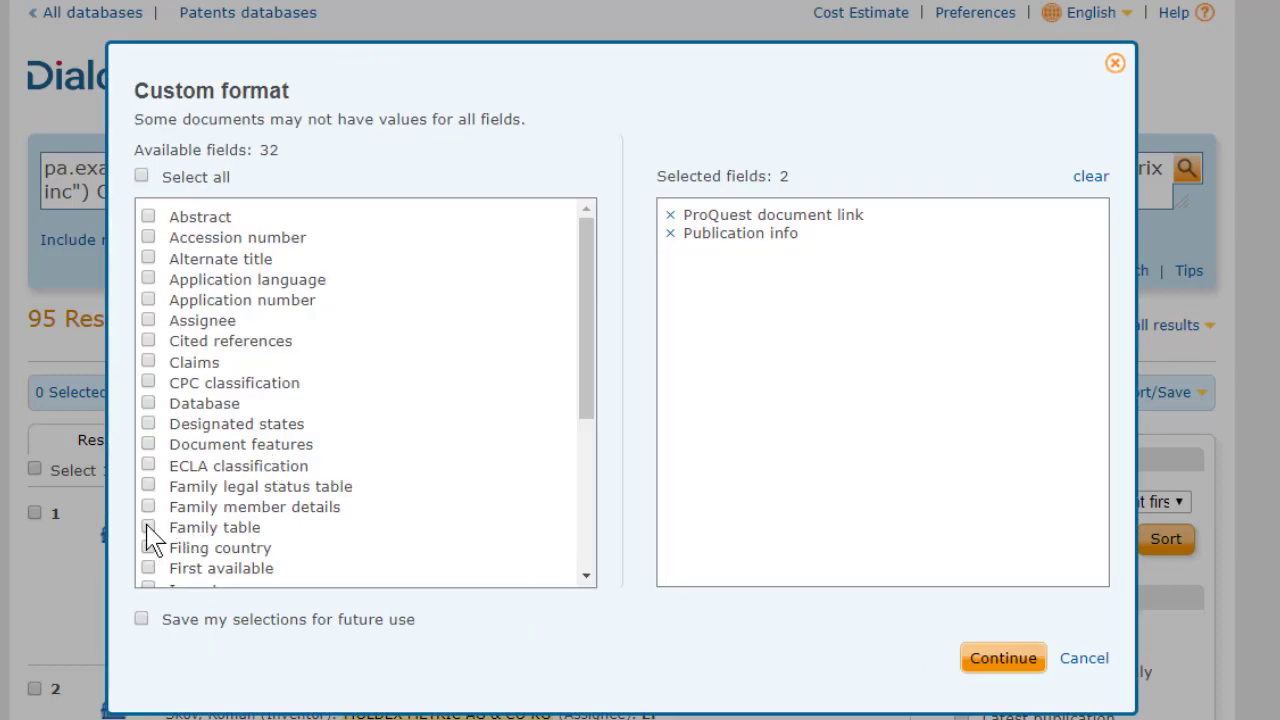
{"action": "mouse_move", "coordinate": [152, 524]}
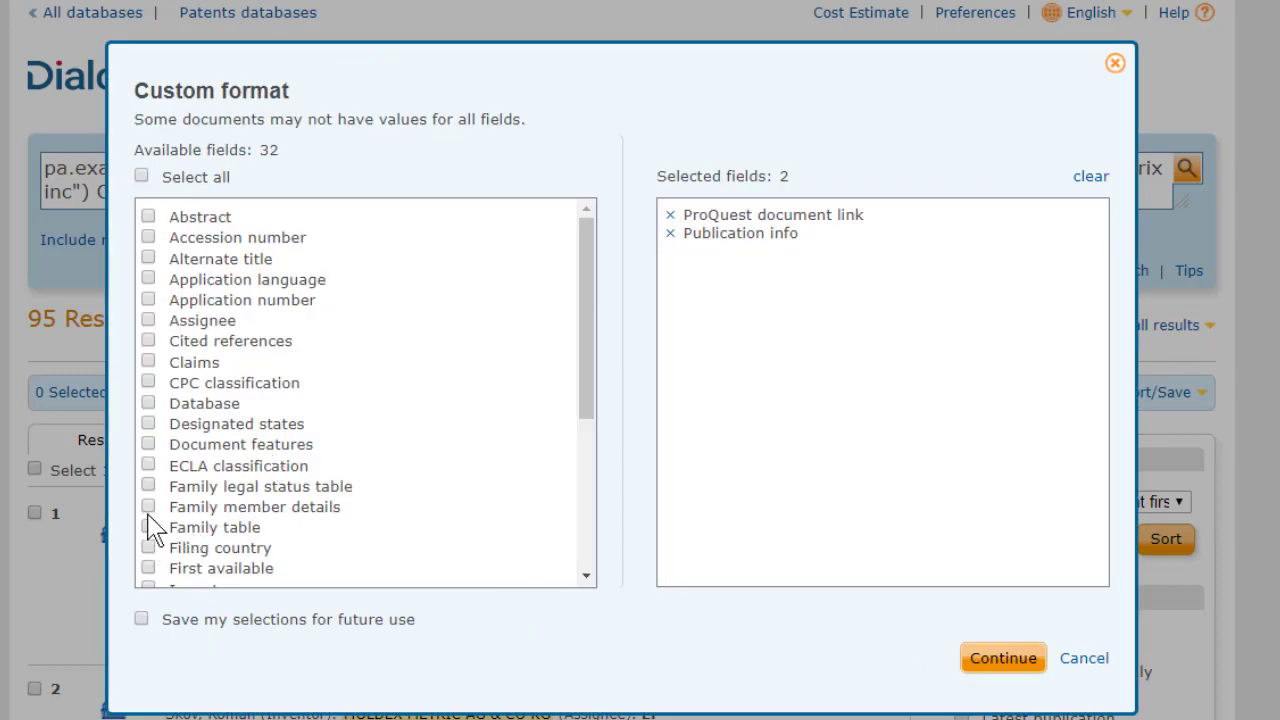
{"action": "mouse_move", "coordinate": [1078, 682]}
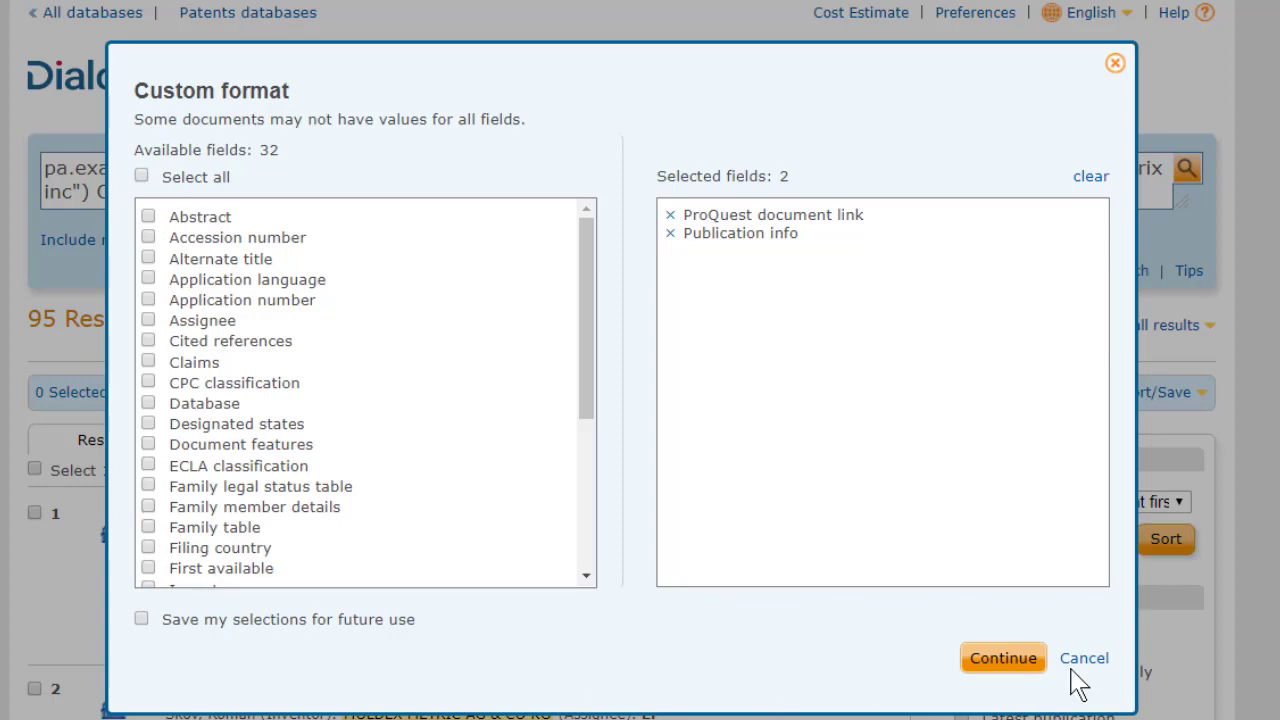
{"action": "left_click", "coordinate": [1084, 656]}
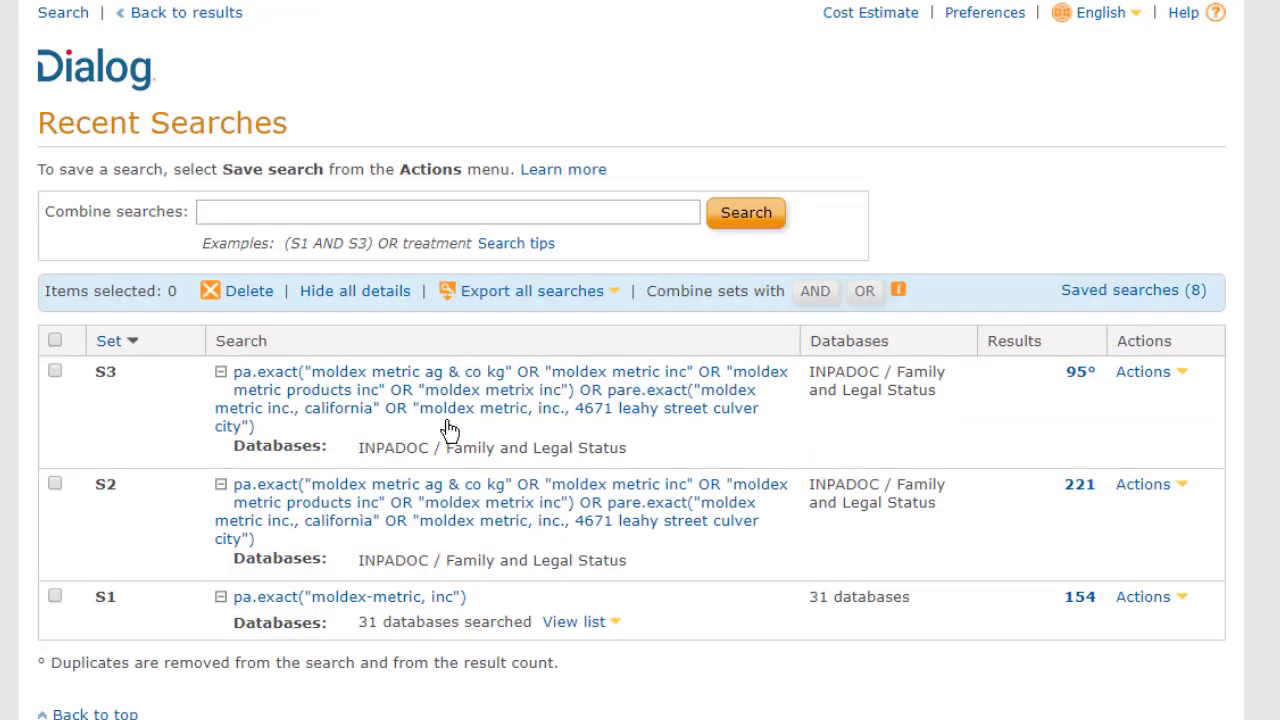
{"action": "mouse_move", "coordinate": [420, 500]}
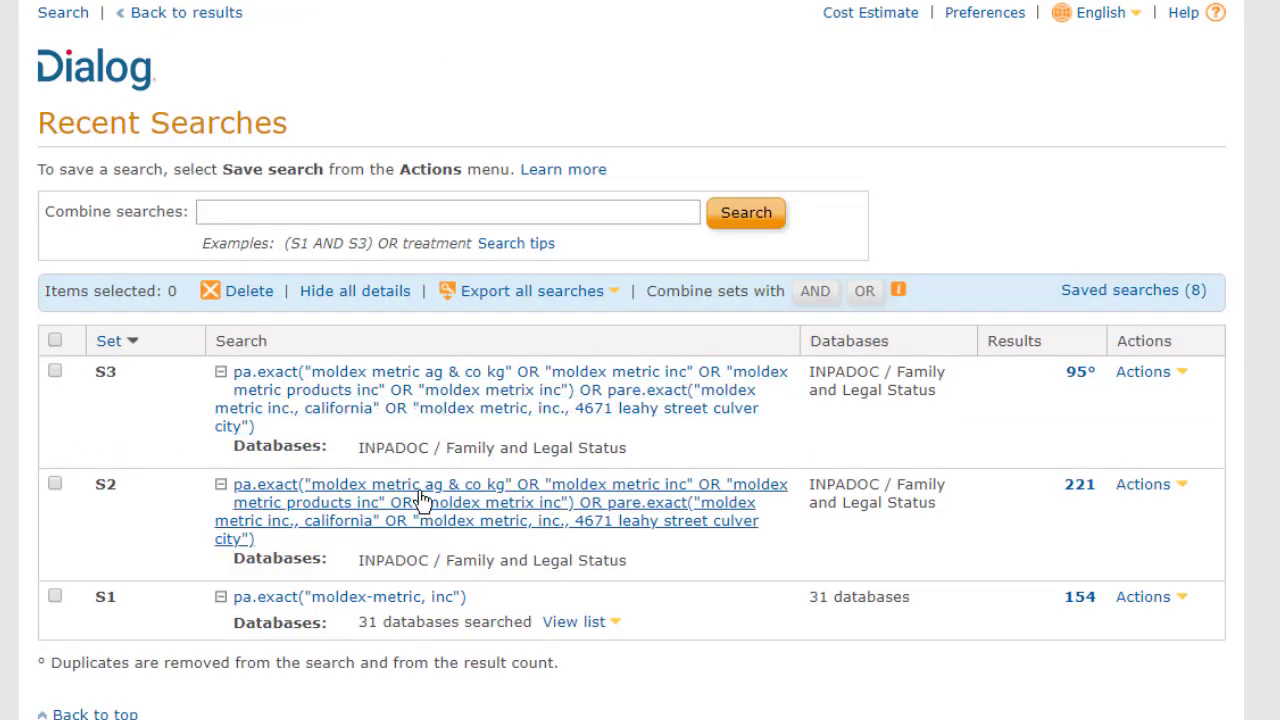